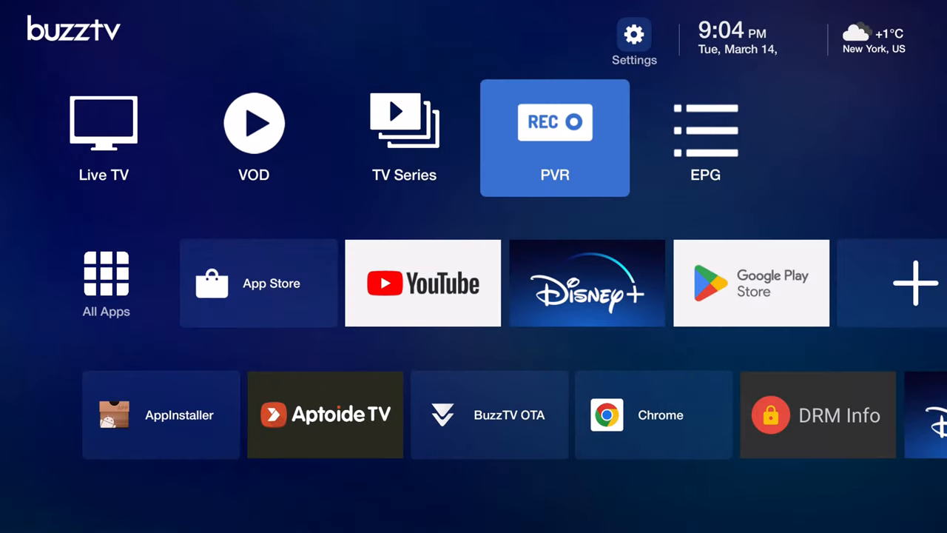
pyautogui.moveTo(284, 240)
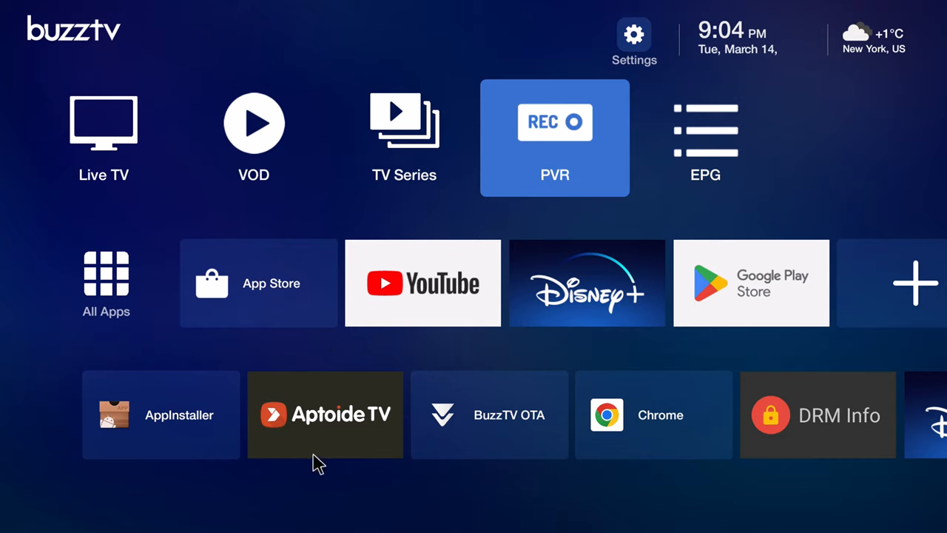
pyautogui.moveTo(236, 414)
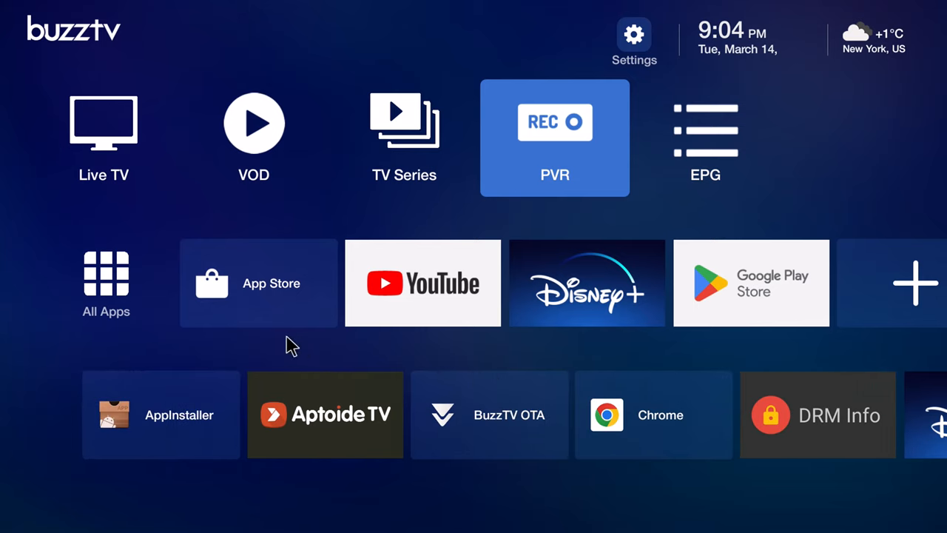
# - Review the server settings, viewing the XC API login and M3U playlist server options
pyautogui.click(106, 284)
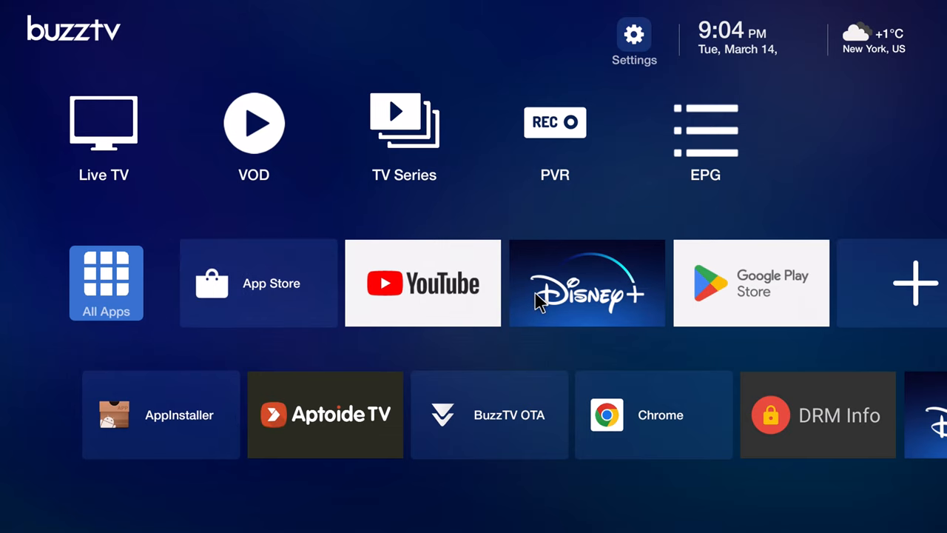
pyautogui.moveTo(125, 152)
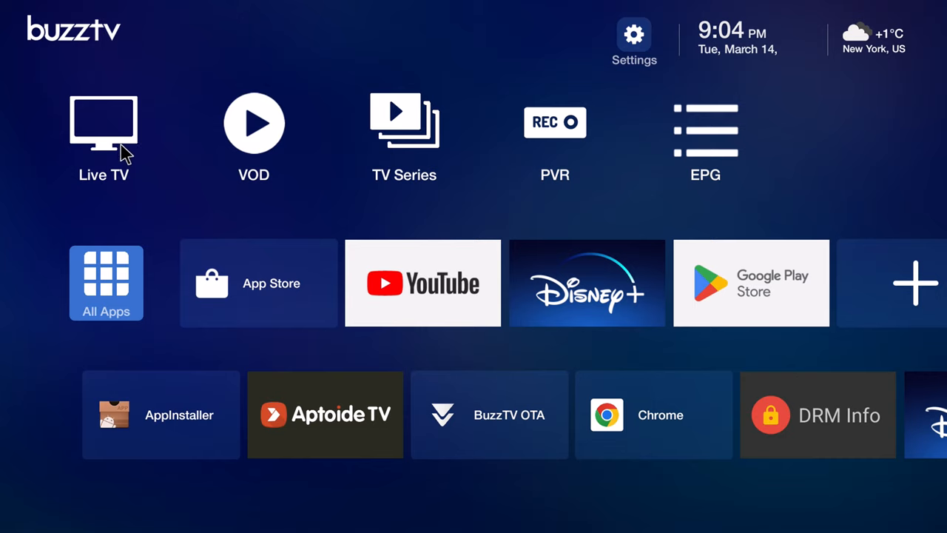
pyautogui.moveTo(161, 146)
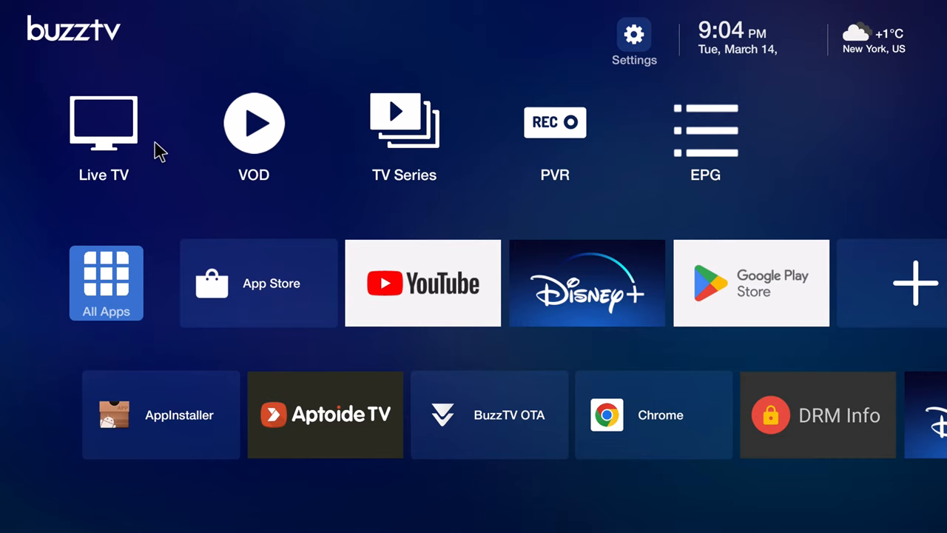
pyautogui.moveTo(403, 156)
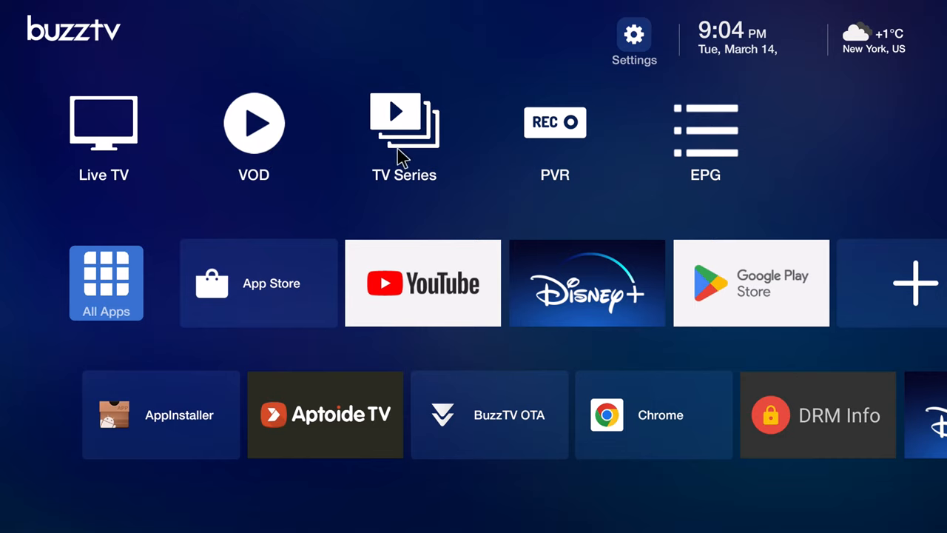
pyautogui.moveTo(699, 157)
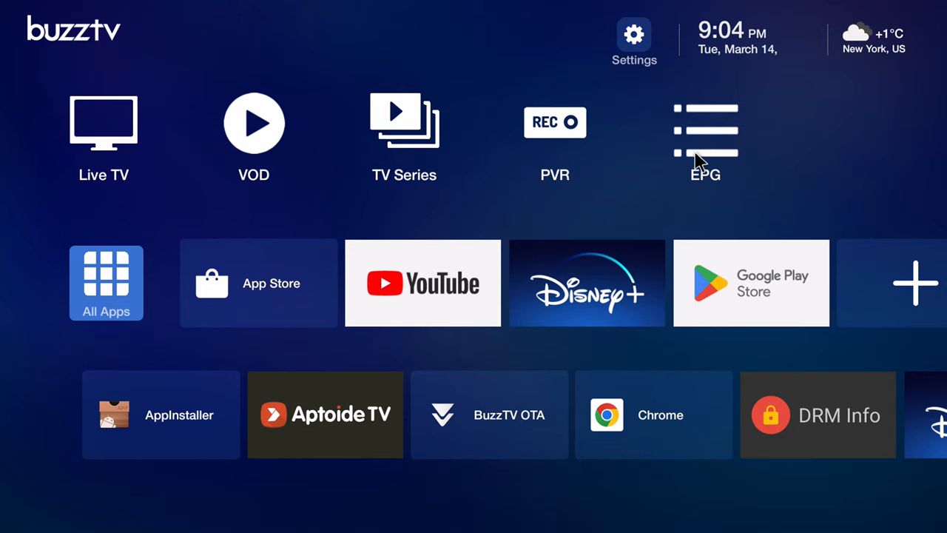
pyautogui.moveTo(669, 122)
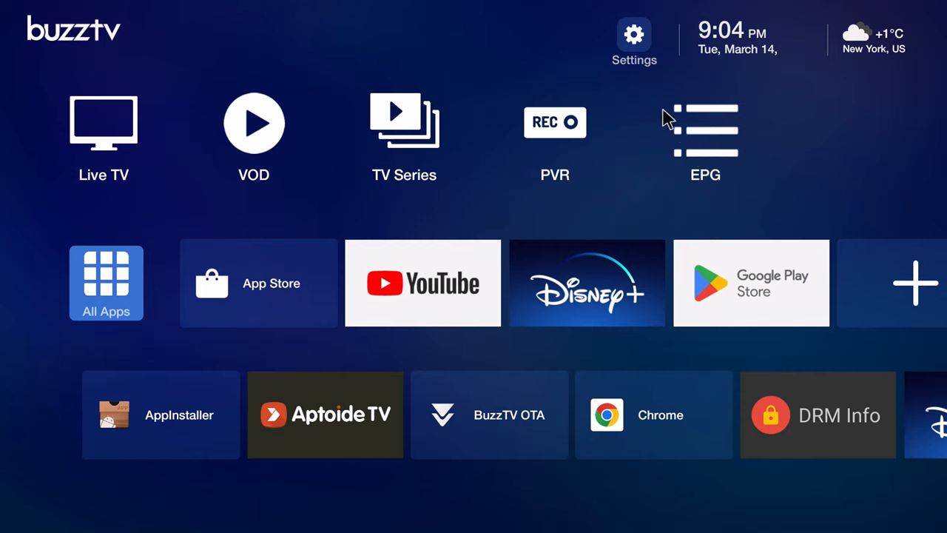
pyautogui.moveTo(649, 98)
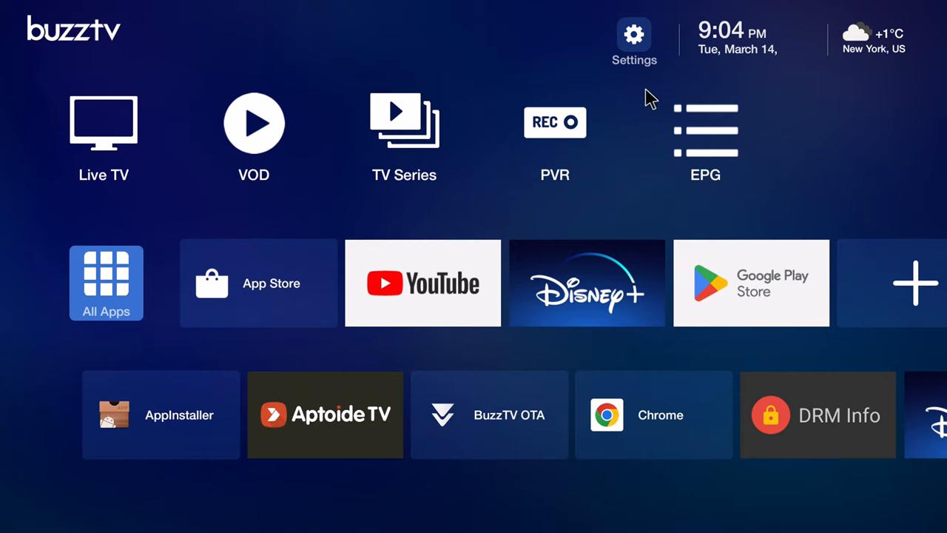
pyautogui.moveTo(636, 62)
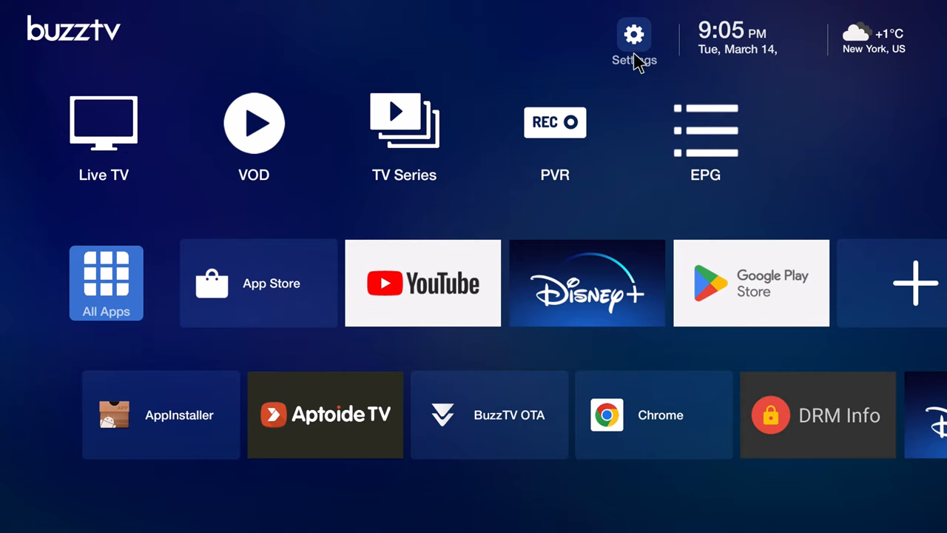
pyautogui.click(633, 35)
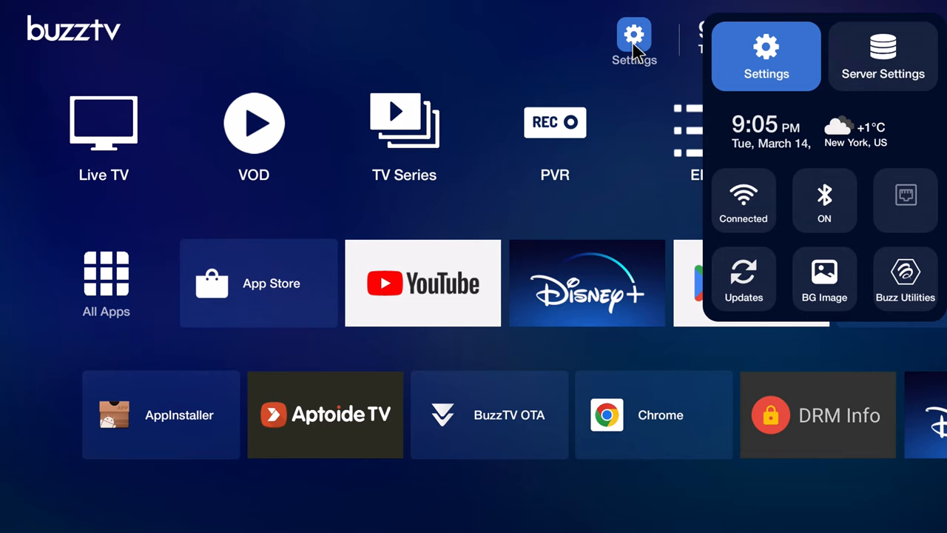
pyautogui.moveTo(753, 62)
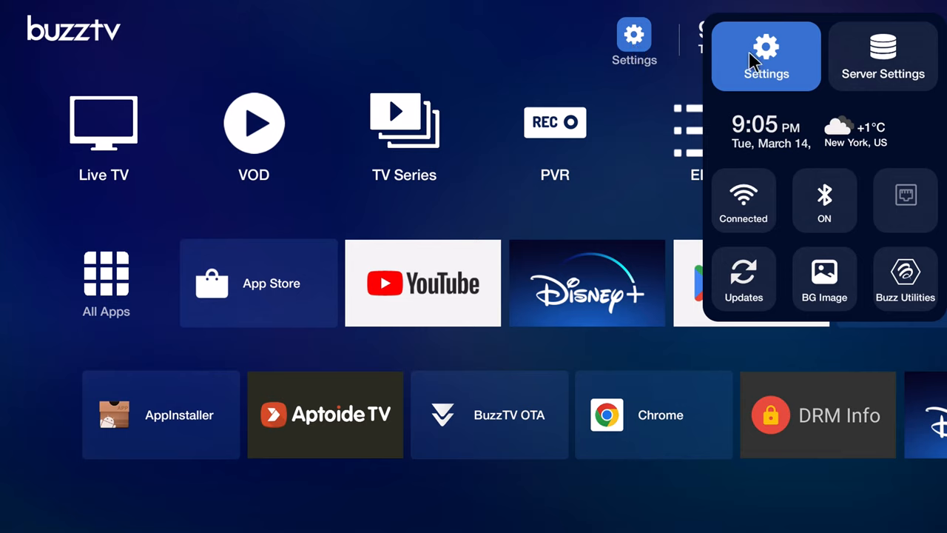
pyautogui.moveTo(752, 101)
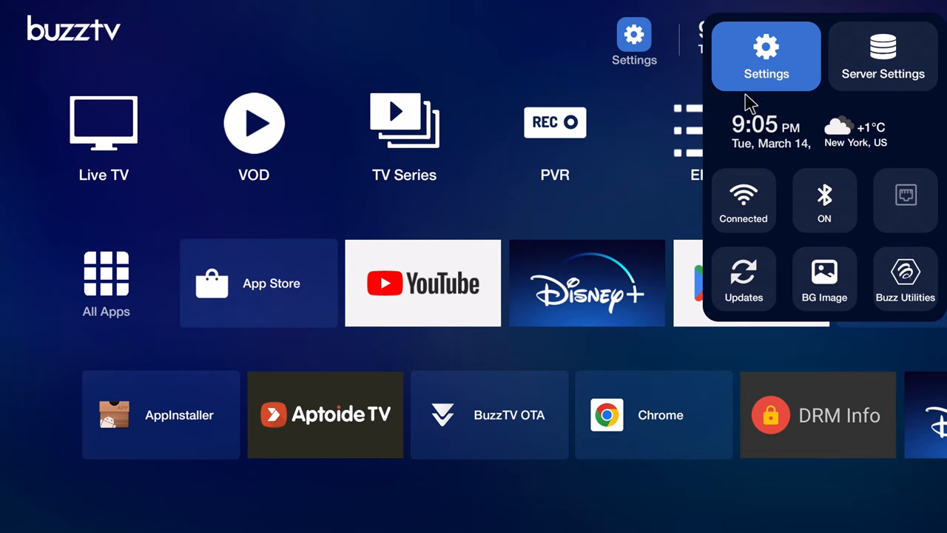
pyautogui.moveTo(814, 209)
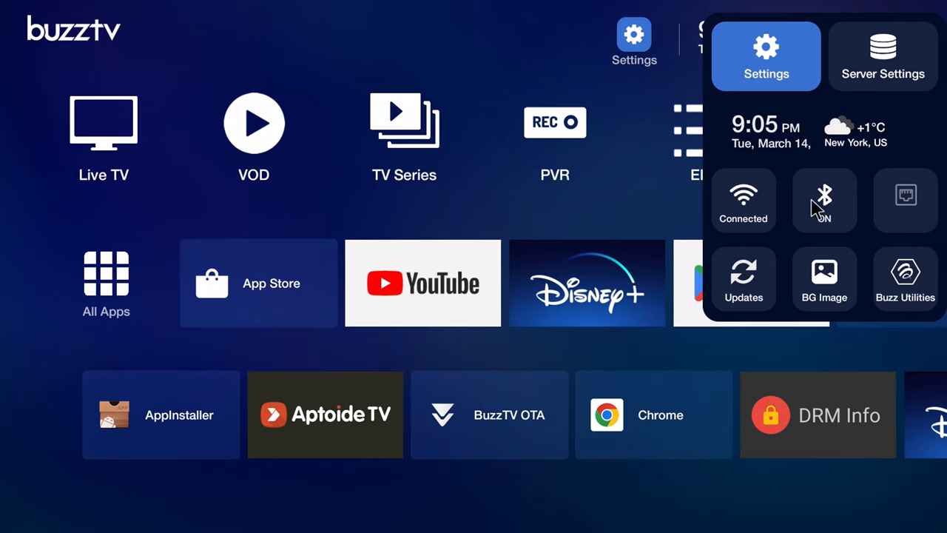
pyautogui.moveTo(814, 284)
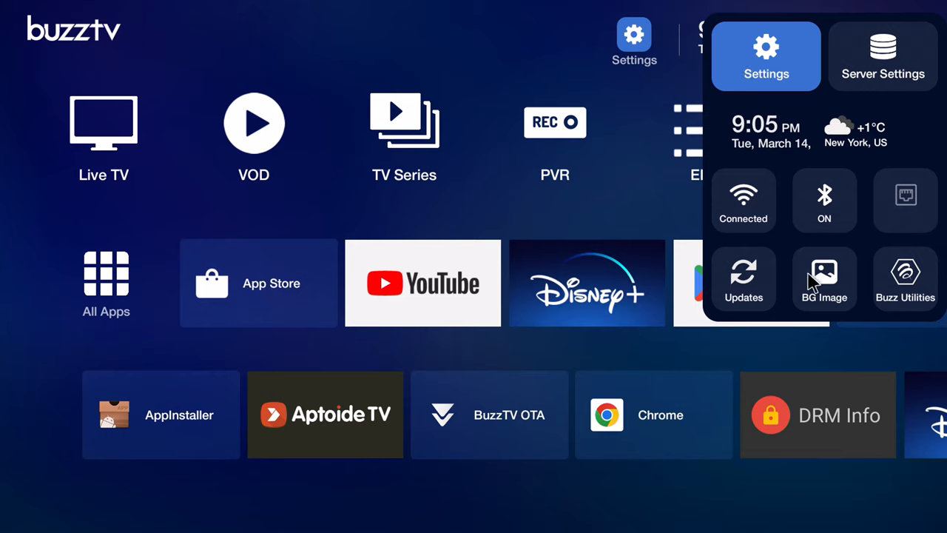
pyautogui.moveTo(821, 278)
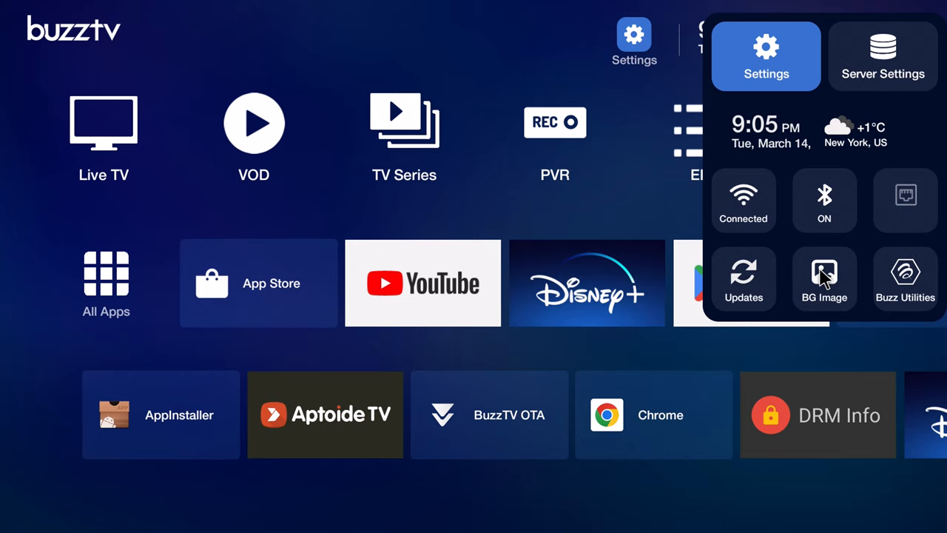
pyautogui.moveTo(897, 272)
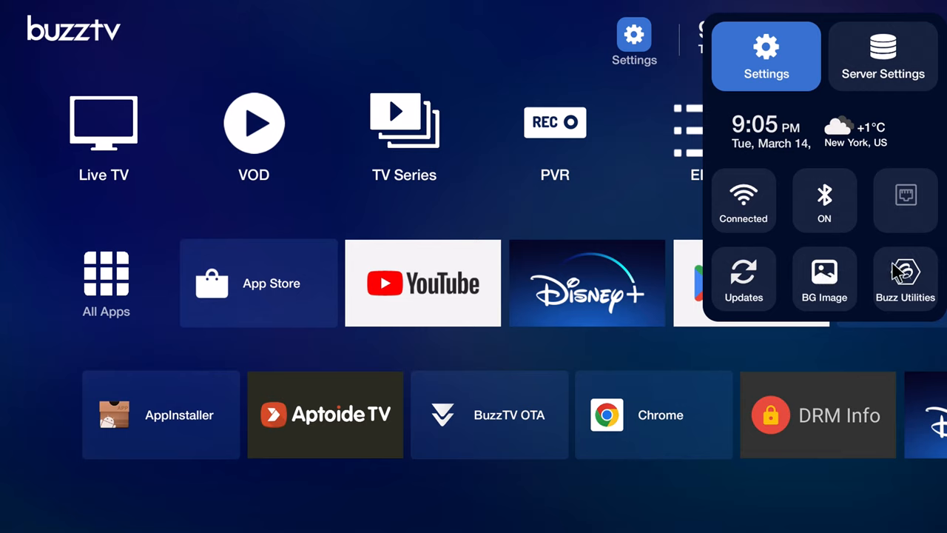
pyautogui.moveTo(885, 133)
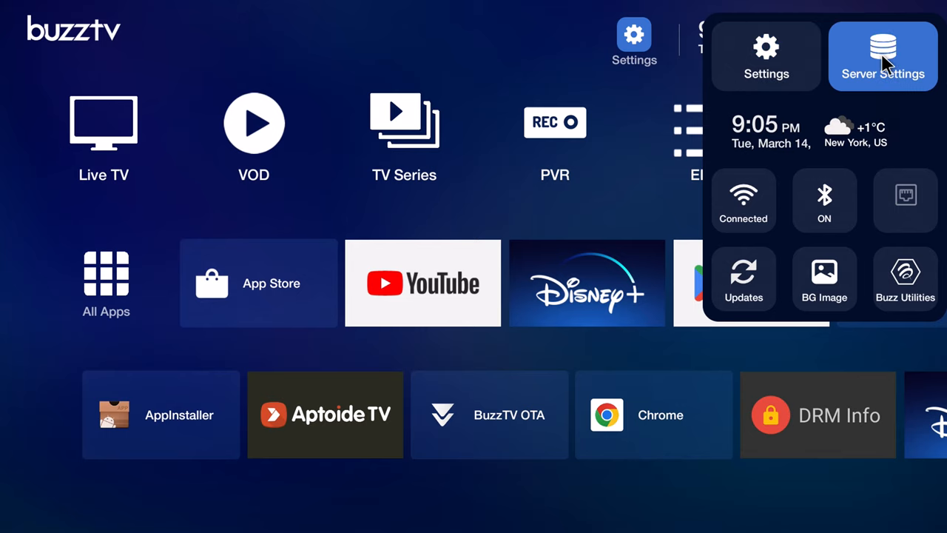
pyautogui.click(882, 56)
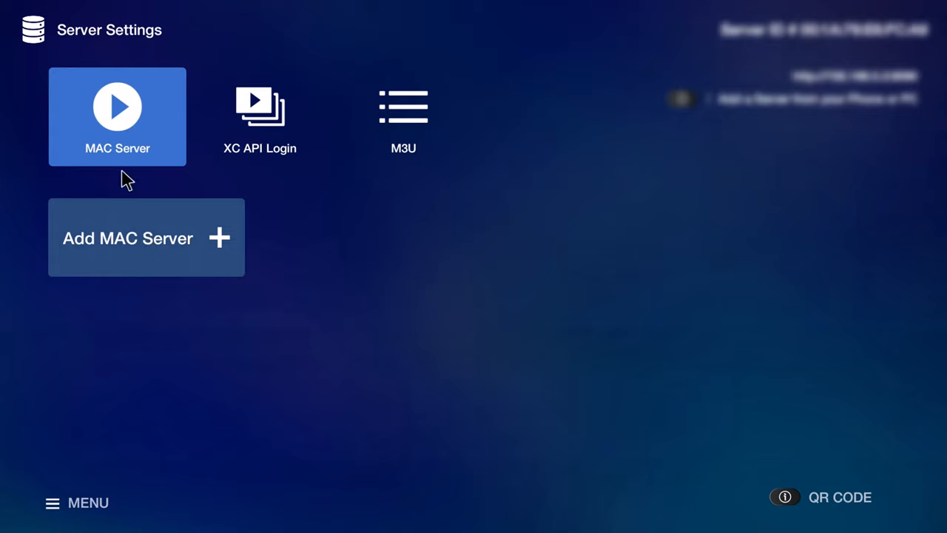
pyautogui.click(261, 116)
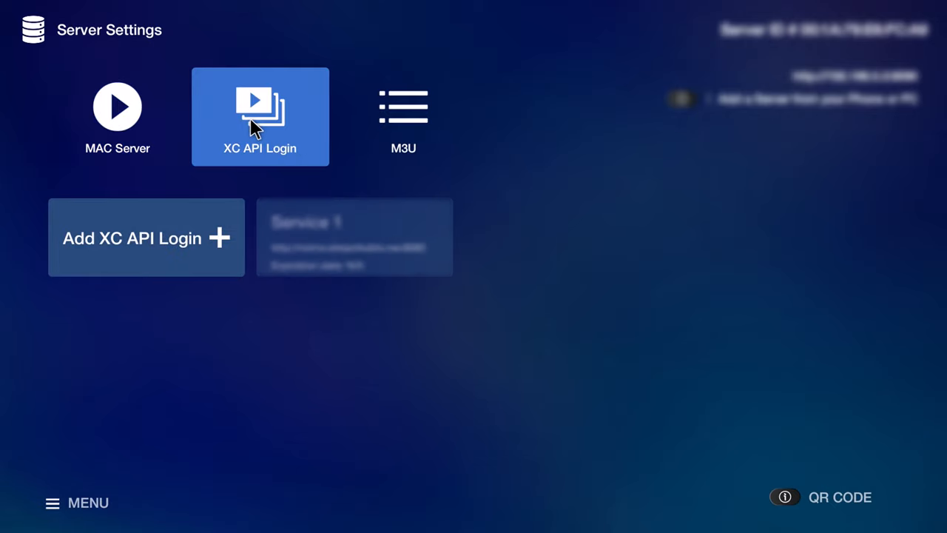
pyautogui.click(402, 115)
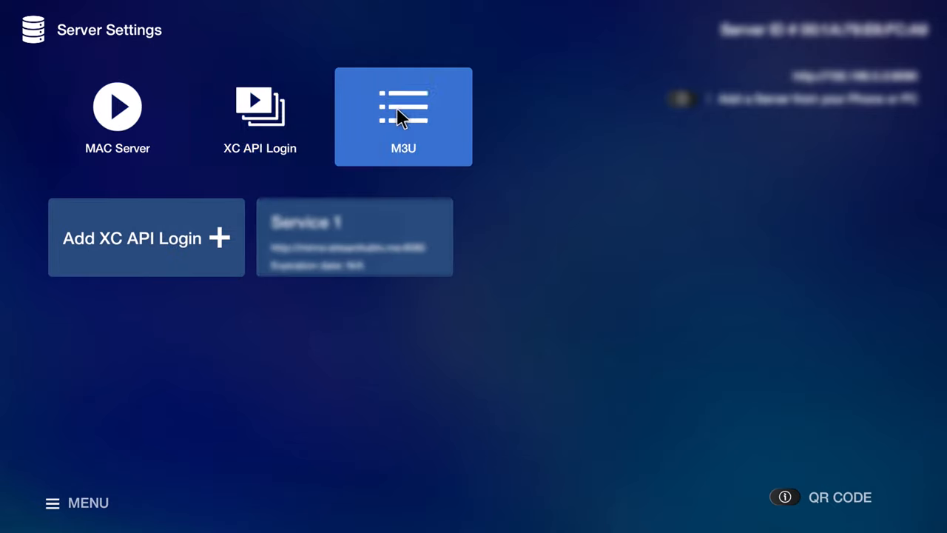
pyautogui.click(403, 115)
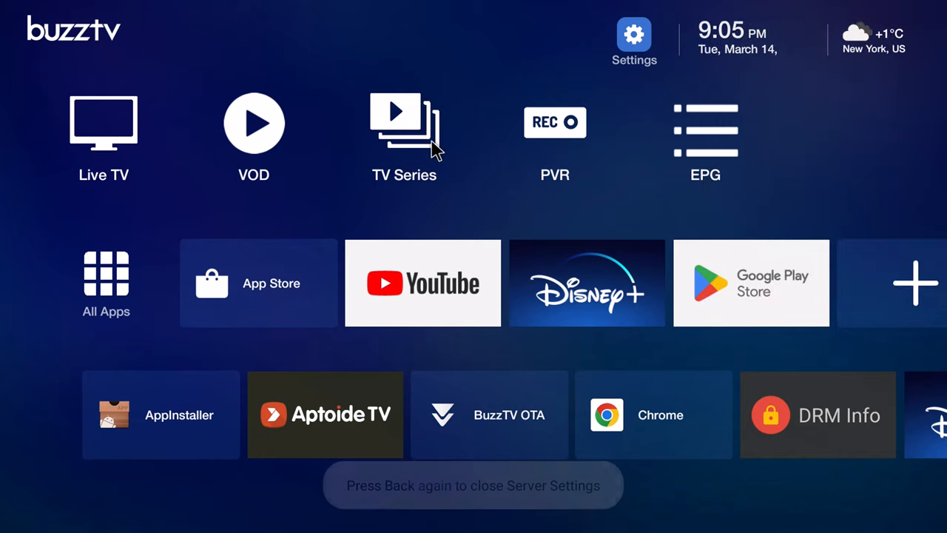
pyautogui.moveTo(628, 145)
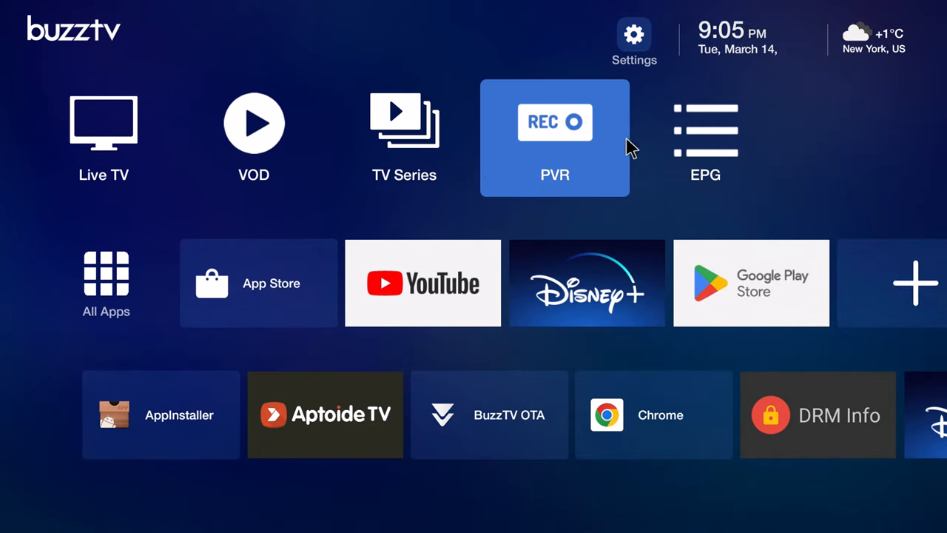
pyautogui.moveTo(739, 56)
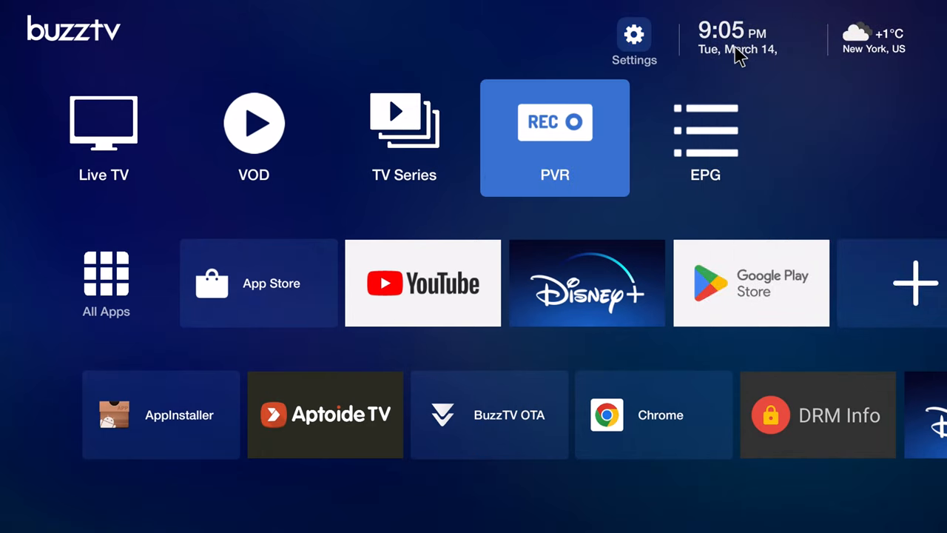
pyautogui.moveTo(861, 48)
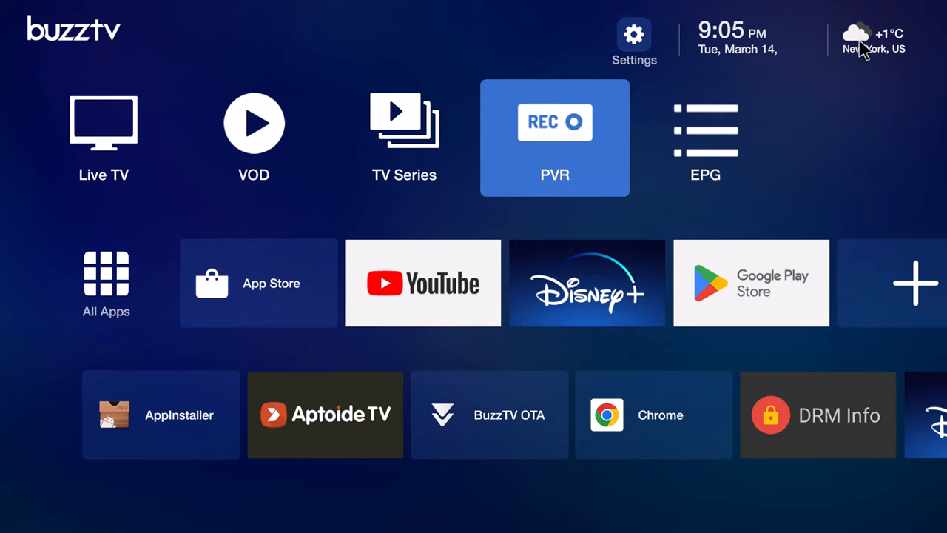
pyautogui.moveTo(397, 65)
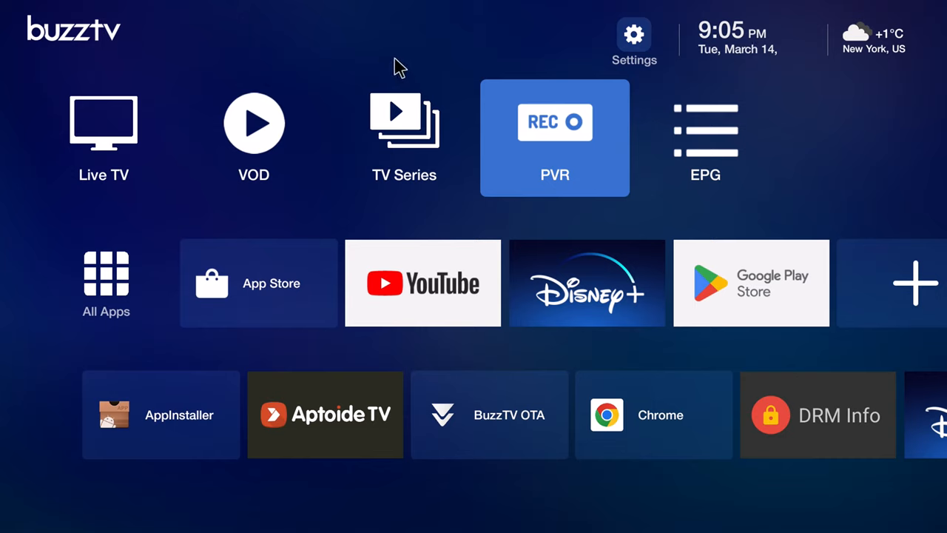
pyautogui.moveTo(397, 530)
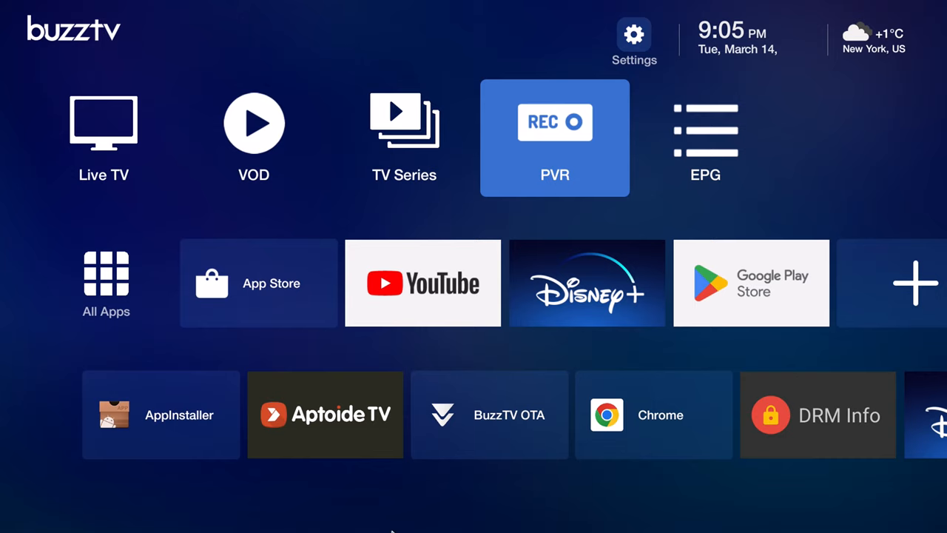
# - Review the About page confirming developer mode and launch the BuzzTV OTA updater
pyautogui.click(633, 33)
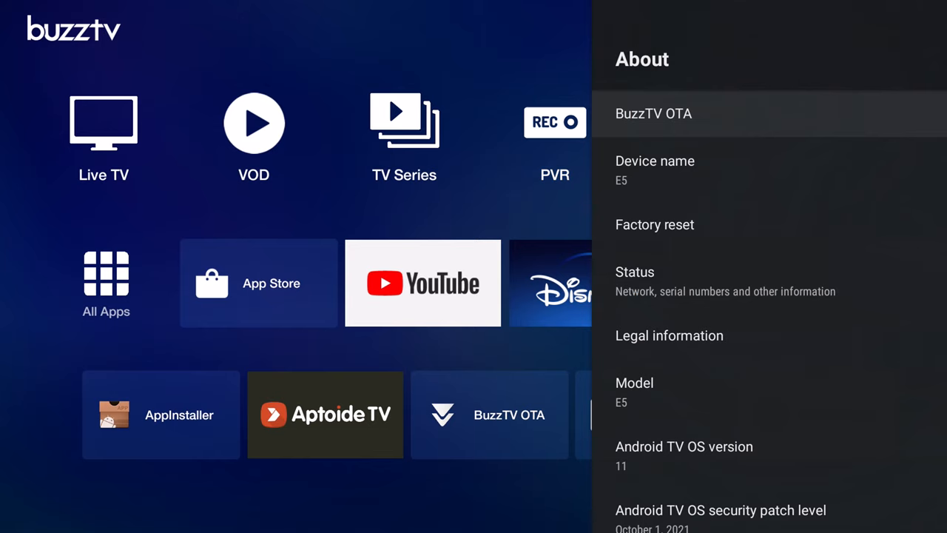
pyautogui.scroll(-3)
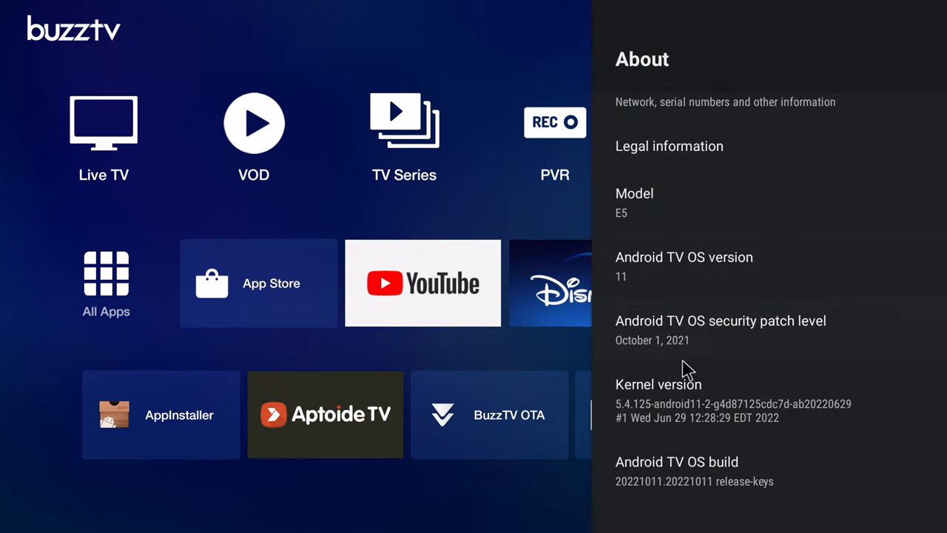
pyautogui.moveTo(662, 278)
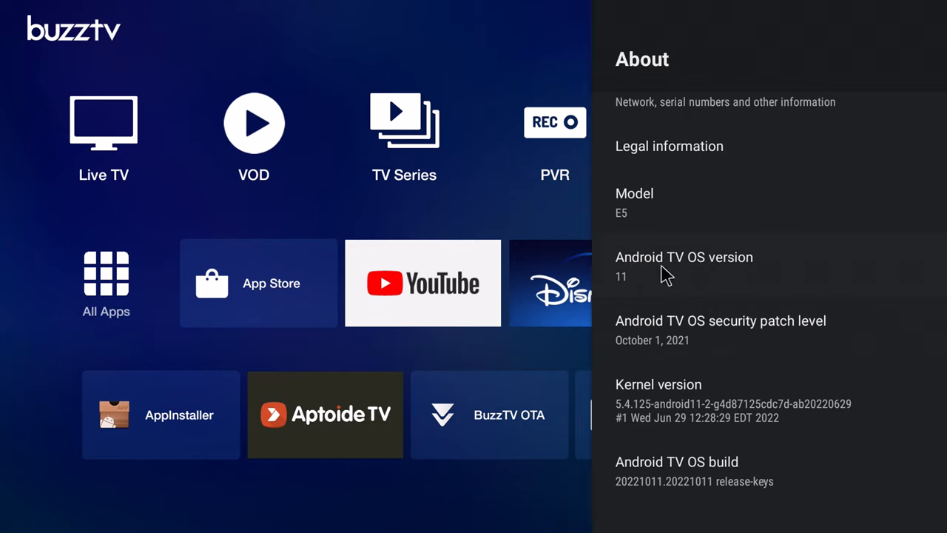
pyautogui.moveTo(736, 277)
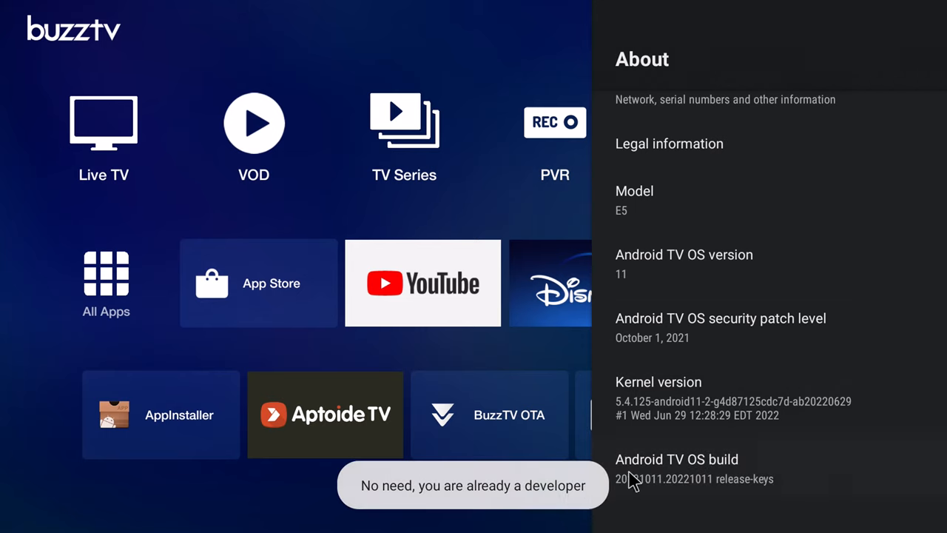
pyautogui.click(489, 414)
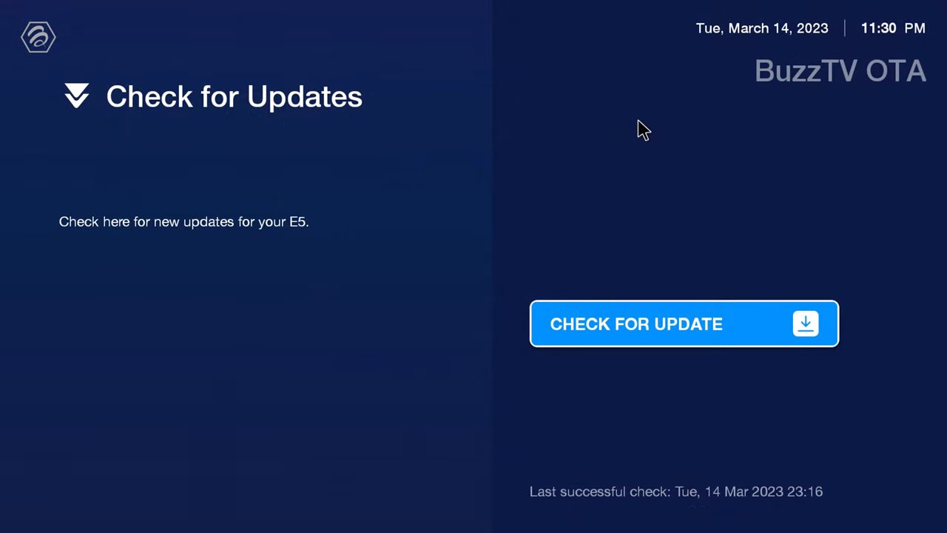
# - Check for a new E5 firmware update in BuzzTV OTA
pyautogui.click(683, 323)
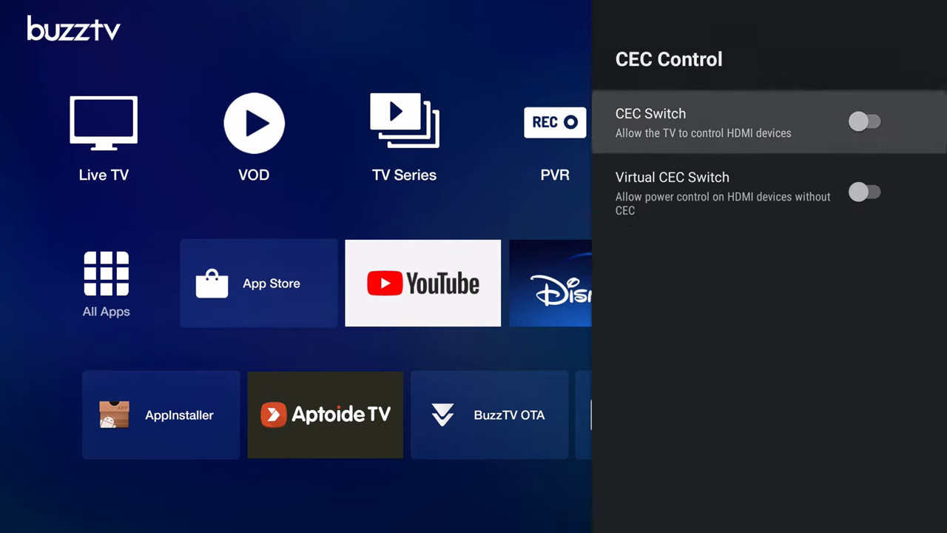
# - Turn the CEC switch on and adjust screen position scaling to 87%
pyautogui.click(865, 122)
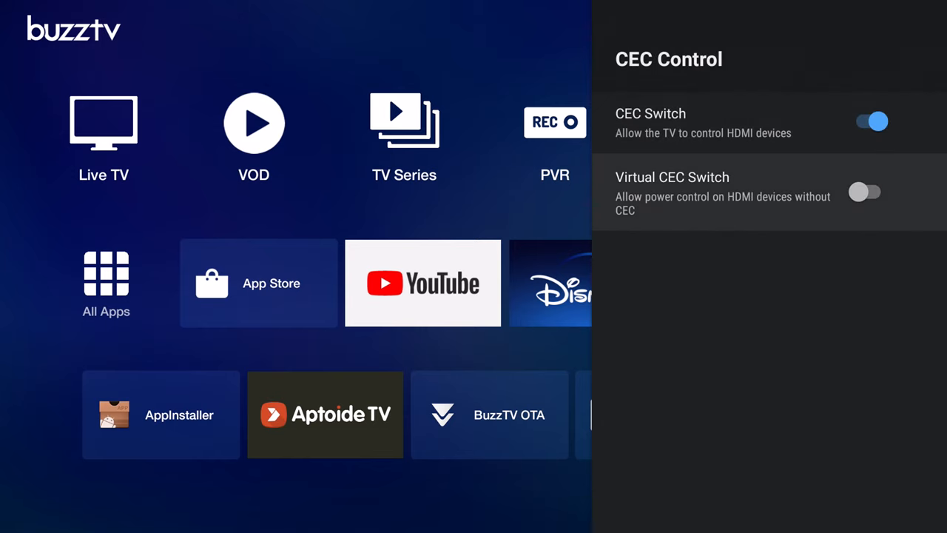
pyautogui.click(865, 193)
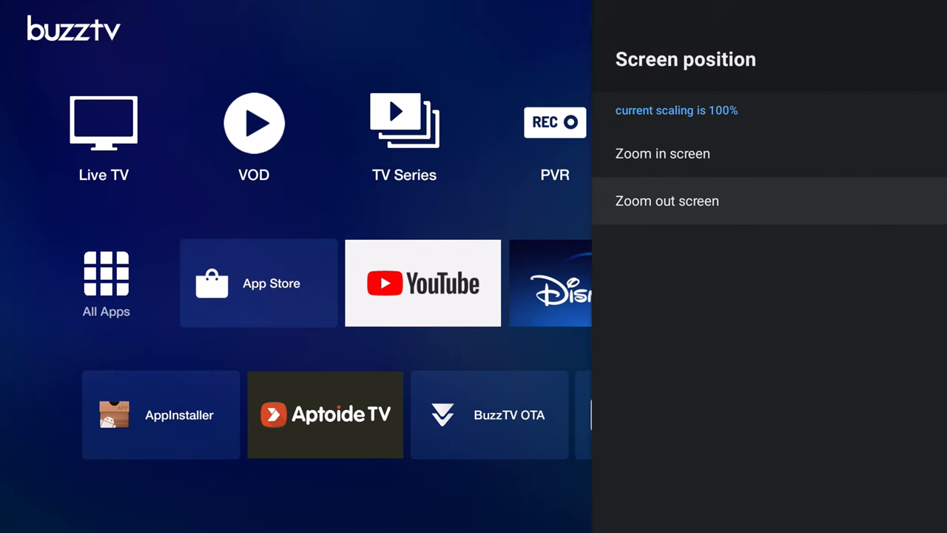
pyautogui.click(663, 201)
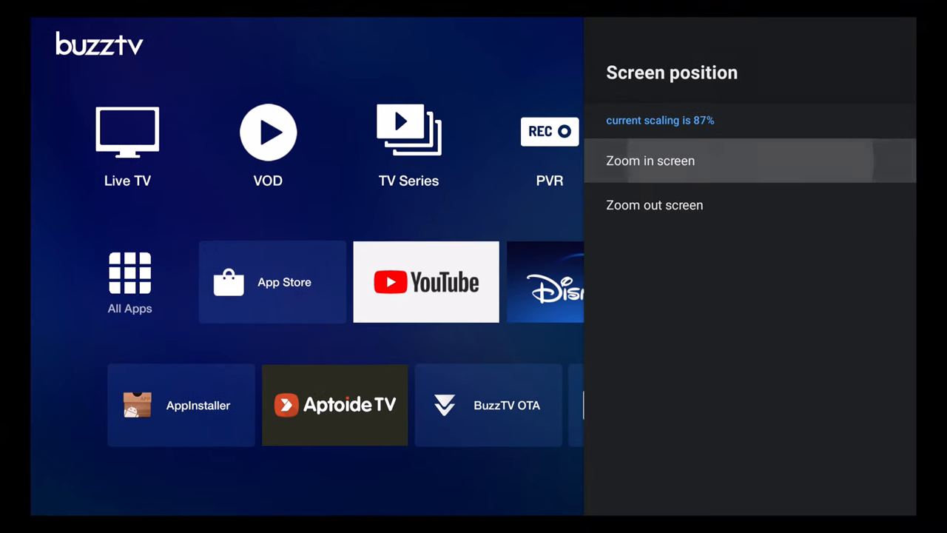
pyautogui.click(649, 159)
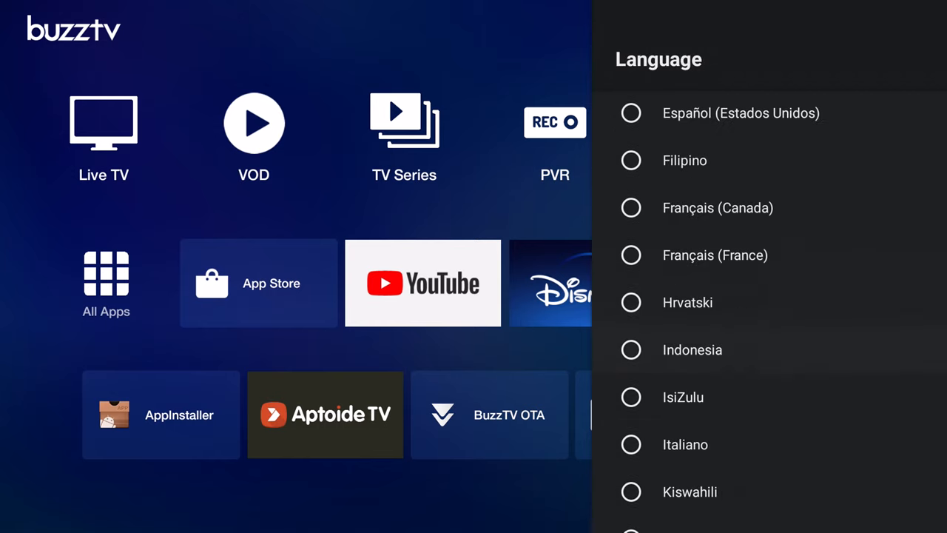
# - Review Language and Energy saver, then leave settings for the All Apps grid
pyautogui.scroll(-3)
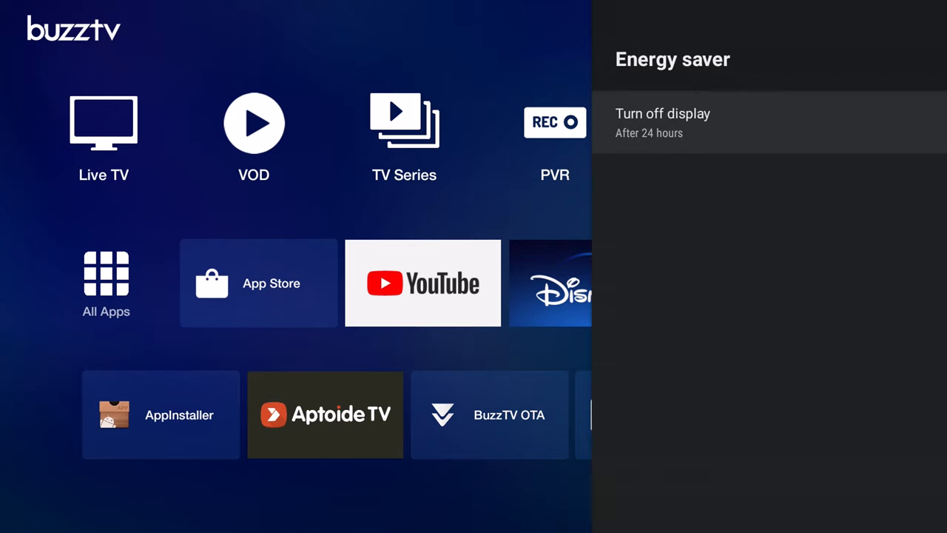
pyautogui.click(107, 284)
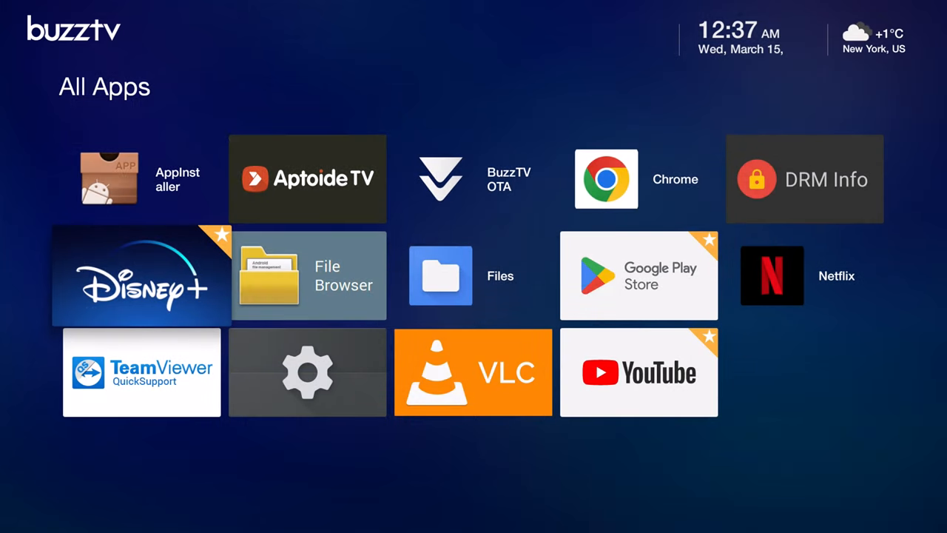
pyautogui.moveTo(476, 529)
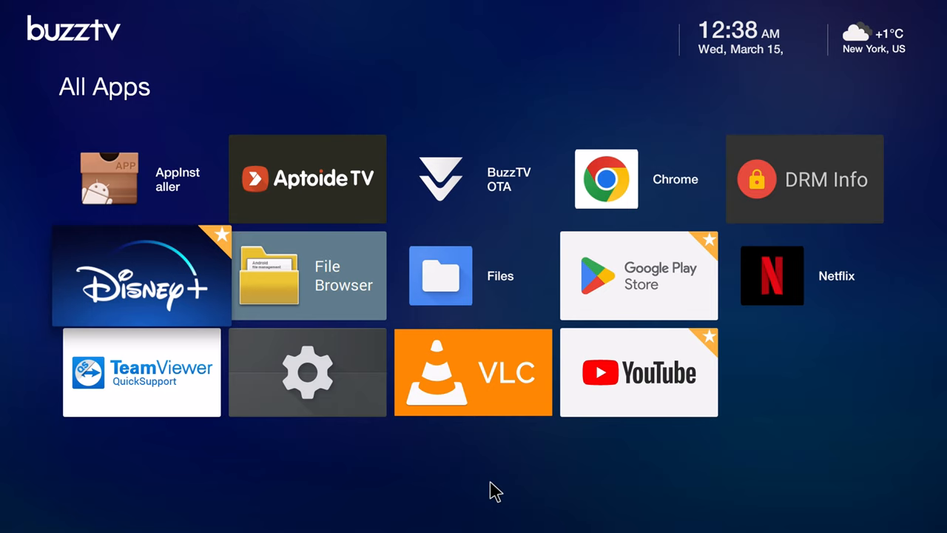
pyautogui.moveTo(600, 275)
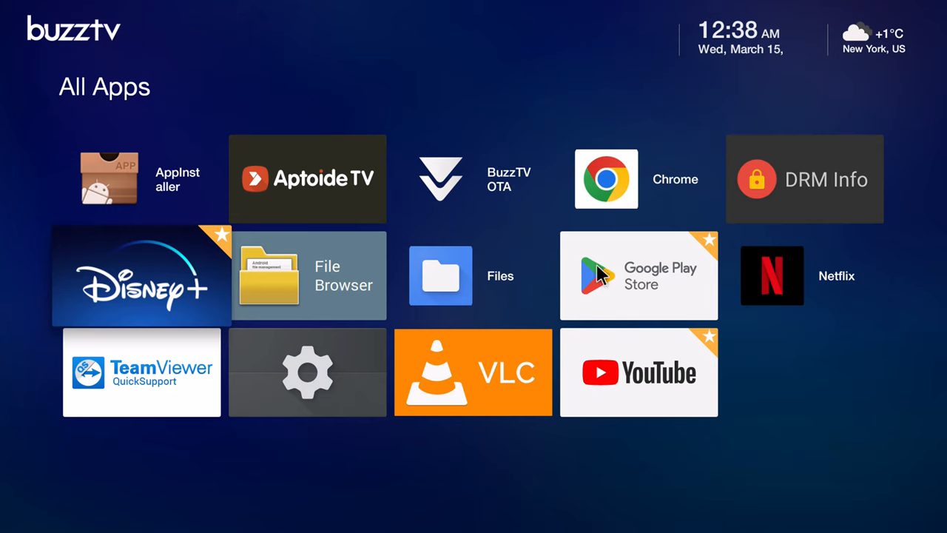
pyautogui.moveTo(618, 382)
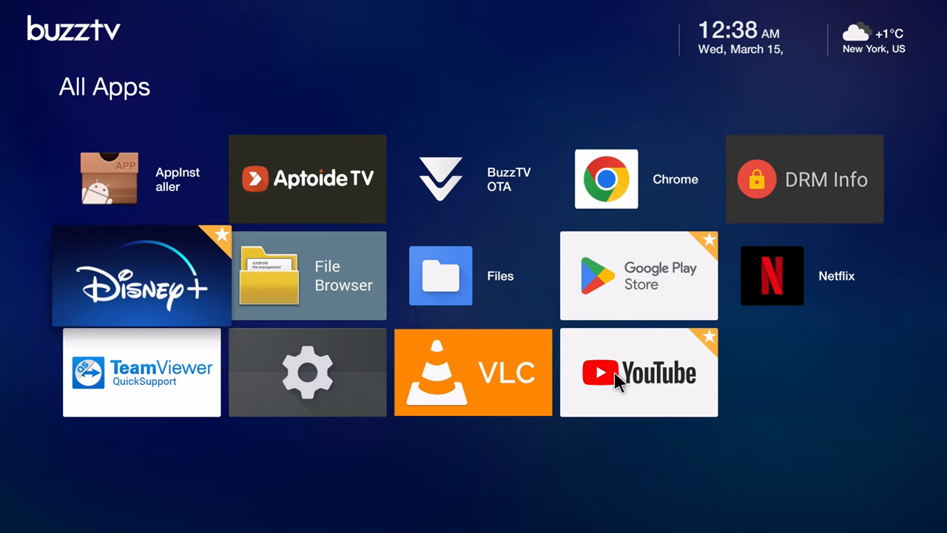
pyautogui.moveTo(287, 189)
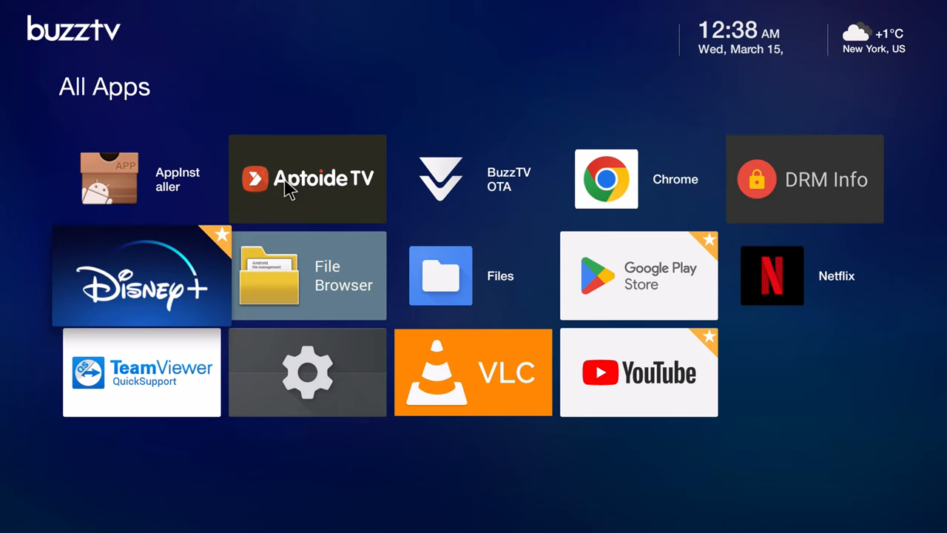
pyautogui.moveTo(257, 284)
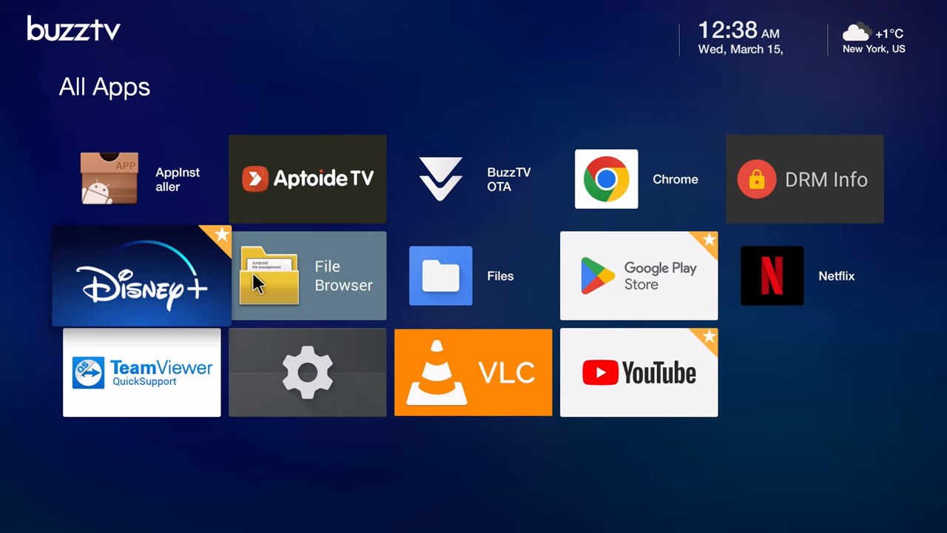
pyautogui.moveTo(743, 278)
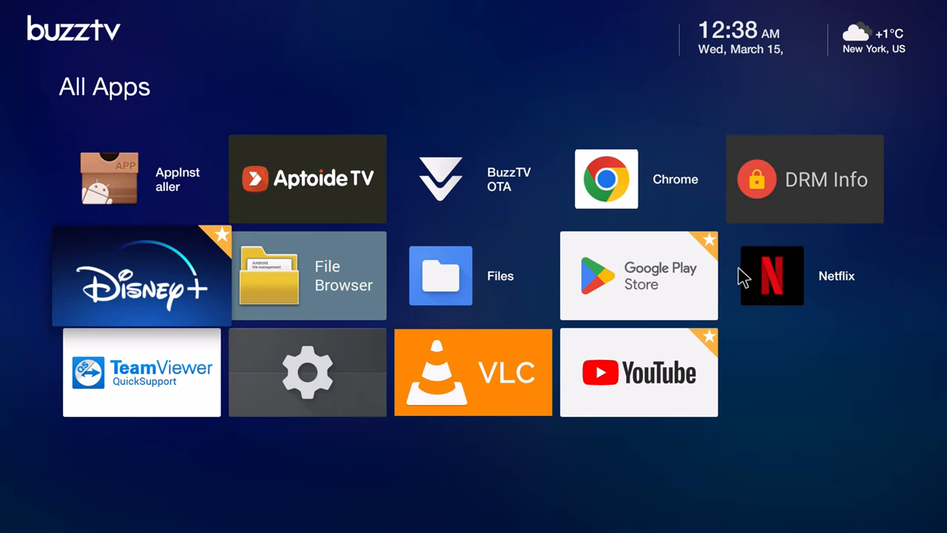
pyautogui.moveTo(506, 367)
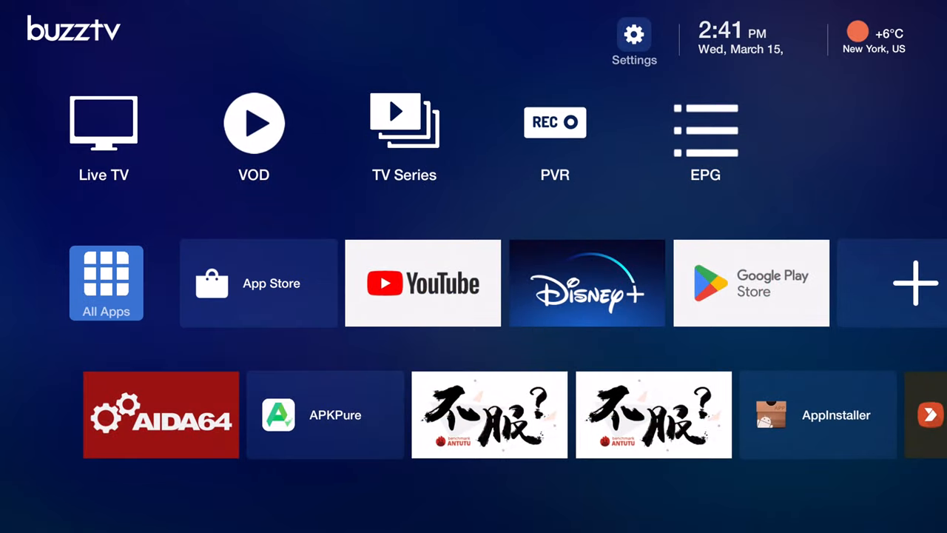
# - Browse the full installed-apps grid and launch Google Play Store
pyautogui.click(107, 283)
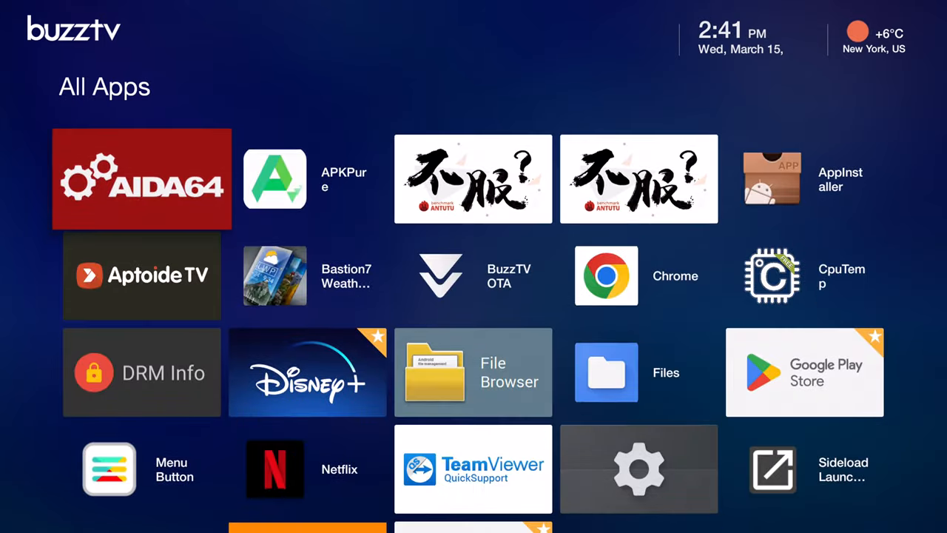
pyautogui.scroll(-3)
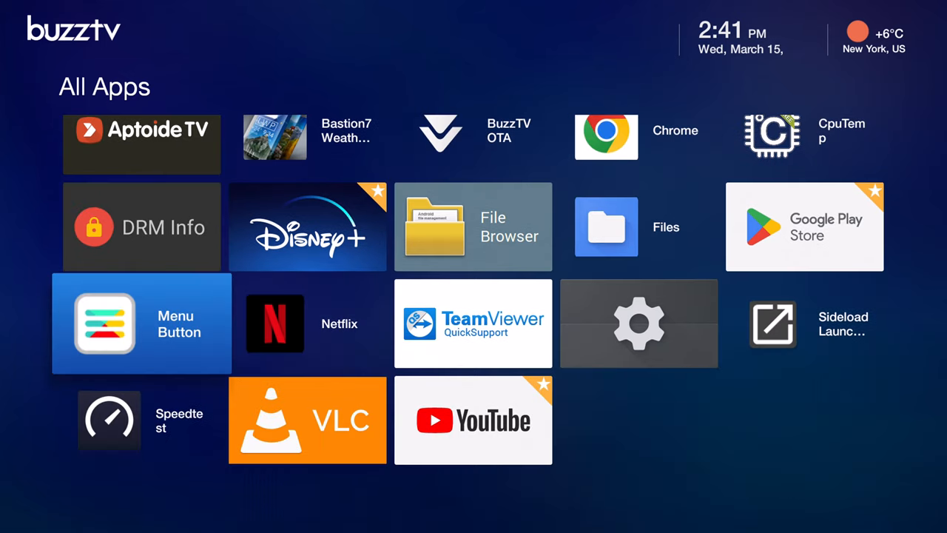
pyautogui.scroll(-3)
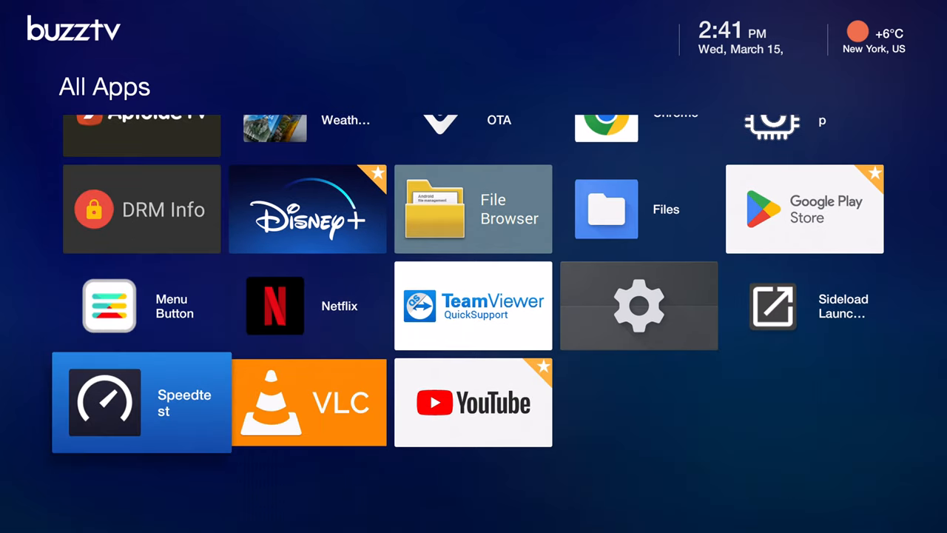
pyautogui.scroll(3)
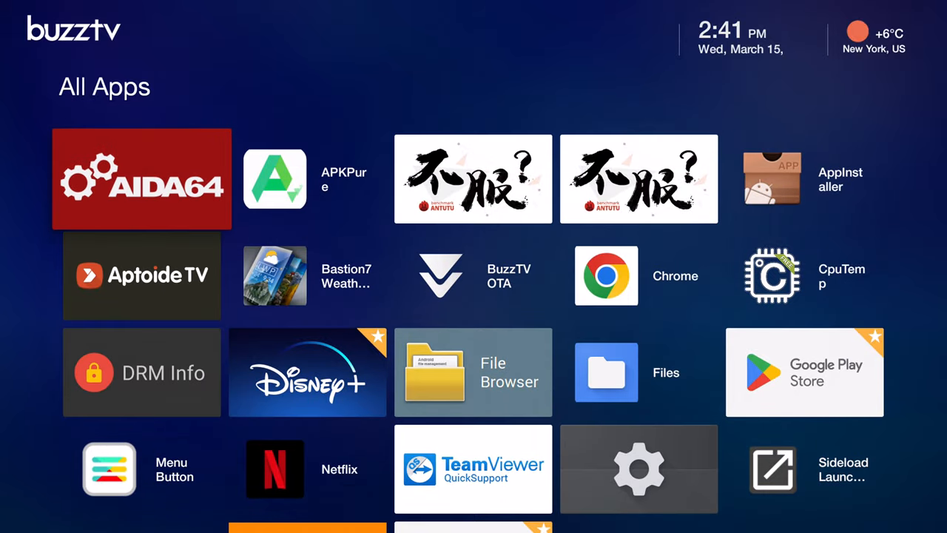
pyautogui.moveTo(805, 179)
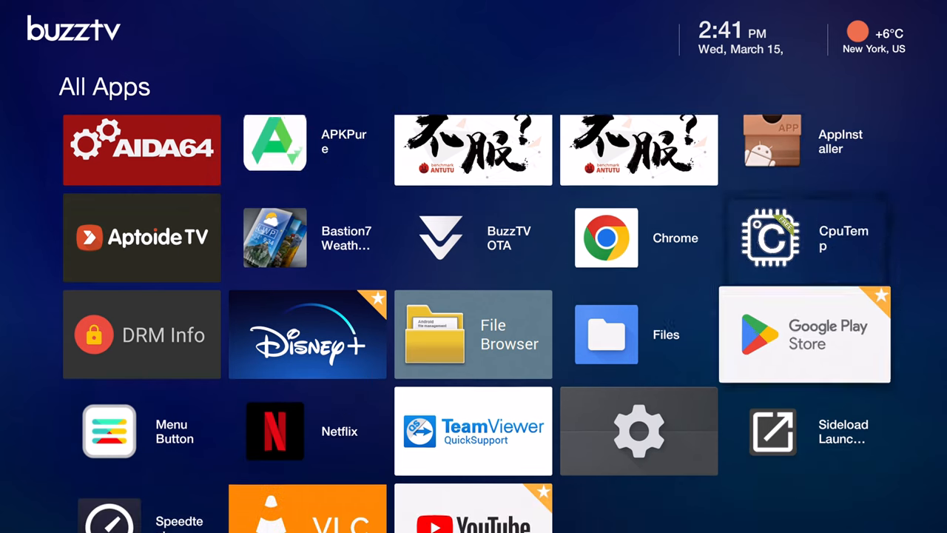
pyautogui.click(805, 334)
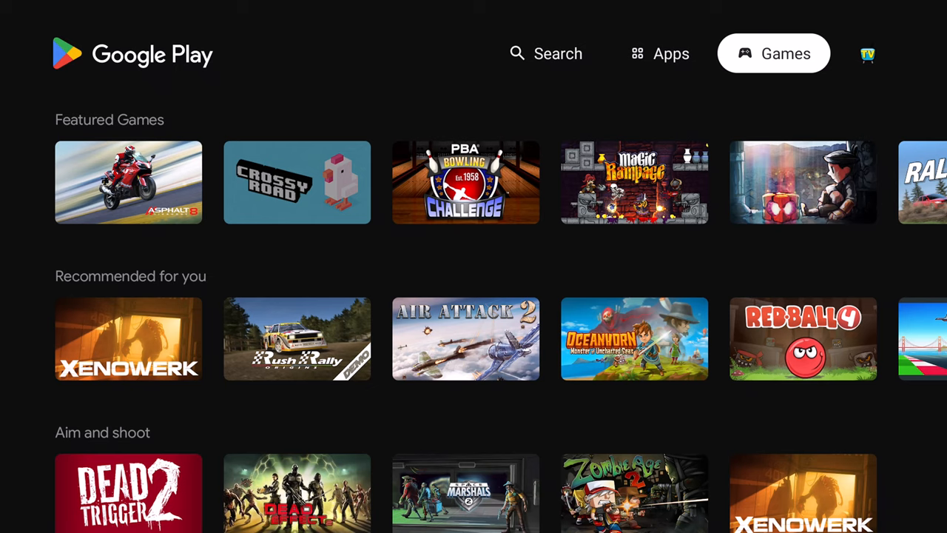
# - Exit Google Play Store back to the launcher home screen
pyautogui.click(657, 53)
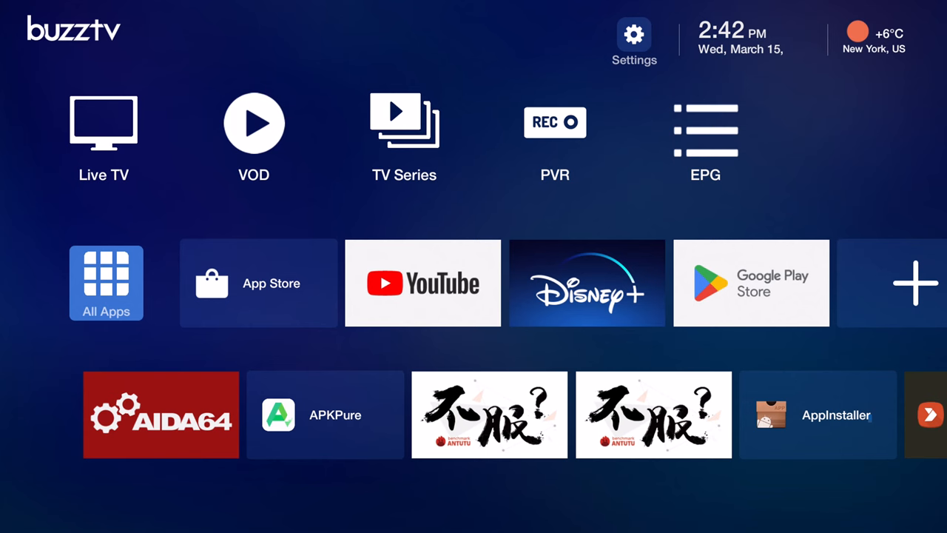
pyautogui.moveTo(257, 282)
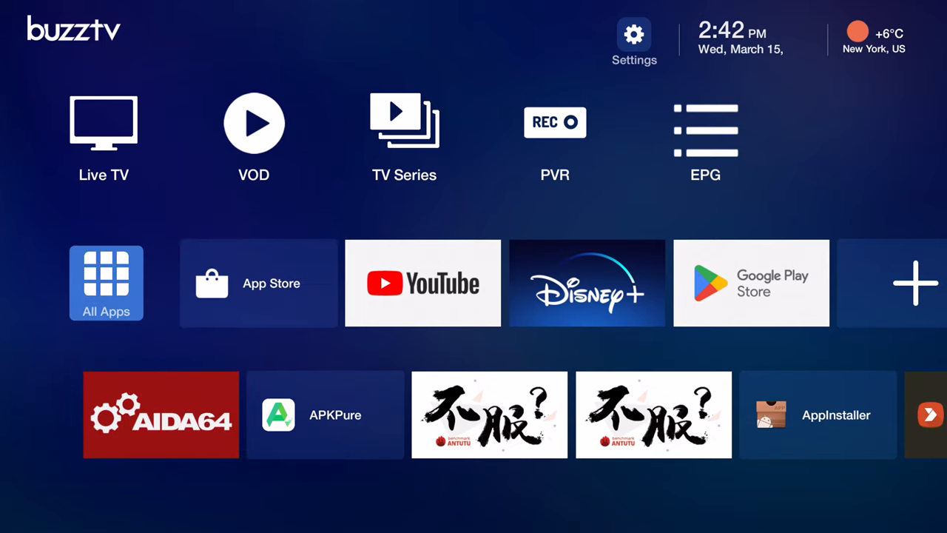
pyautogui.moveTo(453, 222)
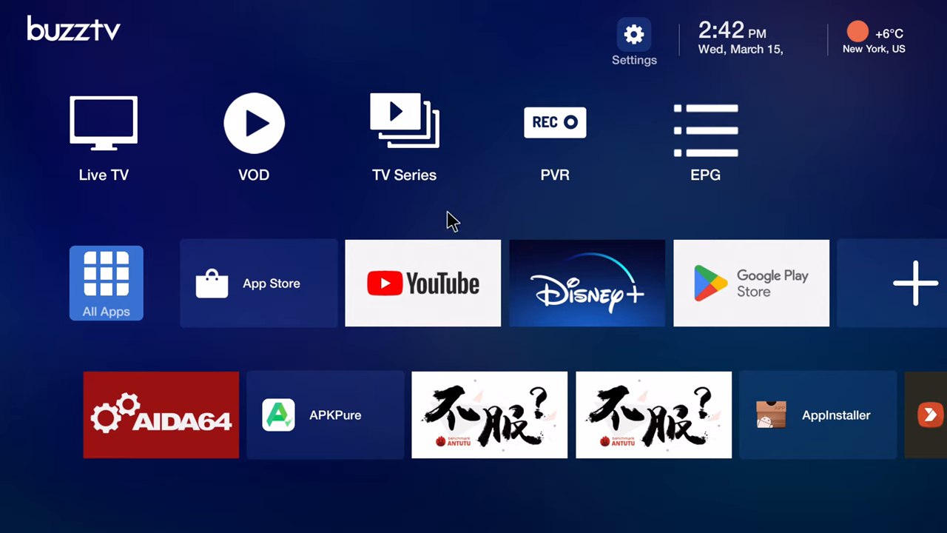
pyautogui.moveTo(284, 41)
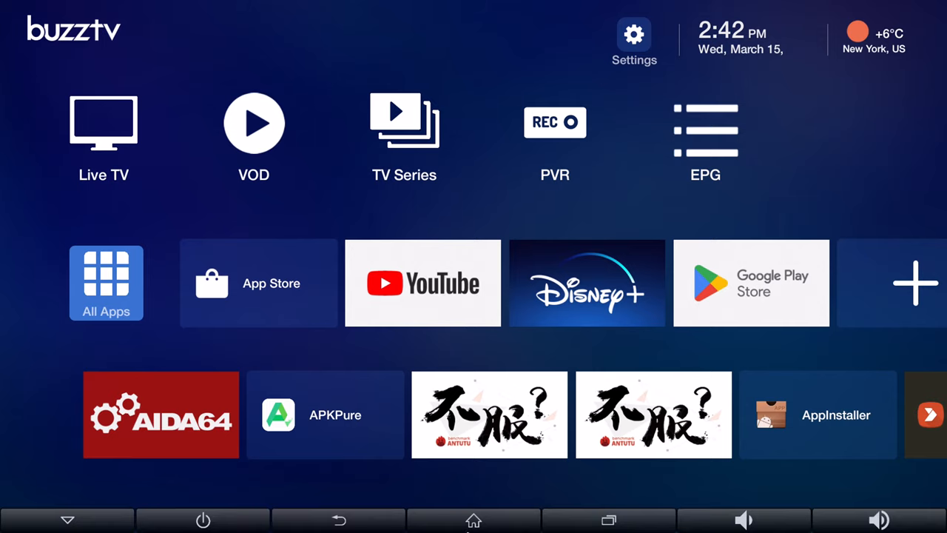
pyautogui.moveTo(473, 514)
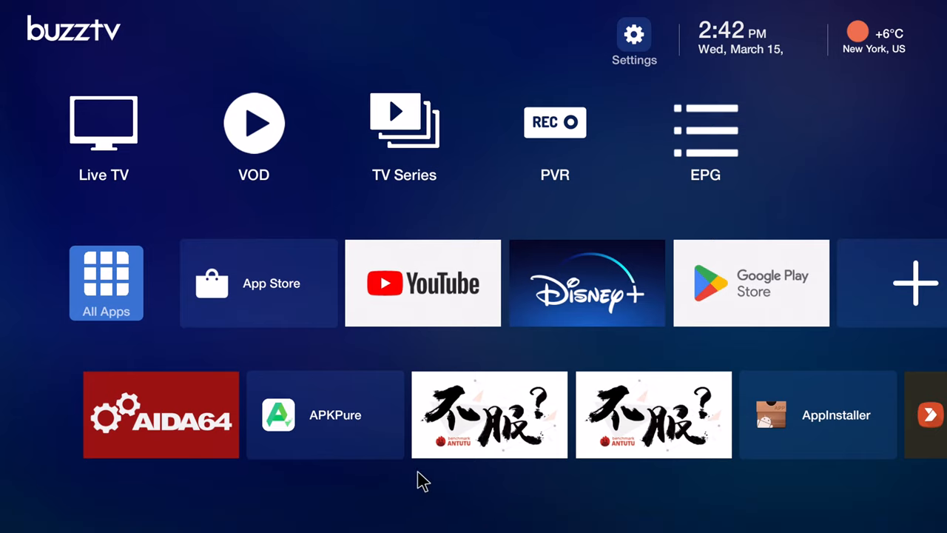
pyautogui.moveTo(255, 289)
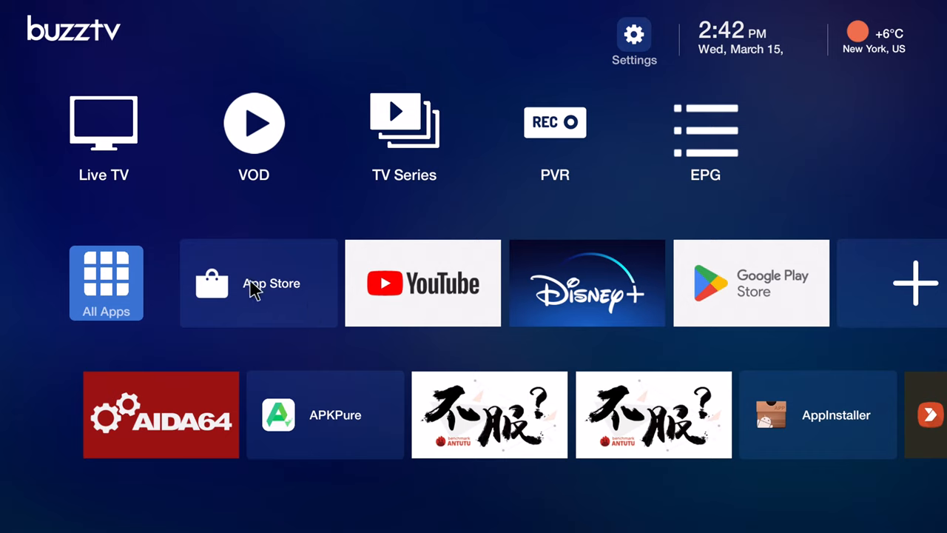
pyautogui.moveTo(488, 216)
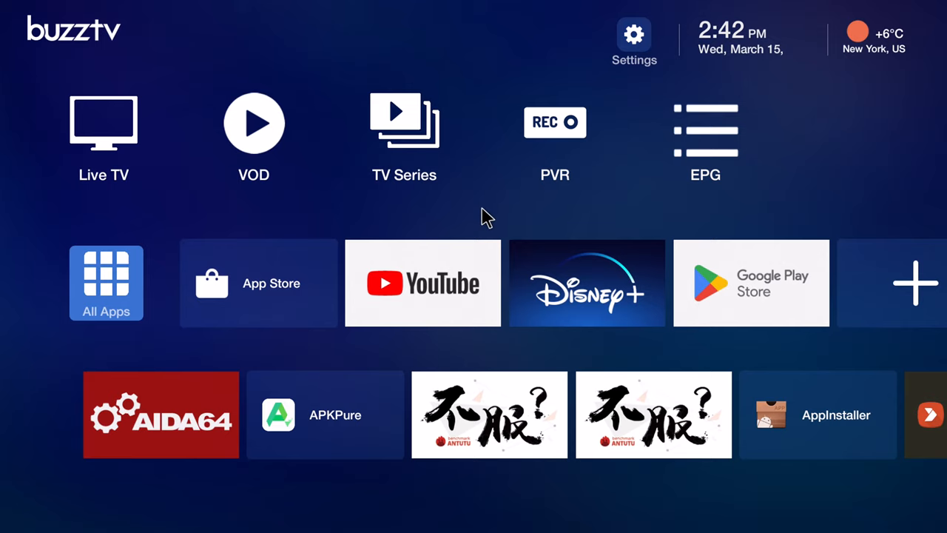
pyautogui.moveTo(574, 288)
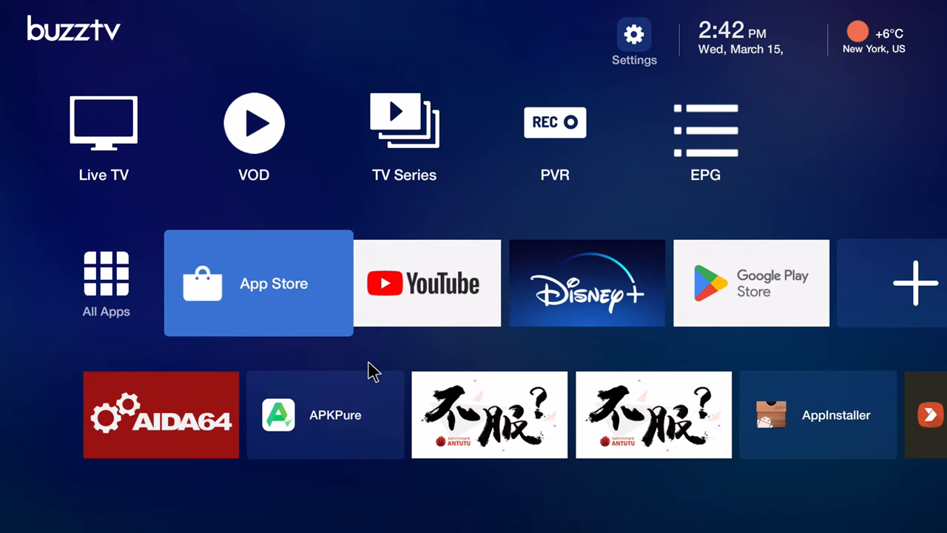
# - Browse the App Store's Featured and Recommended rows
pyautogui.click(258, 283)
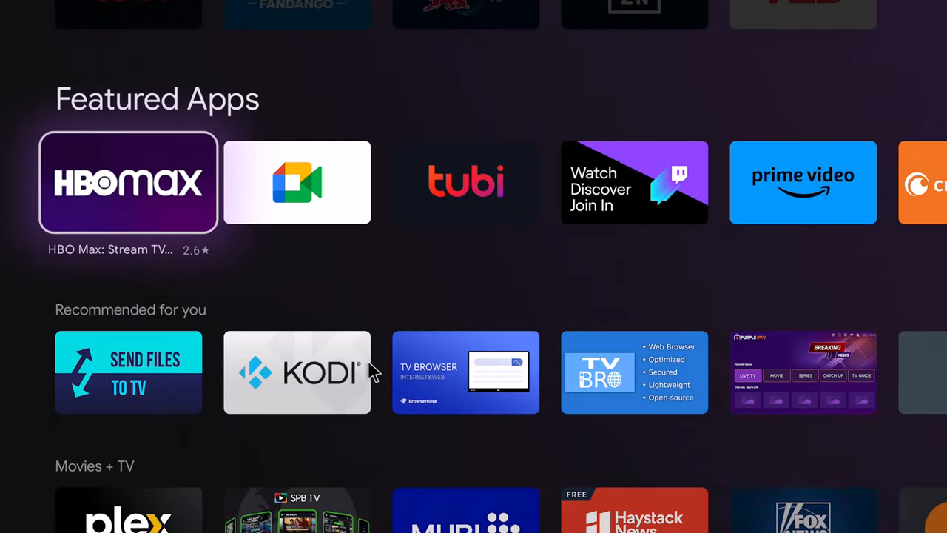
pyautogui.scroll(-3)
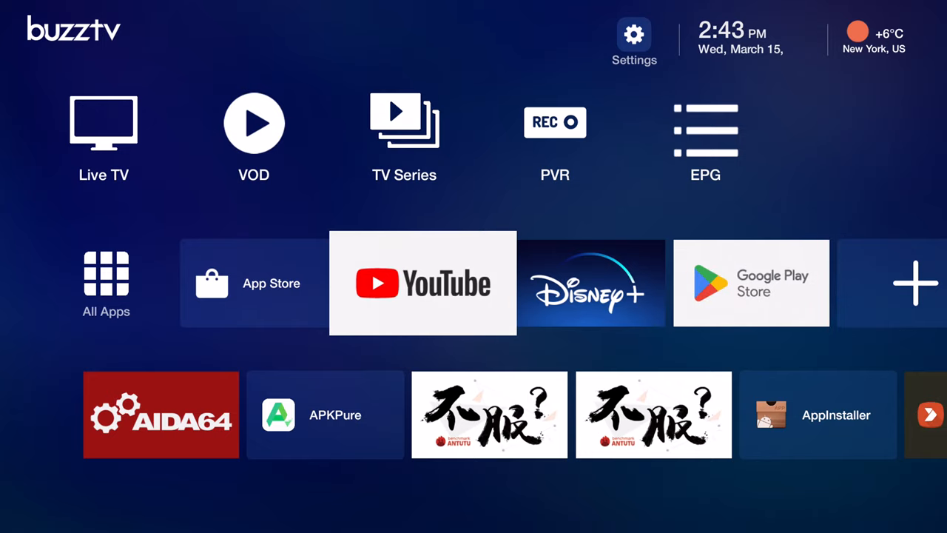
# - Launch AIDA64 to its System page showing the E5 with 2 GB RAM and 24.28 GB storage
pyautogui.click(107, 284)
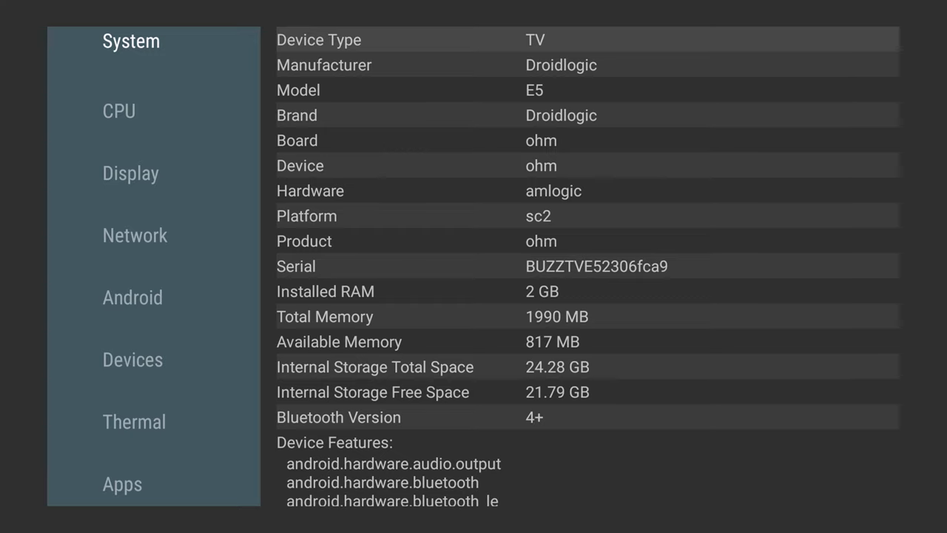
pyautogui.moveTo(545, 210)
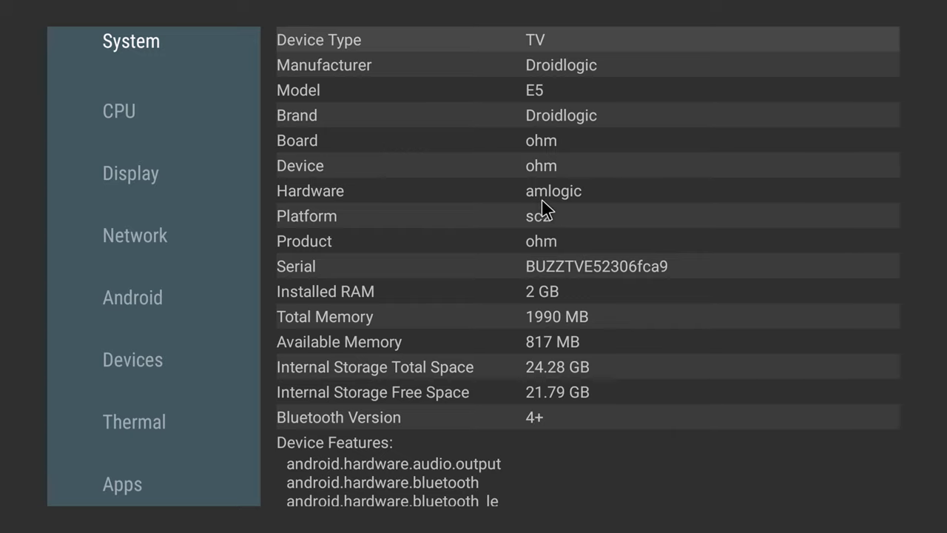
pyautogui.moveTo(592, 244)
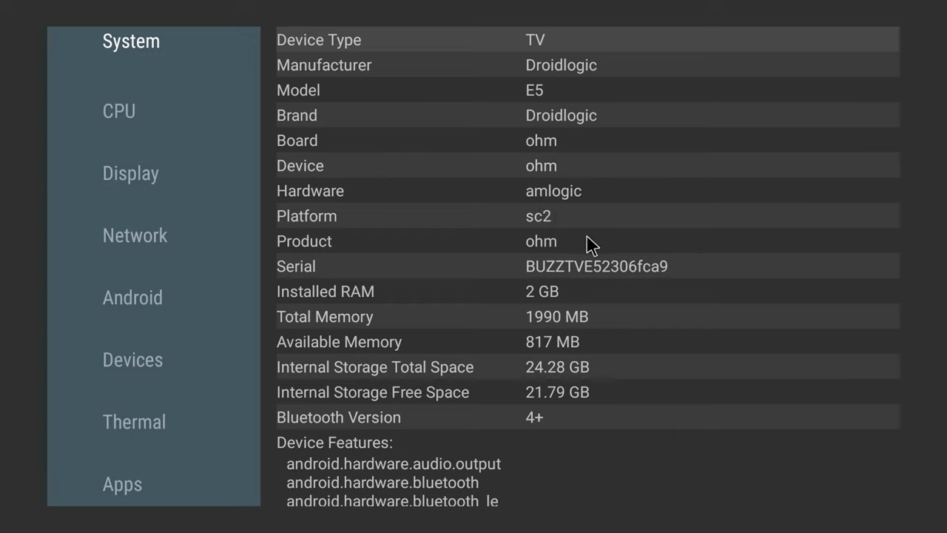
pyautogui.moveTo(577, 313)
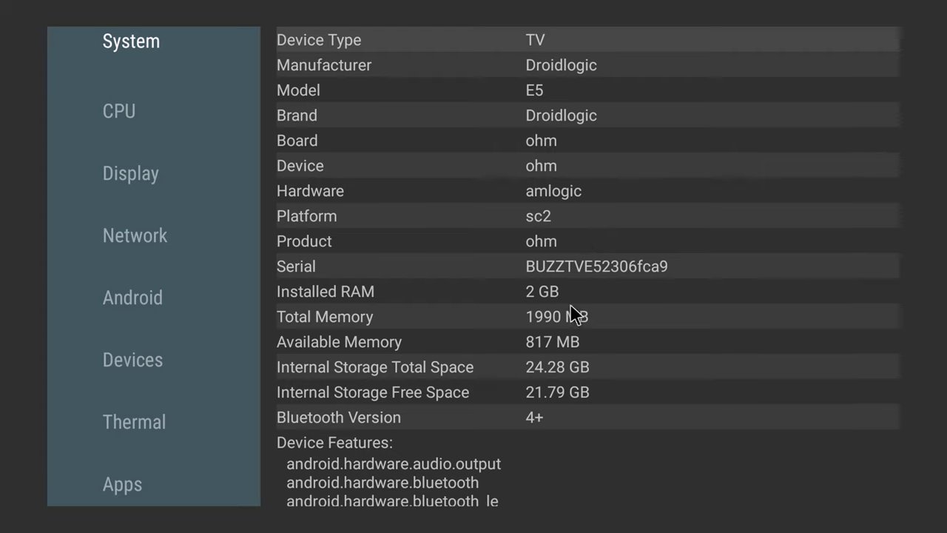
pyautogui.moveTo(545, 385)
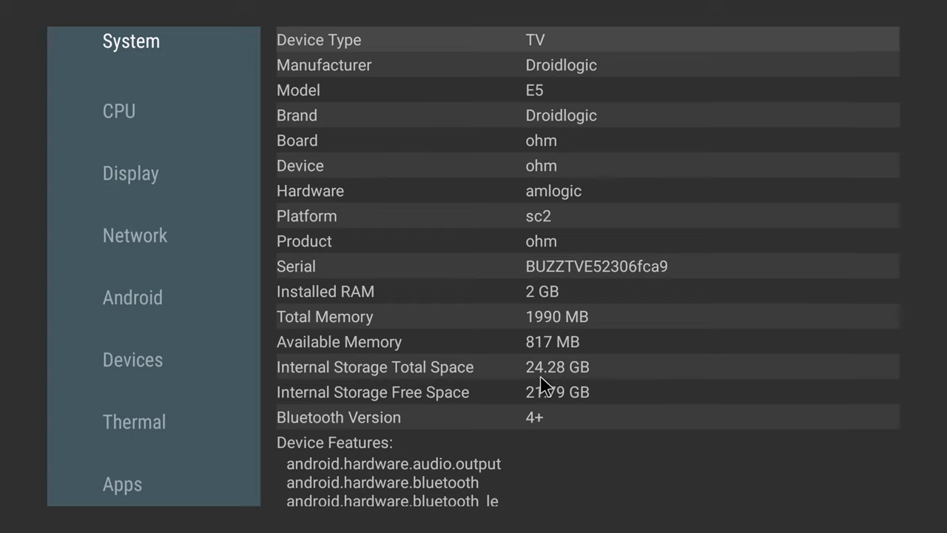
pyautogui.moveTo(551, 323)
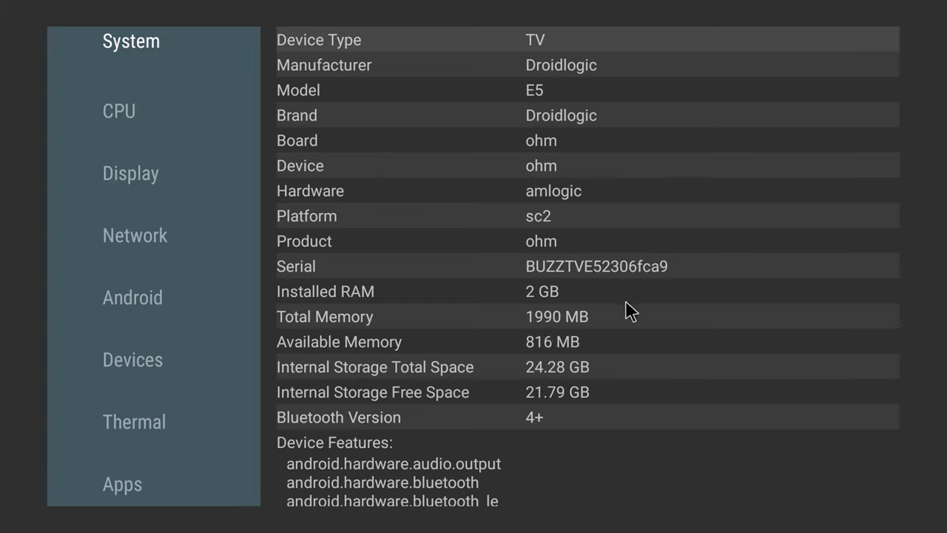
pyautogui.moveTo(562, 381)
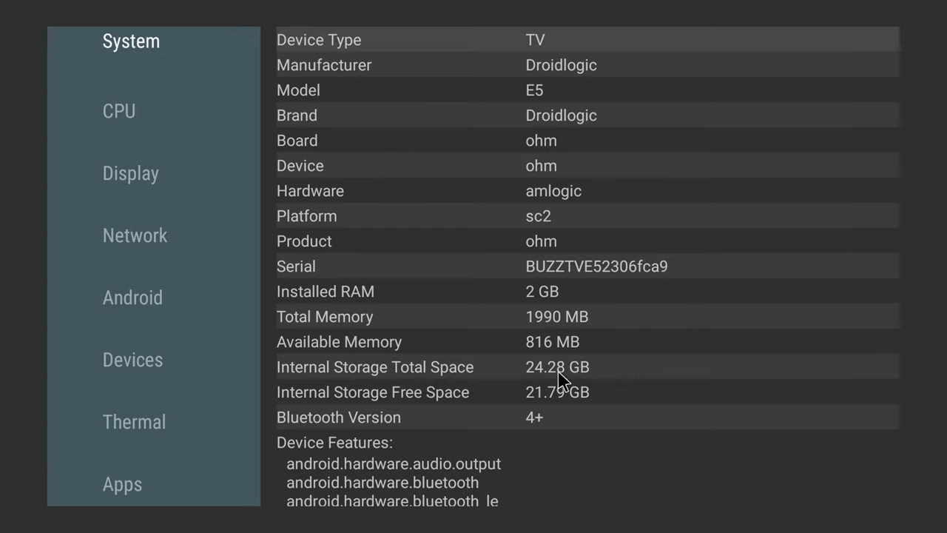
pyautogui.moveTo(613, 373)
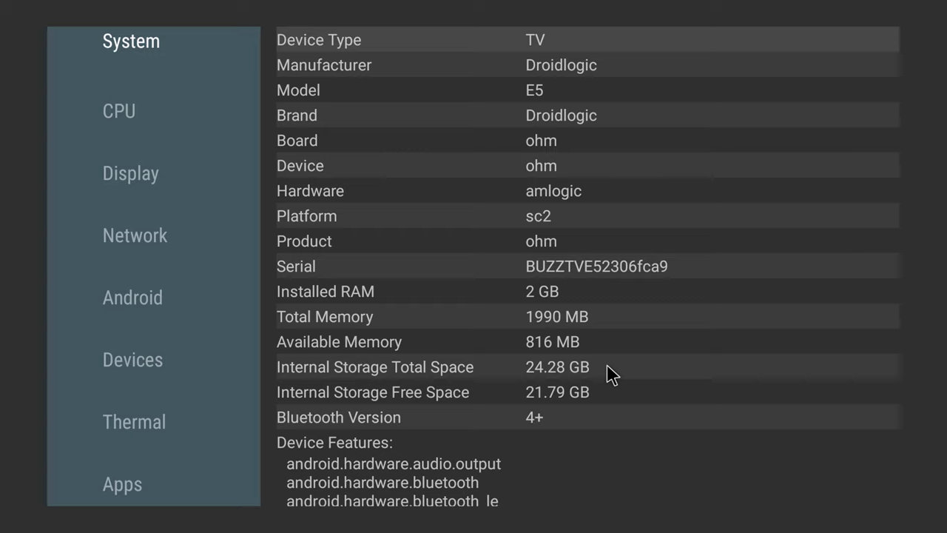
pyautogui.moveTo(550, 431)
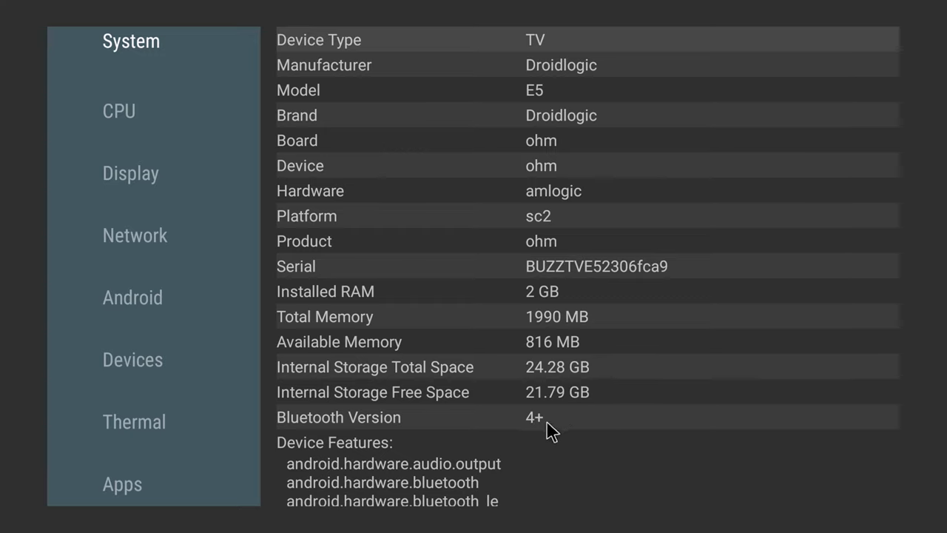
pyautogui.moveTo(535, 432)
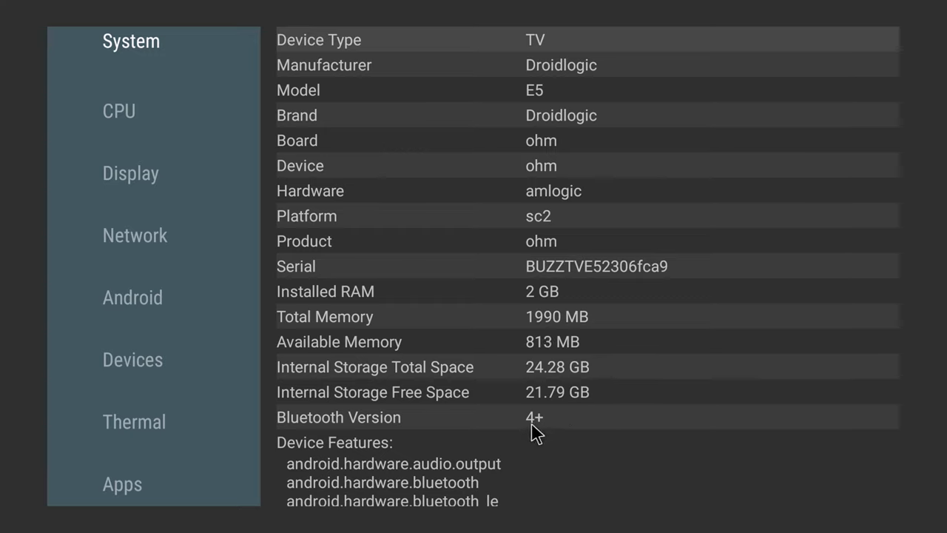
pyautogui.moveTo(382, 326)
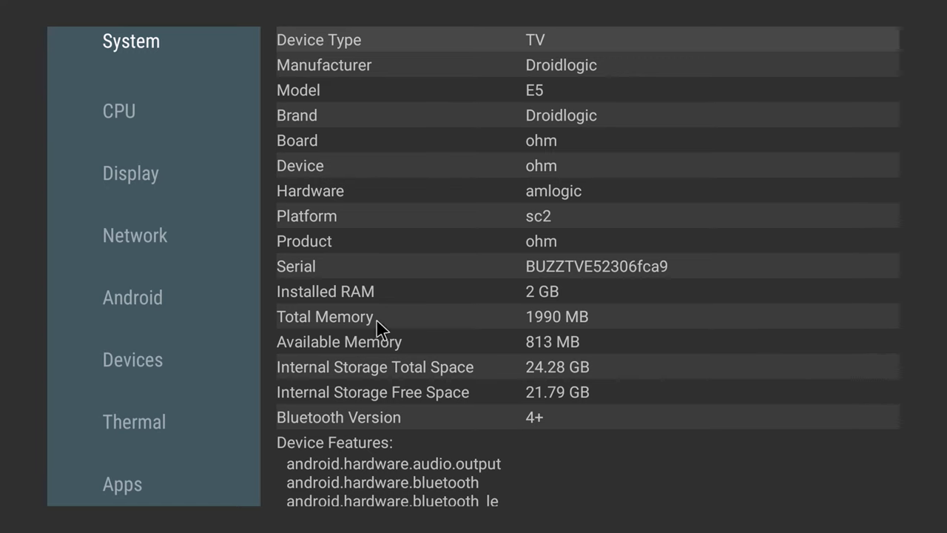
# - View the CPU page: four ARM Cortex-A55 cores at 2004 MHz
pyautogui.click(118, 111)
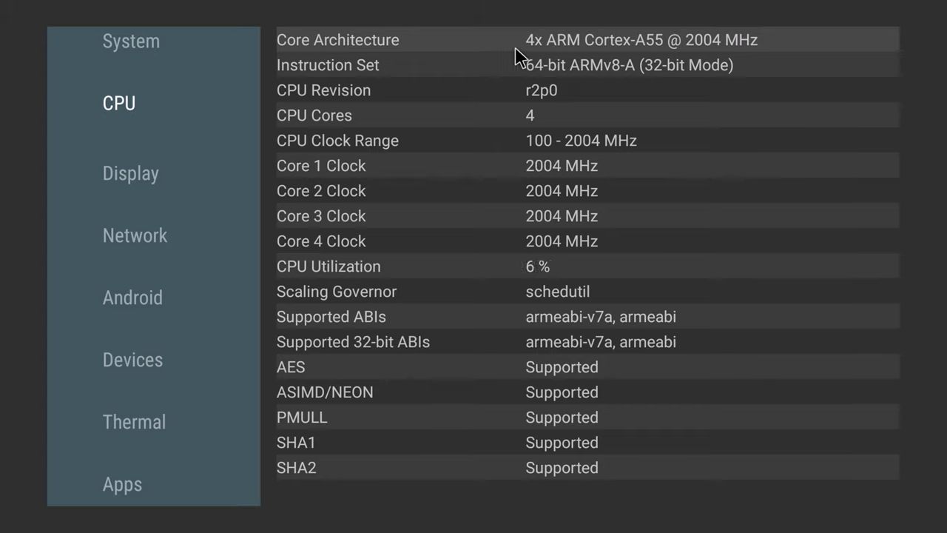
pyautogui.moveTo(604, 50)
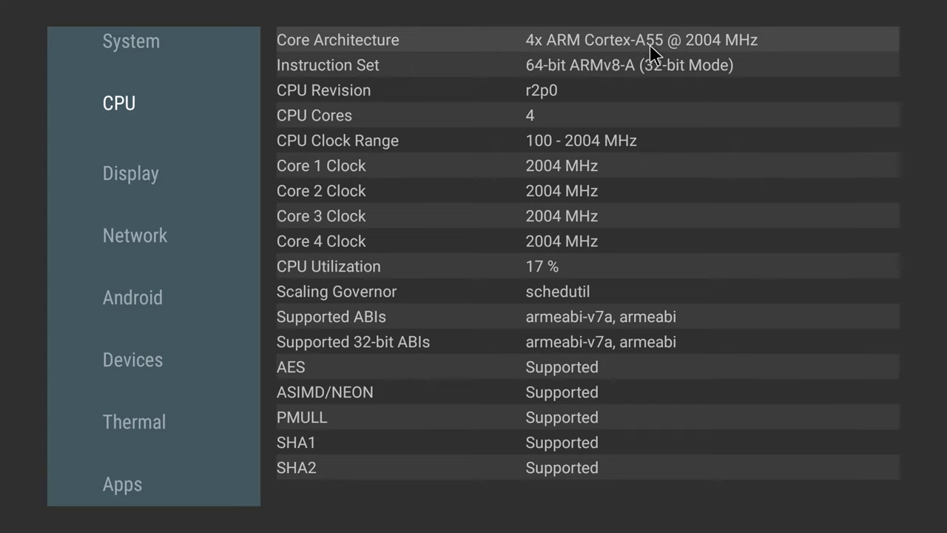
pyautogui.moveTo(680, 83)
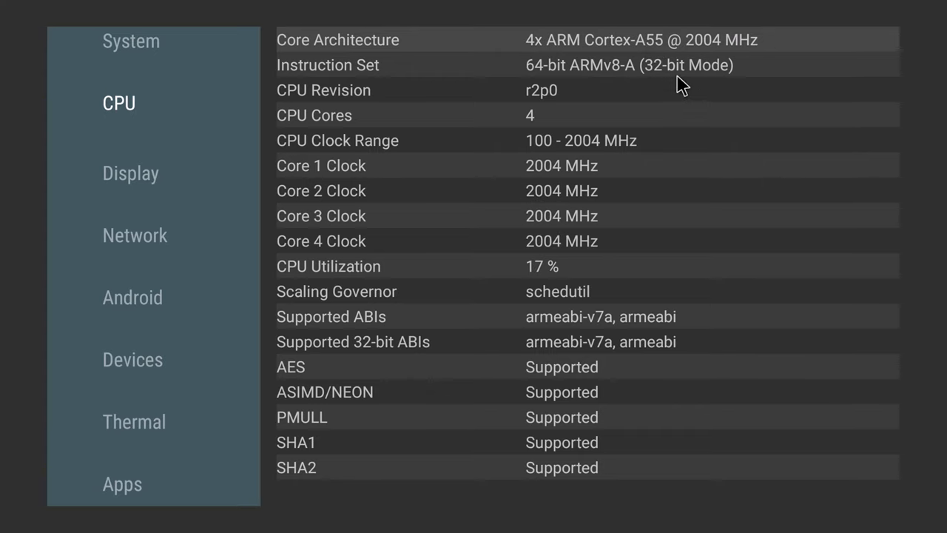
pyautogui.moveTo(592, 153)
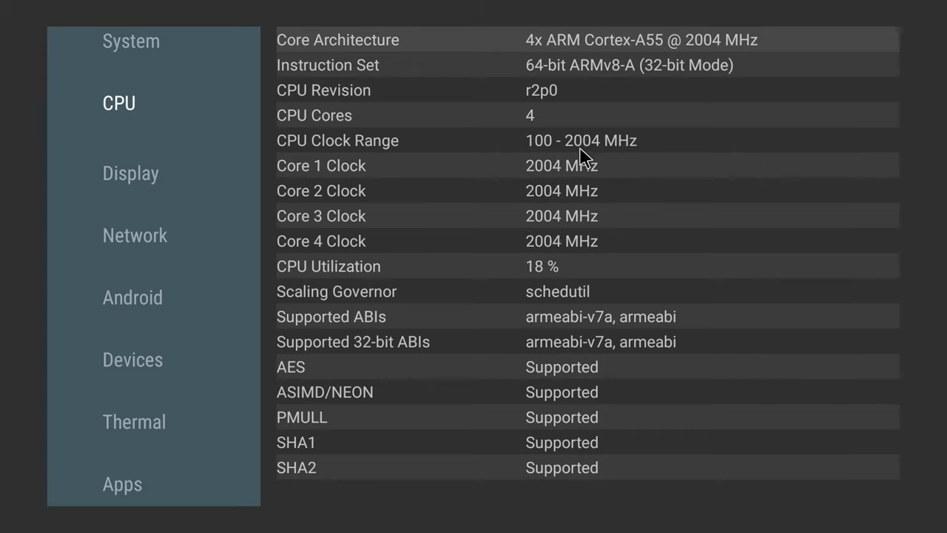
pyautogui.moveTo(349, 364)
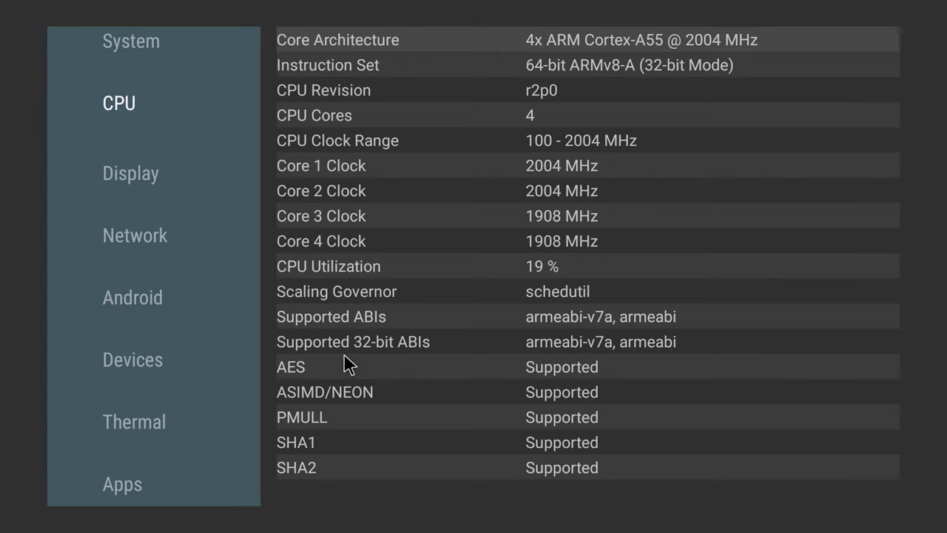
pyautogui.moveTo(417, 361)
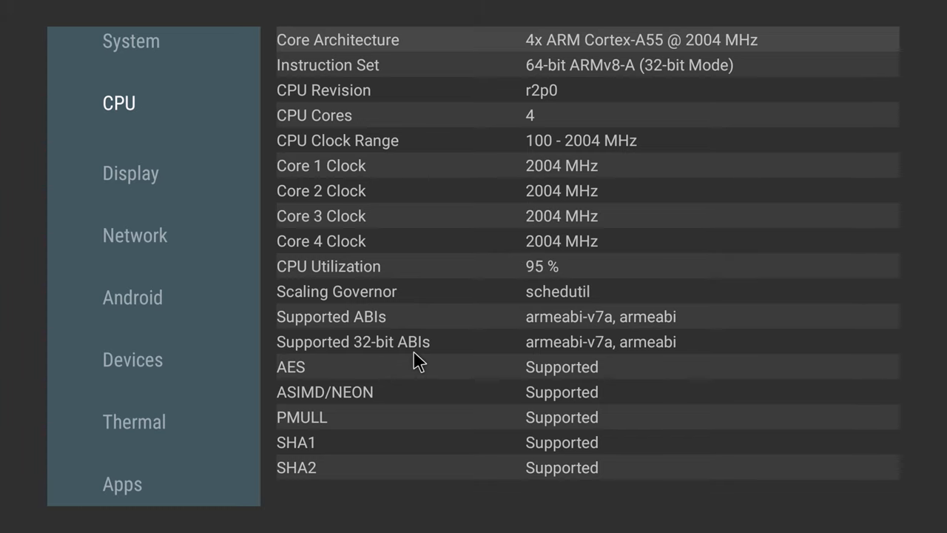
# - View the Display, Network and Android build pages in AIDA64
pyautogui.click(130, 171)
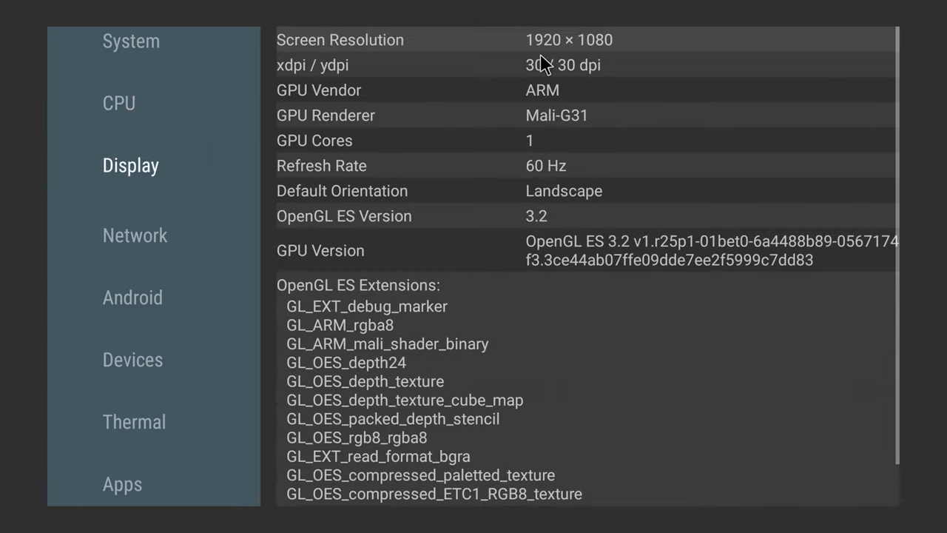
pyautogui.moveTo(586, 113)
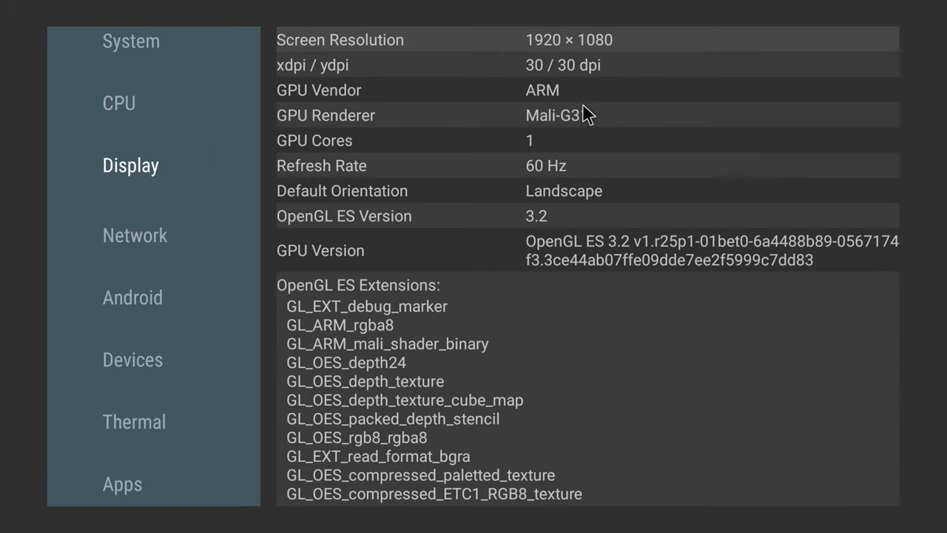
pyautogui.moveTo(544, 126)
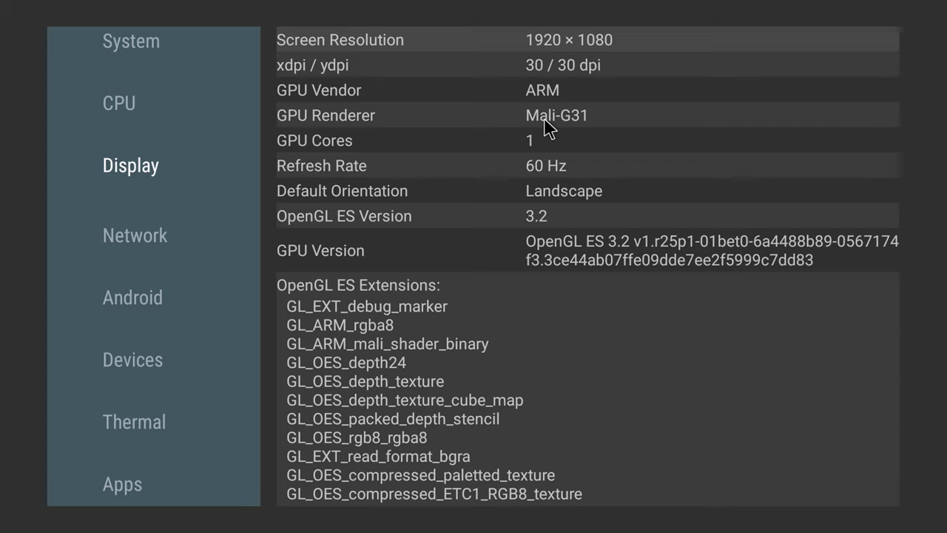
pyautogui.moveTo(546, 132)
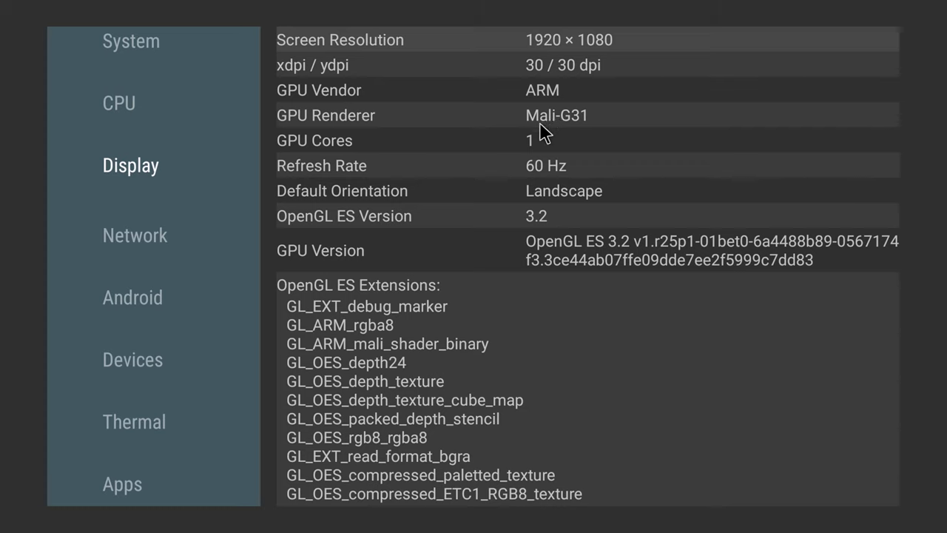
pyautogui.moveTo(546, 162)
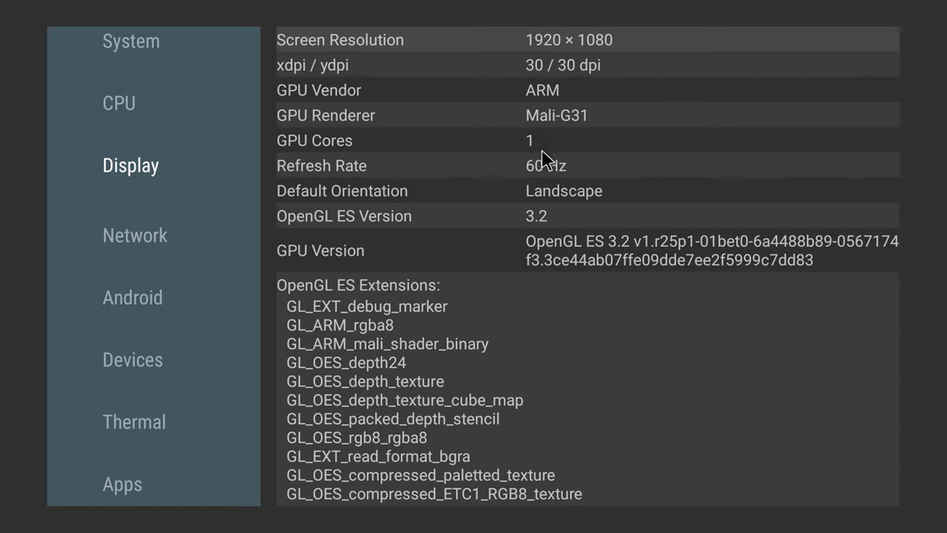
pyautogui.moveTo(546, 216)
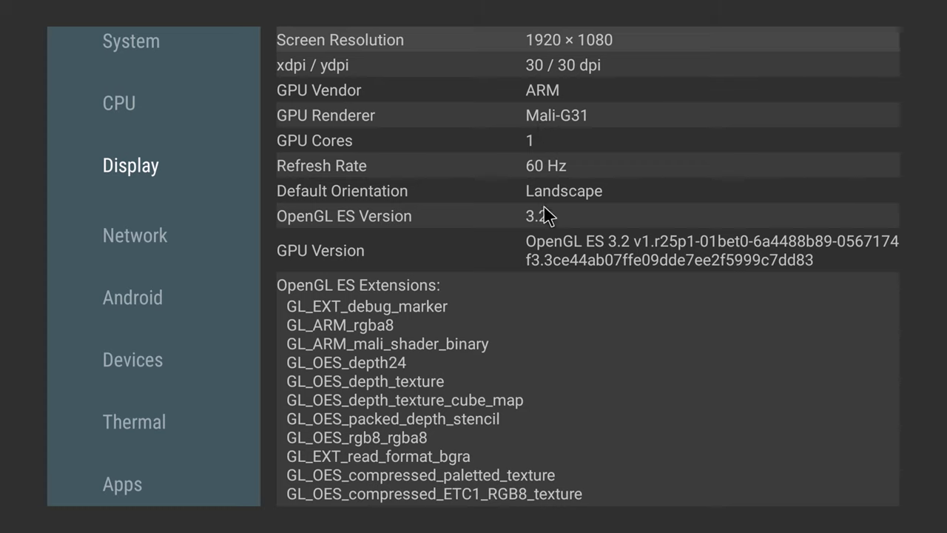
pyautogui.moveTo(633, 255)
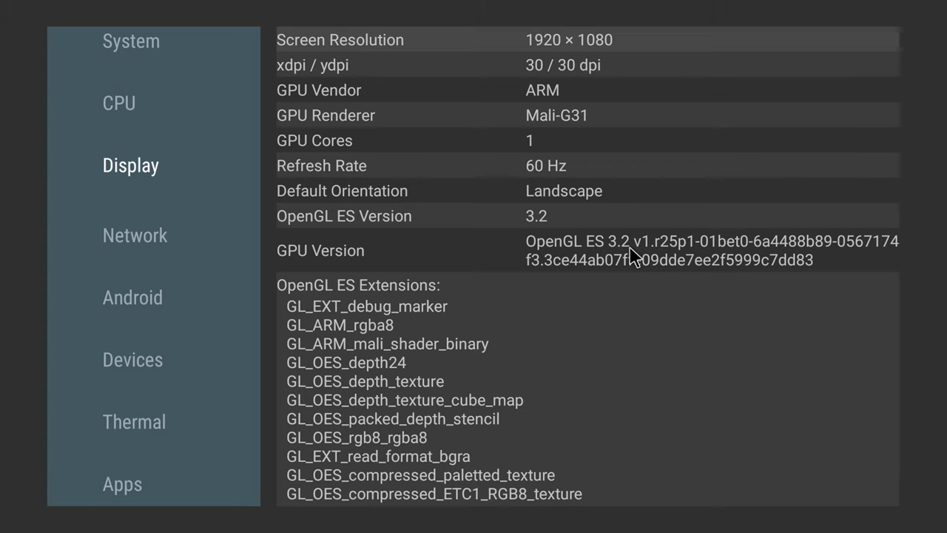
pyautogui.click(135, 234)
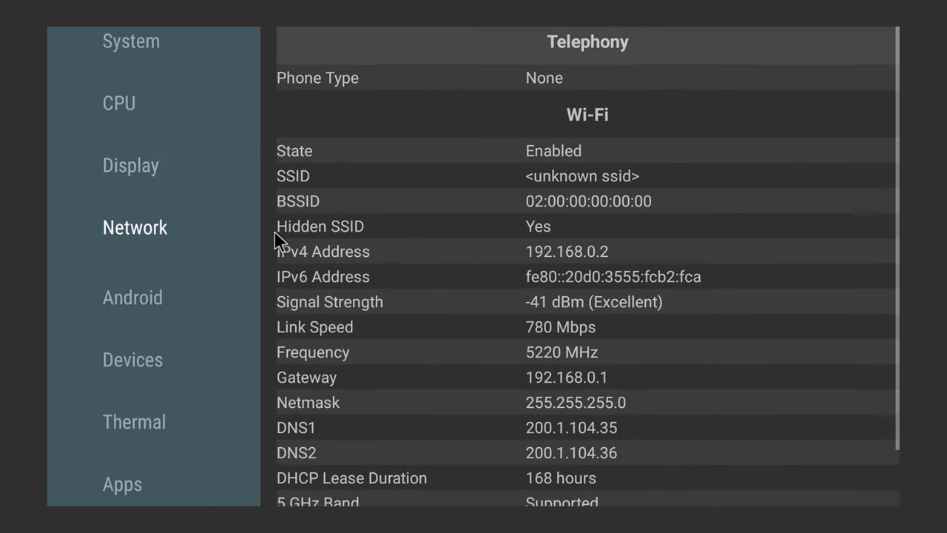
pyautogui.scroll(-3)
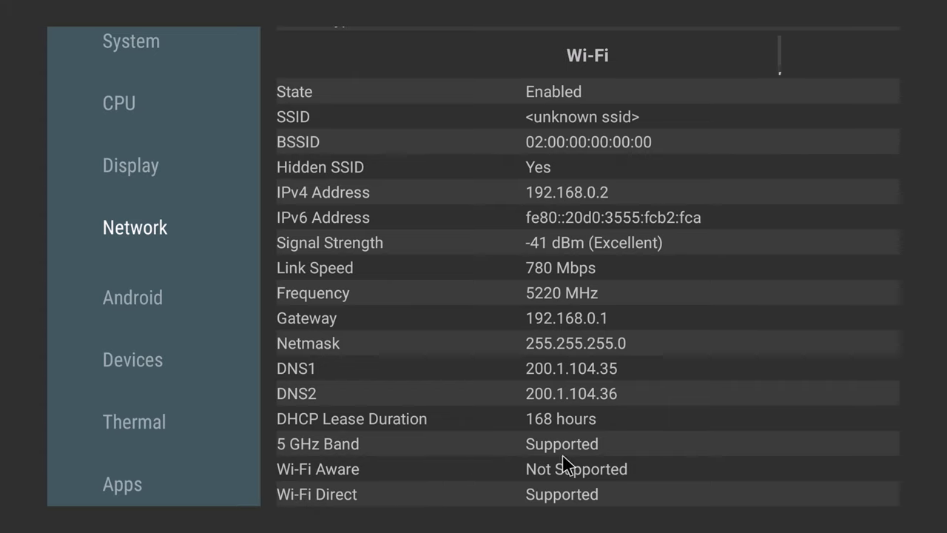
pyautogui.moveTo(313, 343)
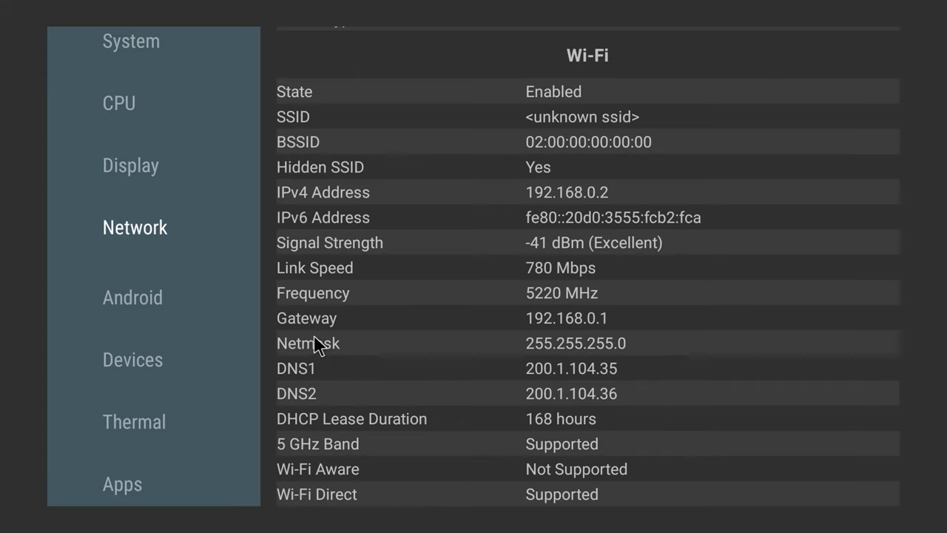
pyautogui.moveTo(225, 280)
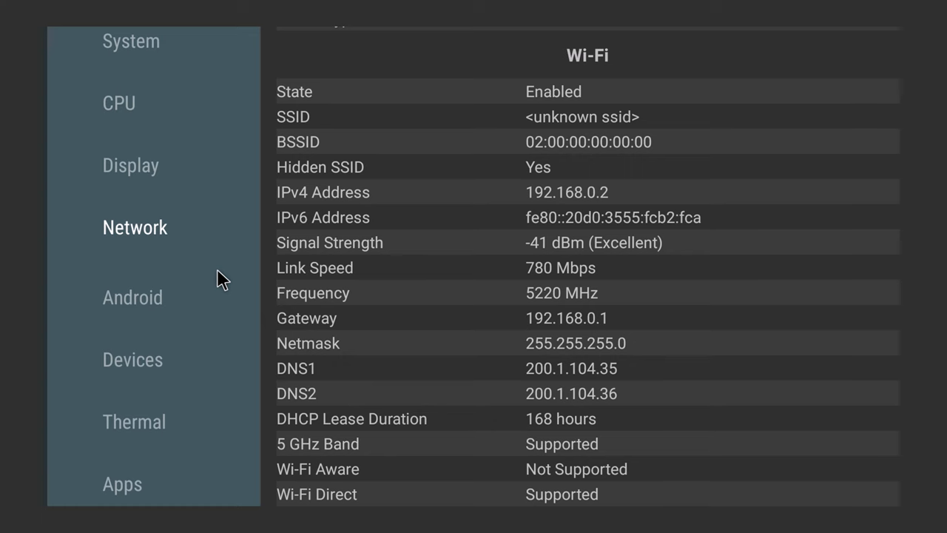
pyautogui.click(132, 296)
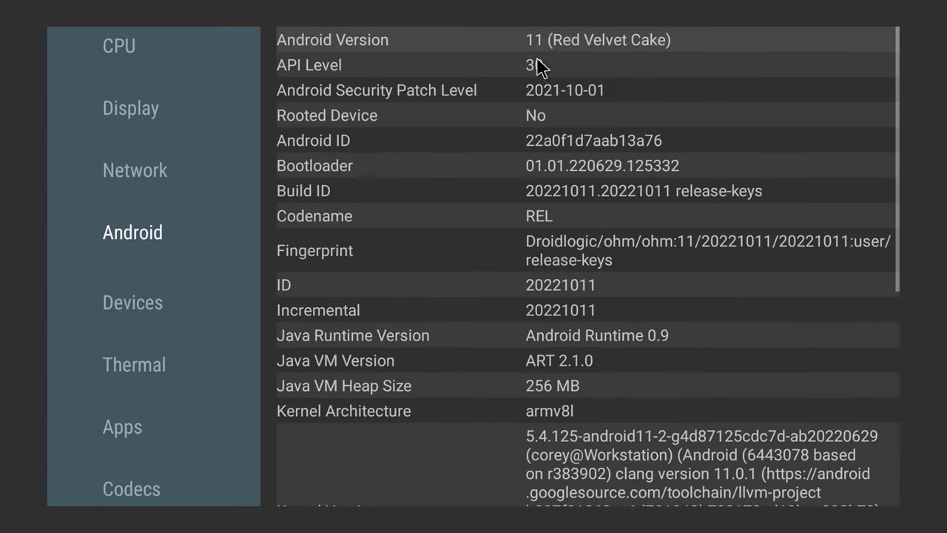
pyautogui.moveTo(620, 58)
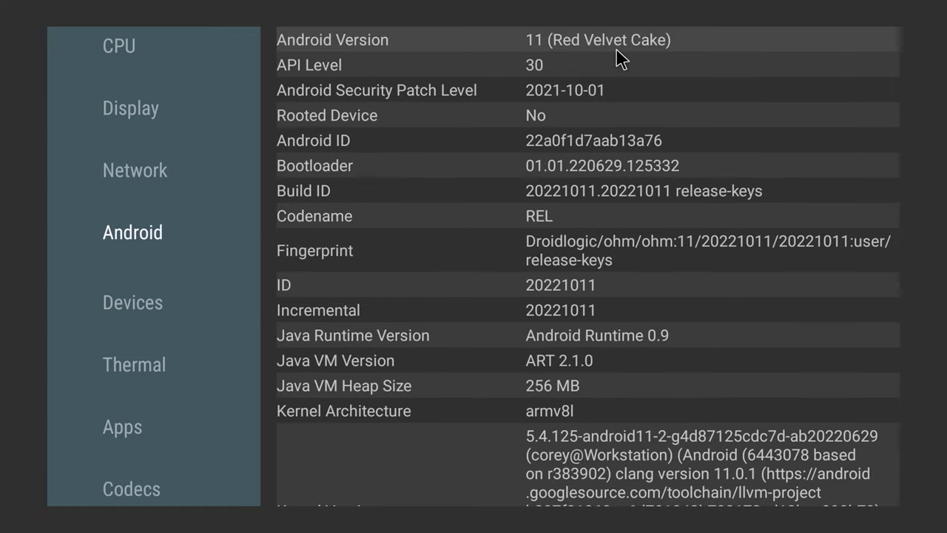
pyautogui.moveTo(530, 131)
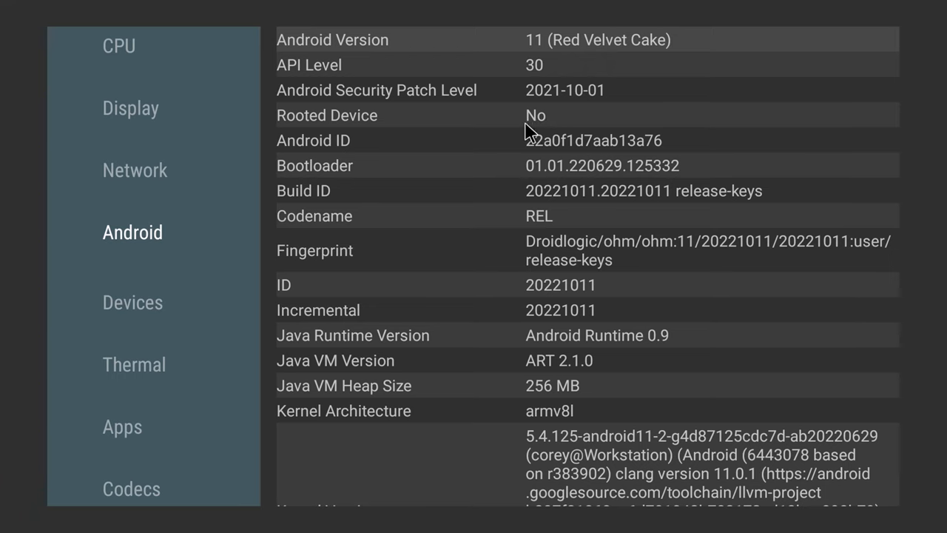
# - View the Devices page down to the Mali-G31 Vulkan device details
pyautogui.click(133, 301)
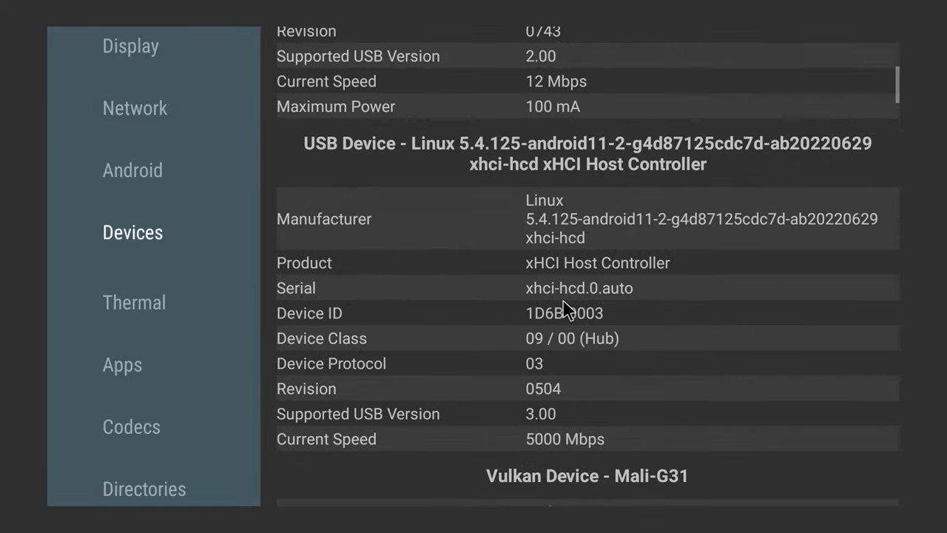
pyautogui.scroll(-3)
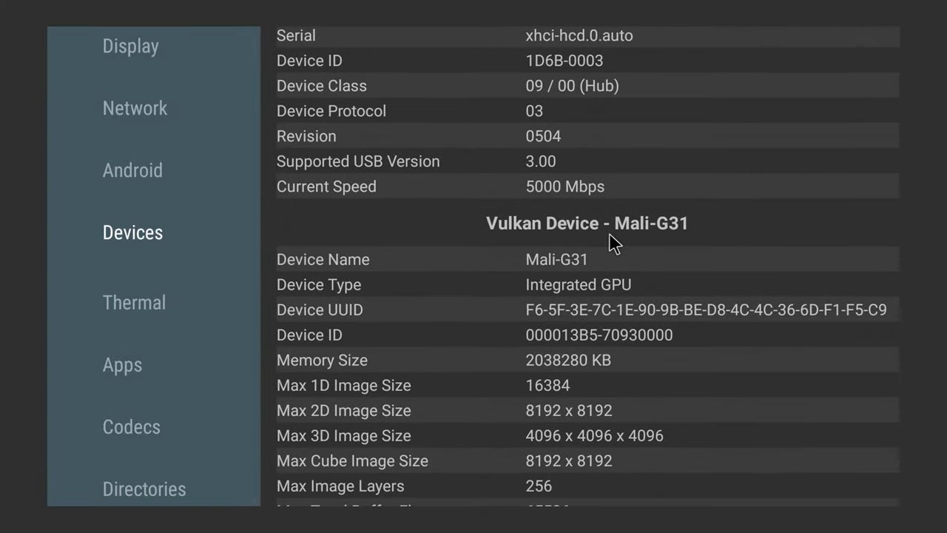
pyautogui.scroll(-3)
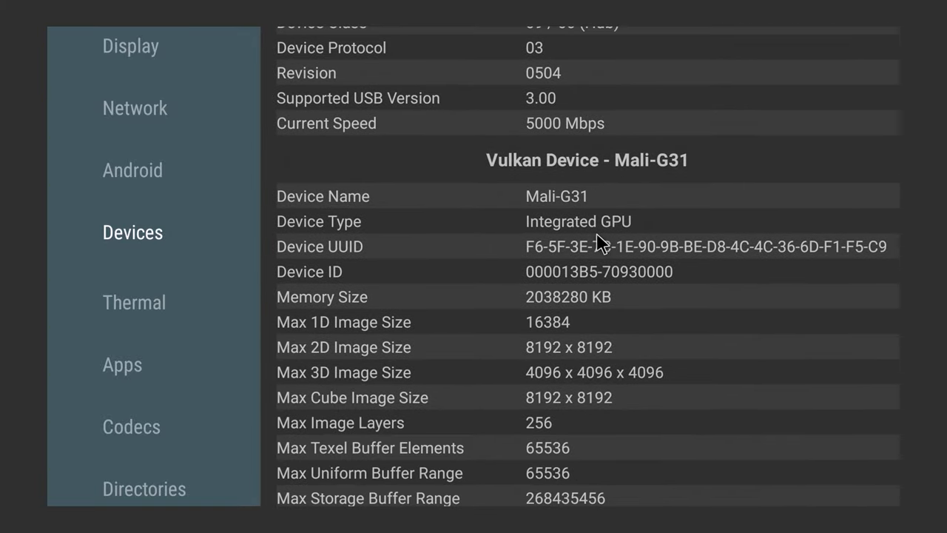
pyautogui.moveTo(205, 304)
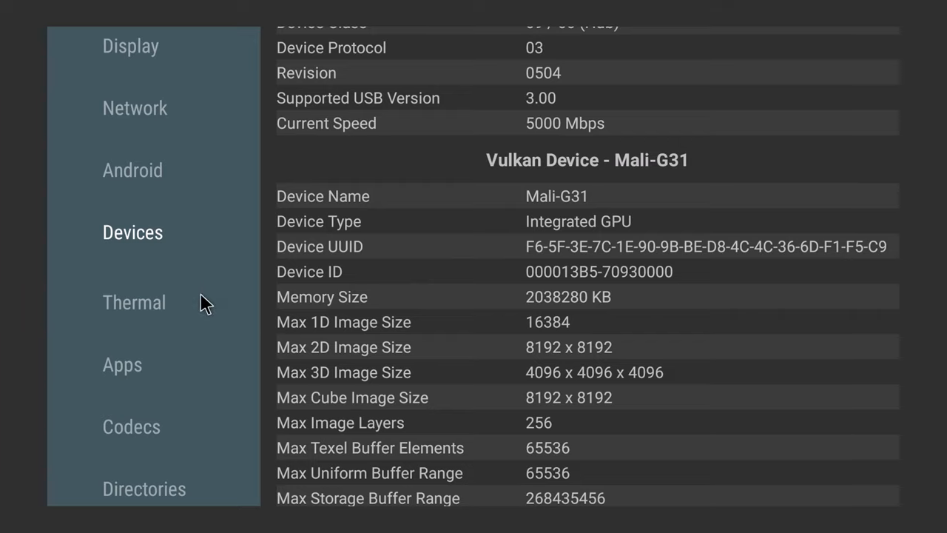
# - View the Thermal readings, about 55°C SoC
pyautogui.click(133, 302)
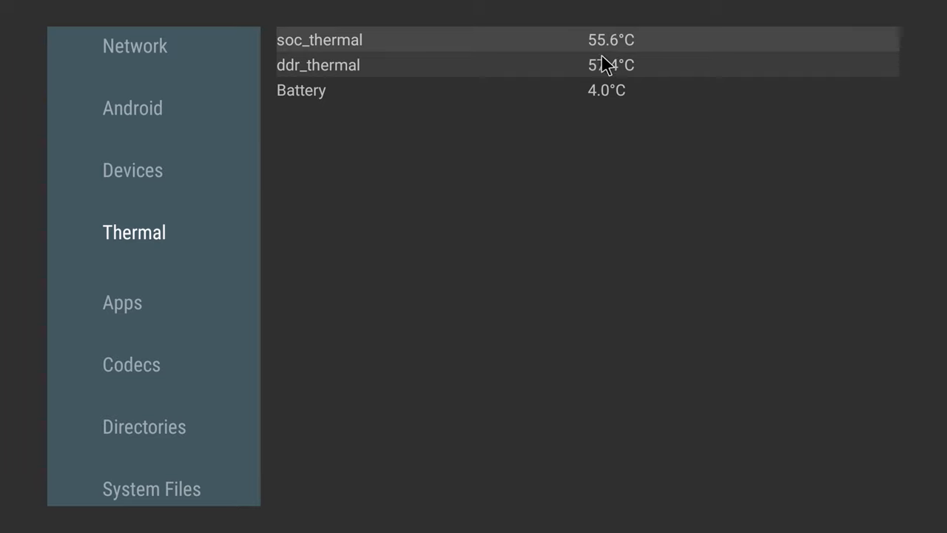
pyautogui.moveTo(639, 103)
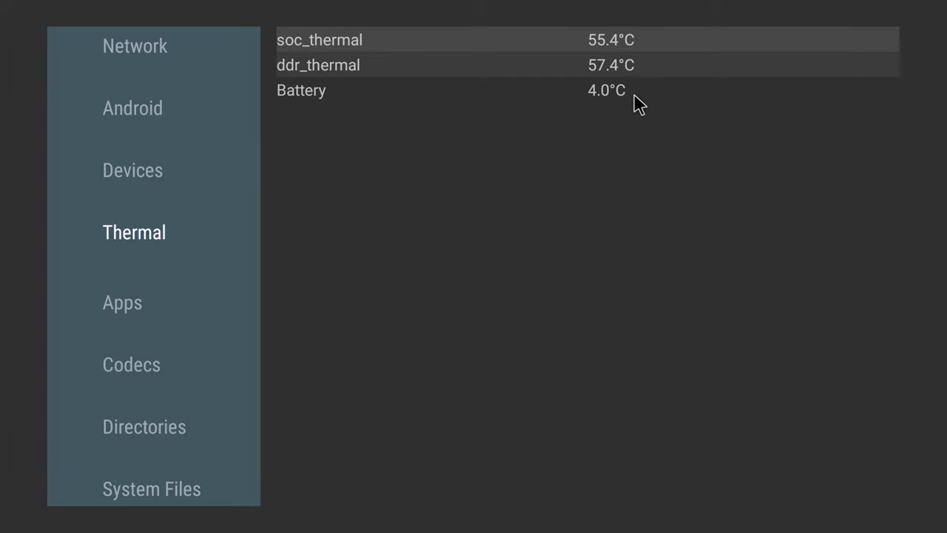
pyautogui.moveTo(544, 157)
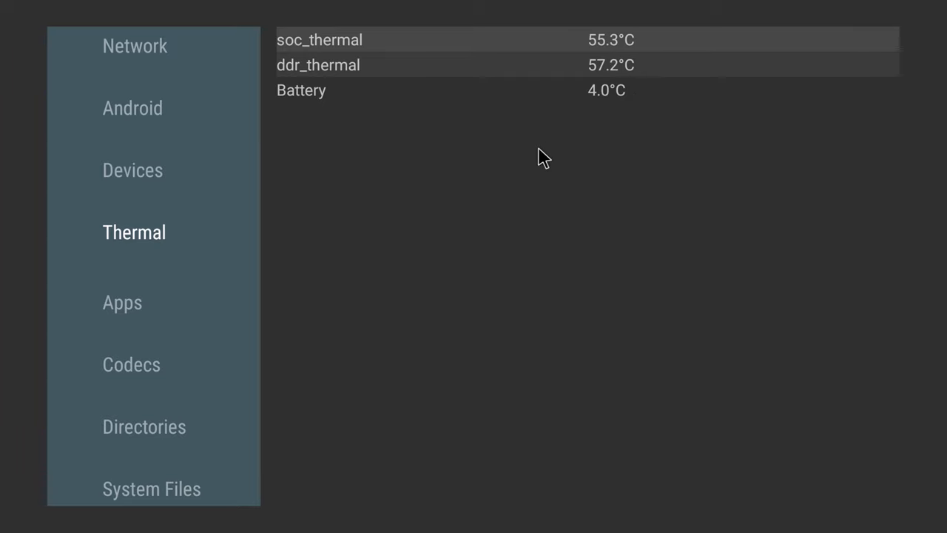
pyautogui.moveTo(536, 213)
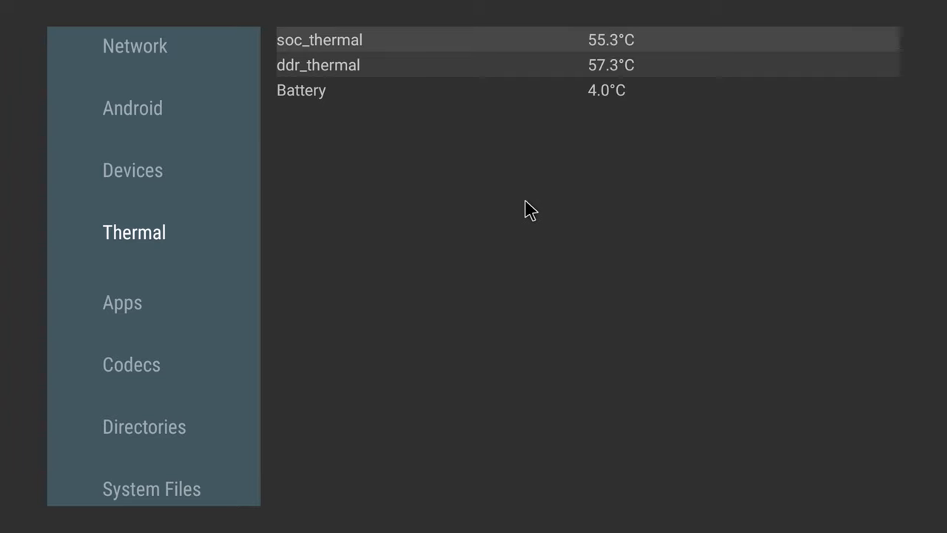
pyautogui.moveTo(285, 326)
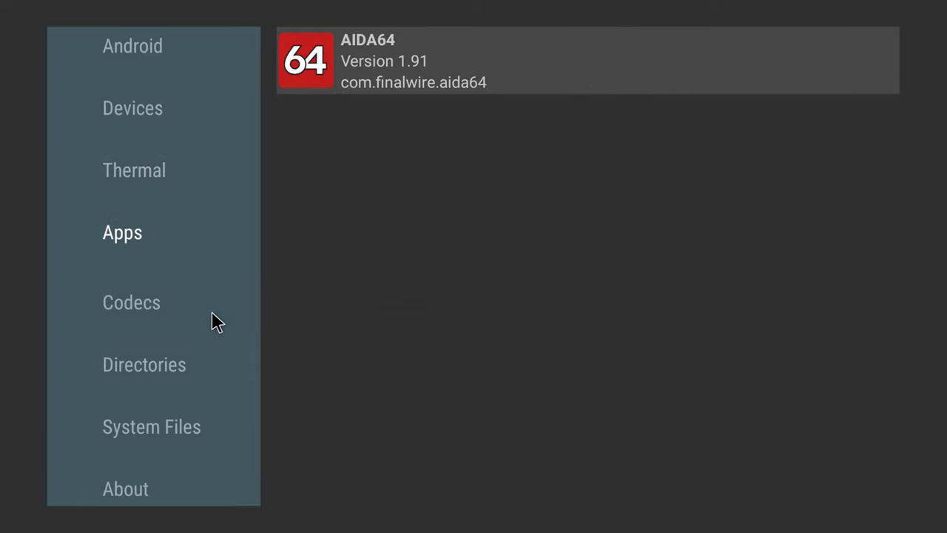
# - Review AIDA64's Codecs list, scrolling through the audio and video decoders
pyautogui.click(130, 302)
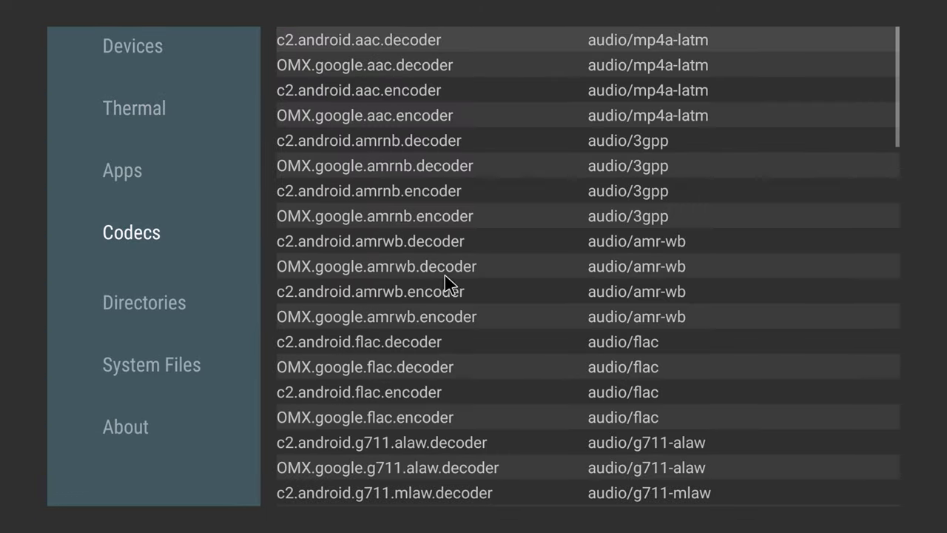
pyautogui.scroll(-3)
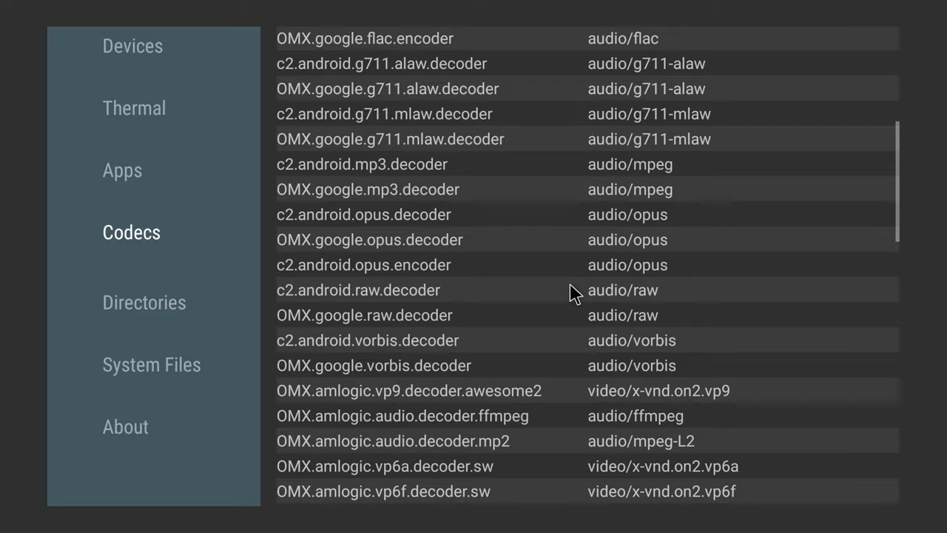
pyautogui.scroll(-3)
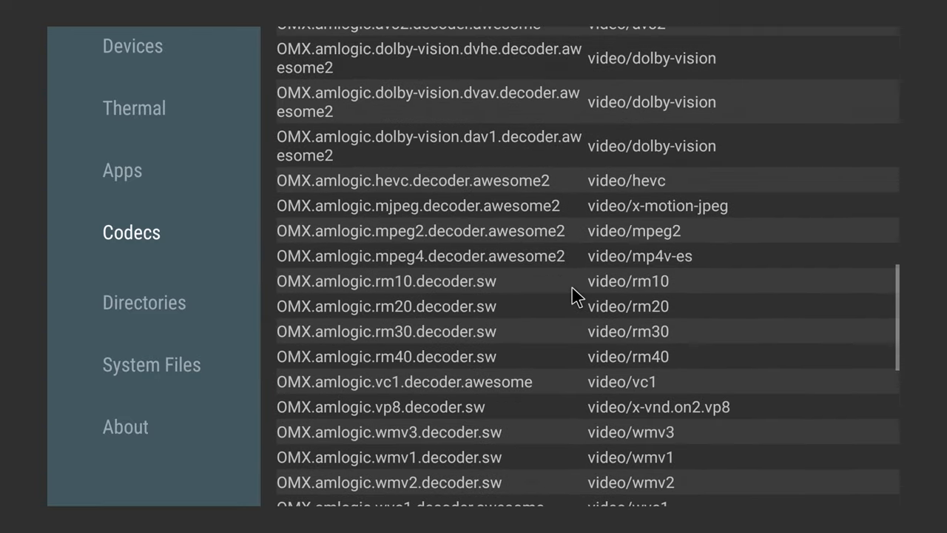
pyautogui.moveTo(577, 278)
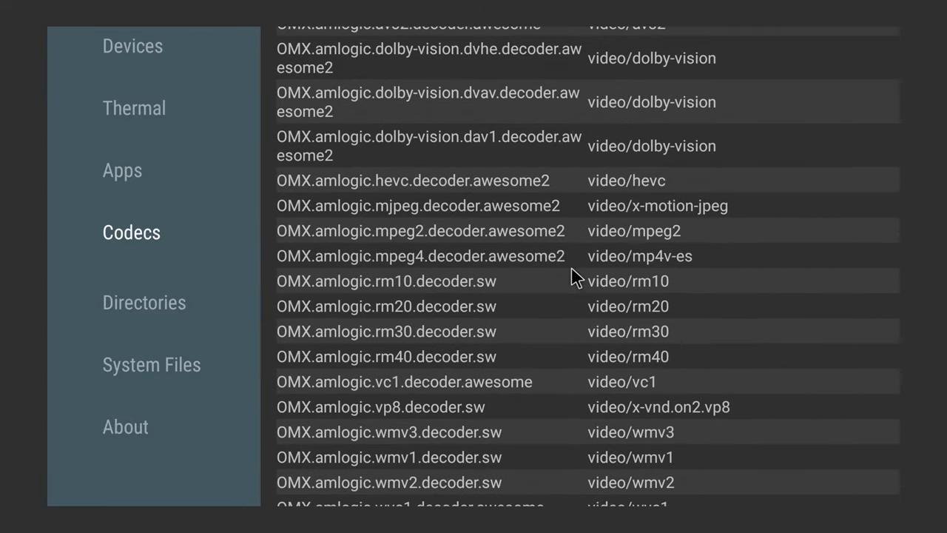
pyautogui.scroll(3)
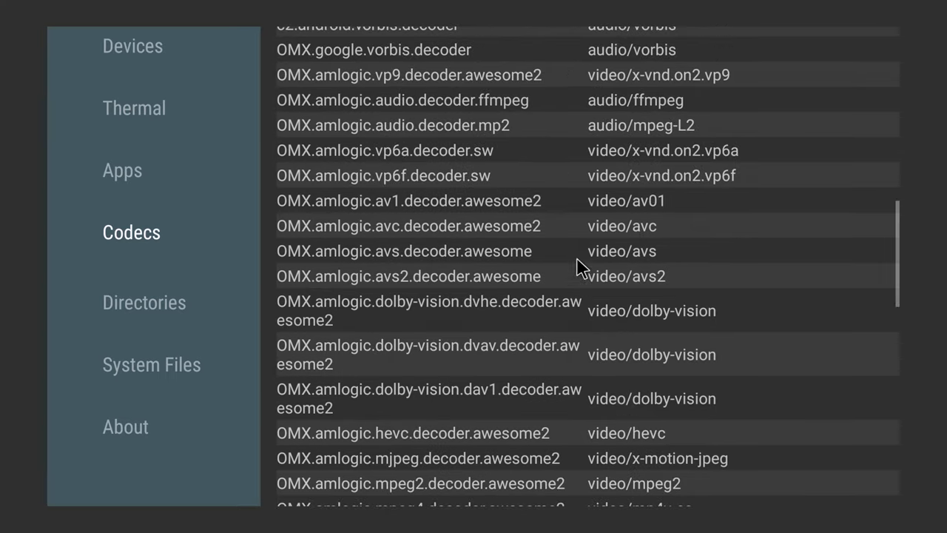
pyautogui.moveTo(462, 363)
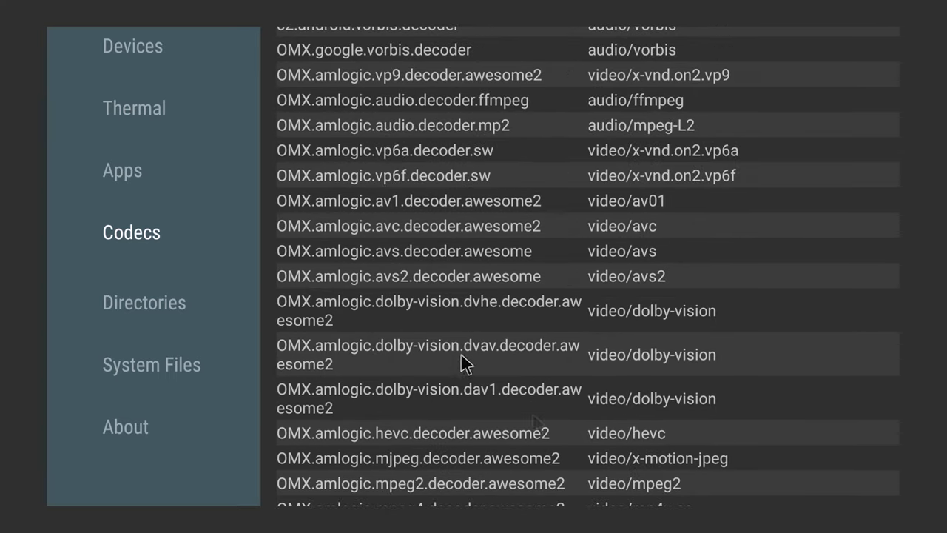
pyautogui.scroll(3)
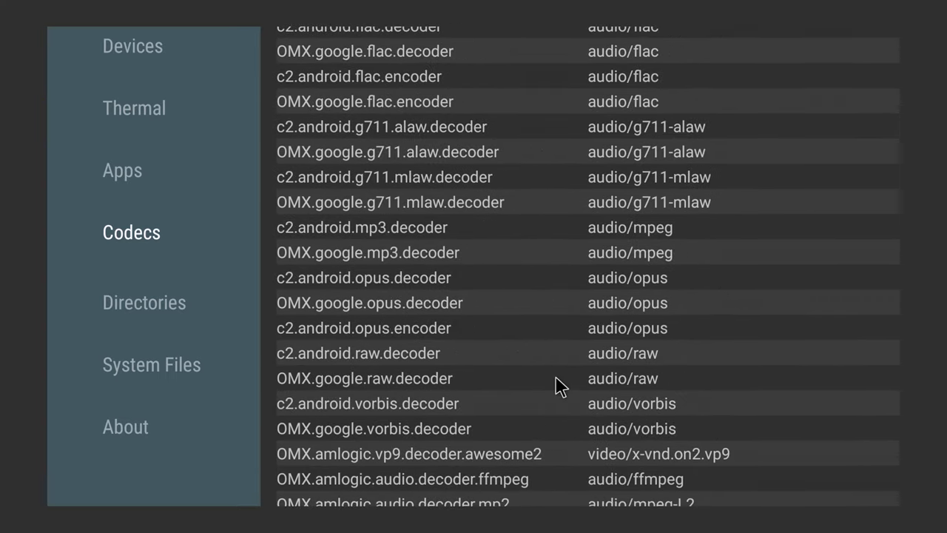
pyautogui.scroll(3)
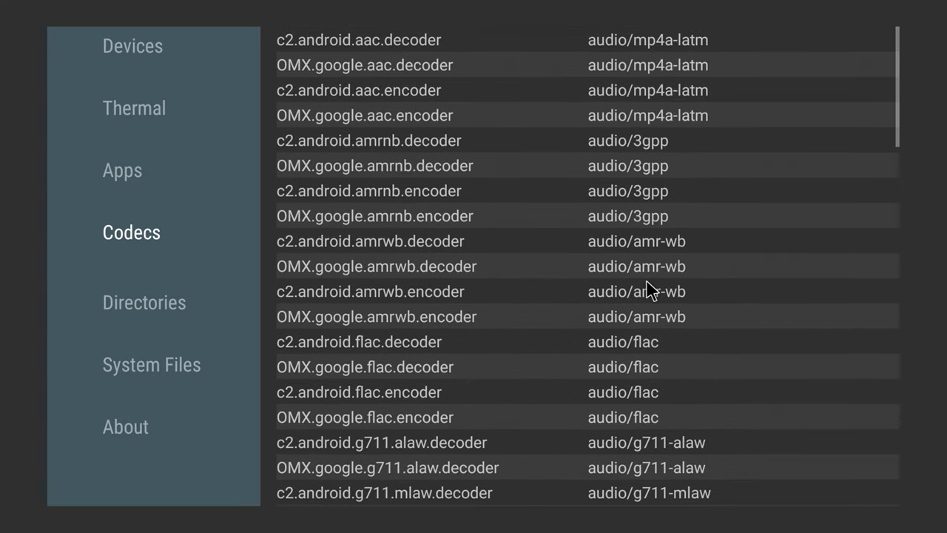
pyautogui.scroll(-3)
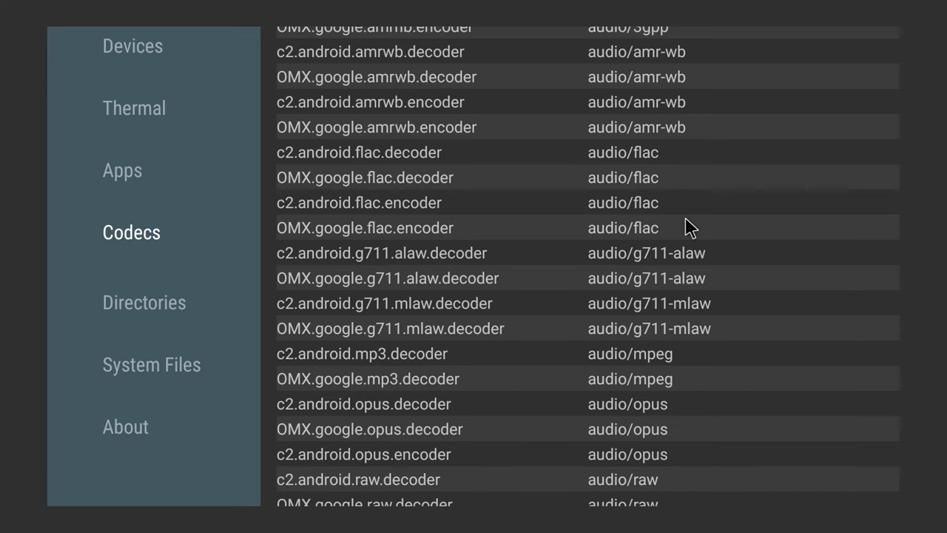
pyautogui.scroll(3)
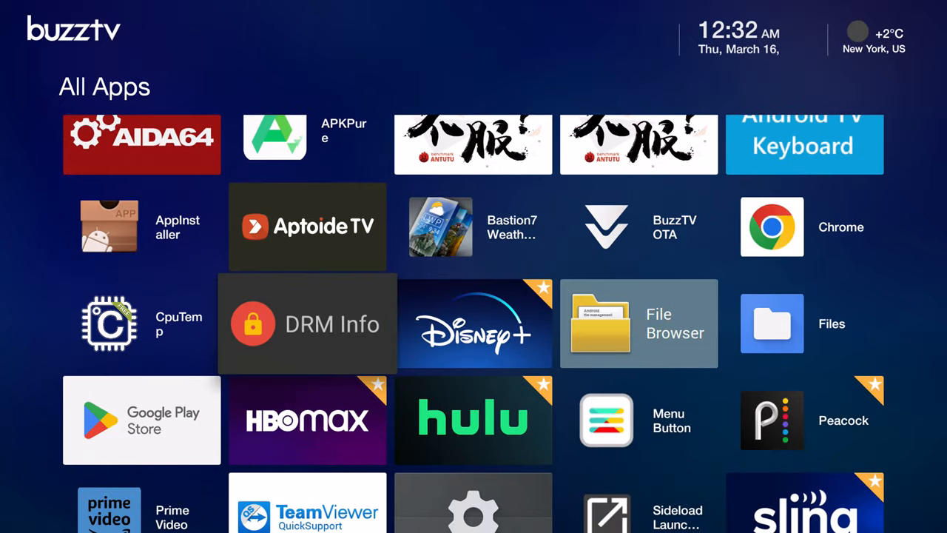
# - Launch DRM Info to show Widevine L1 security with HDCP 2.3 support
pyautogui.click(308, 322)
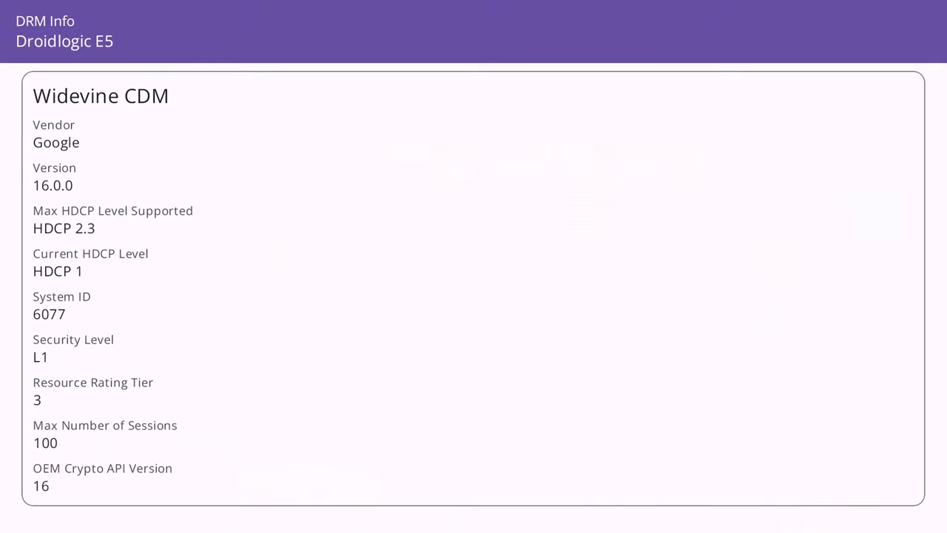
pyautogui.moveTo(6, 296)
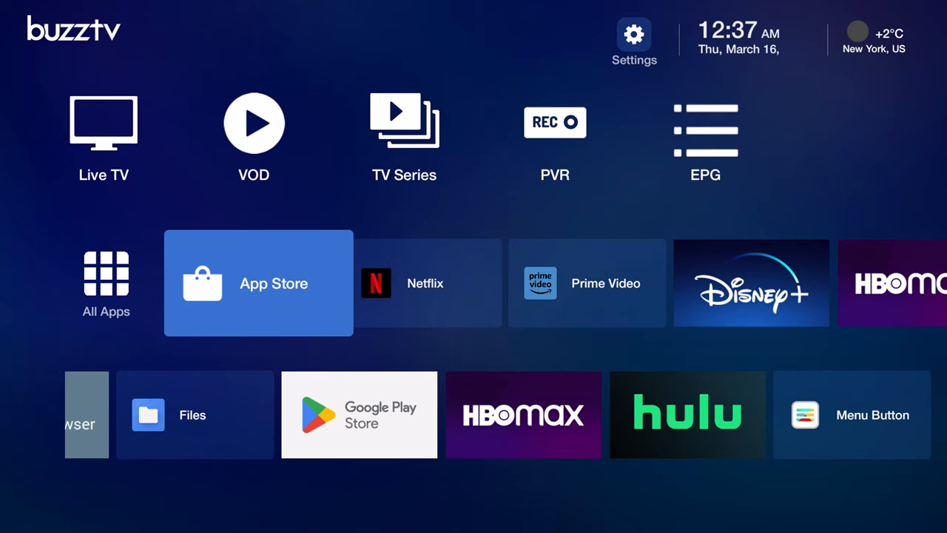
# - Install Netflix from its launcher shortcut and launch it once installed
pyautogui.hscroll(3)
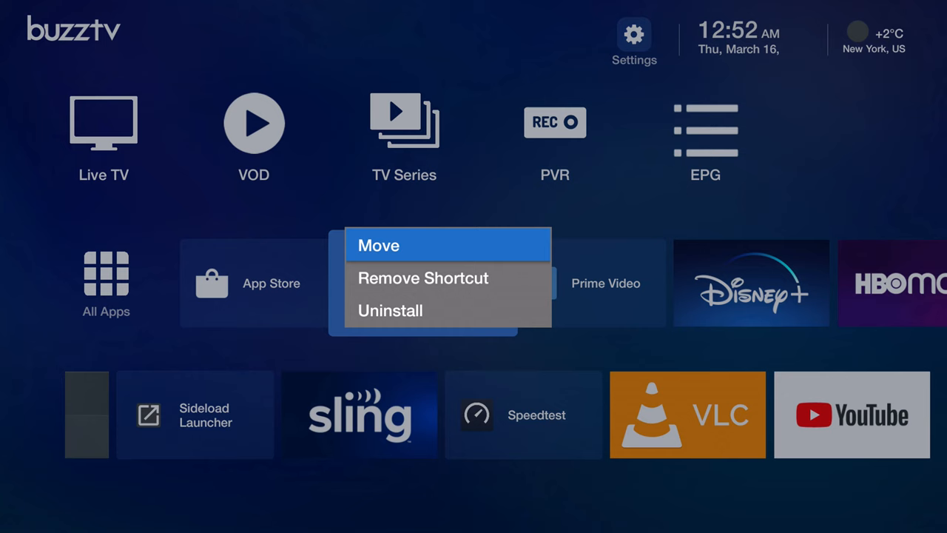
pyautogui.click(391, 311)
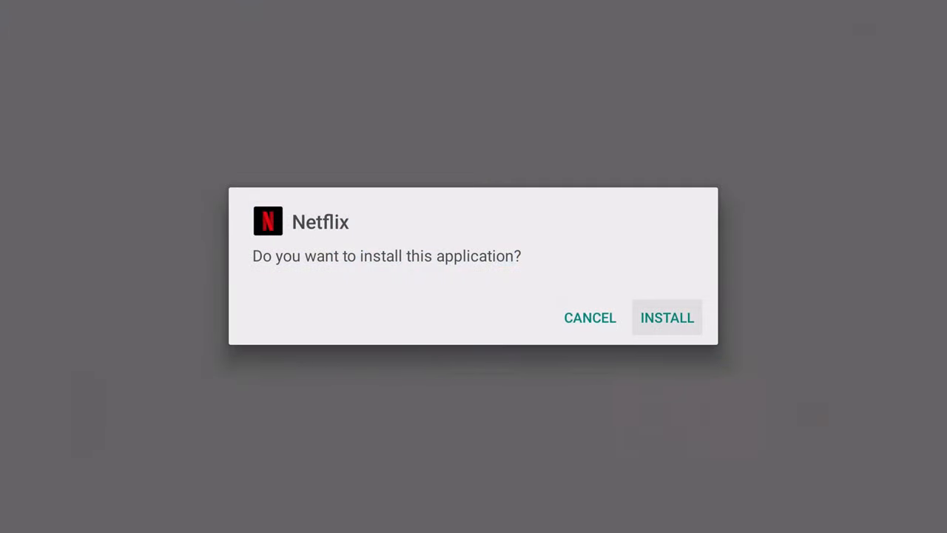
pyautogui.click(665, 316)
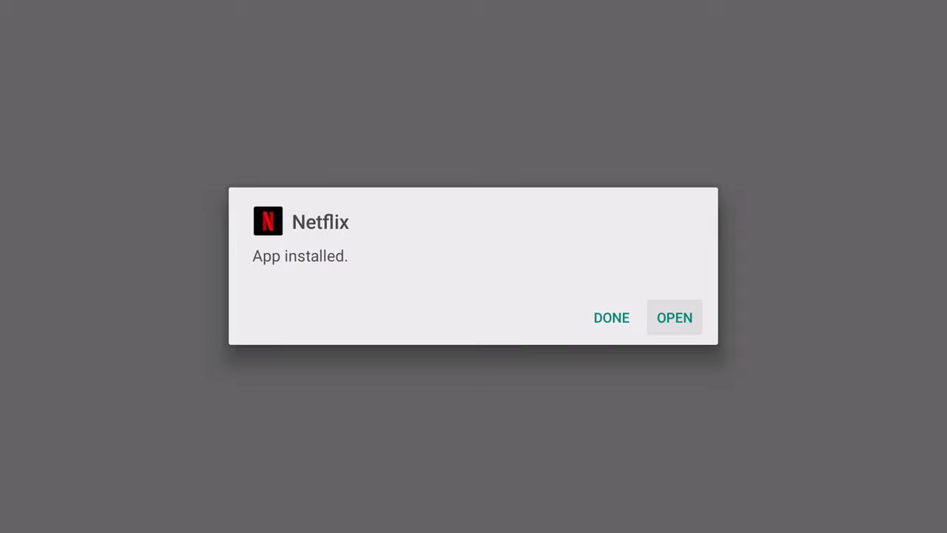
pyautogui.click(675, 316)
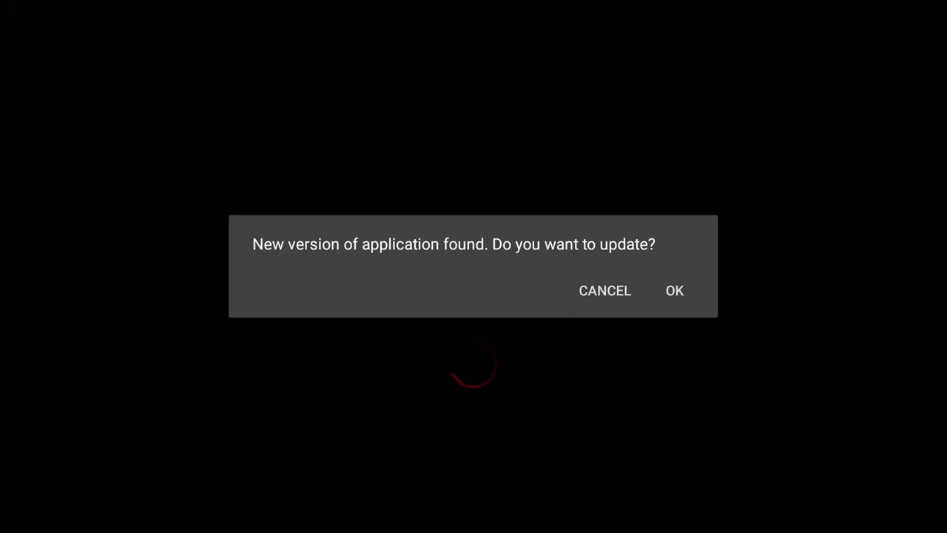
# - Dismiss the update prompt and browse Netflix titles to We Have a Ghost
pyautogui.click(675, 290)
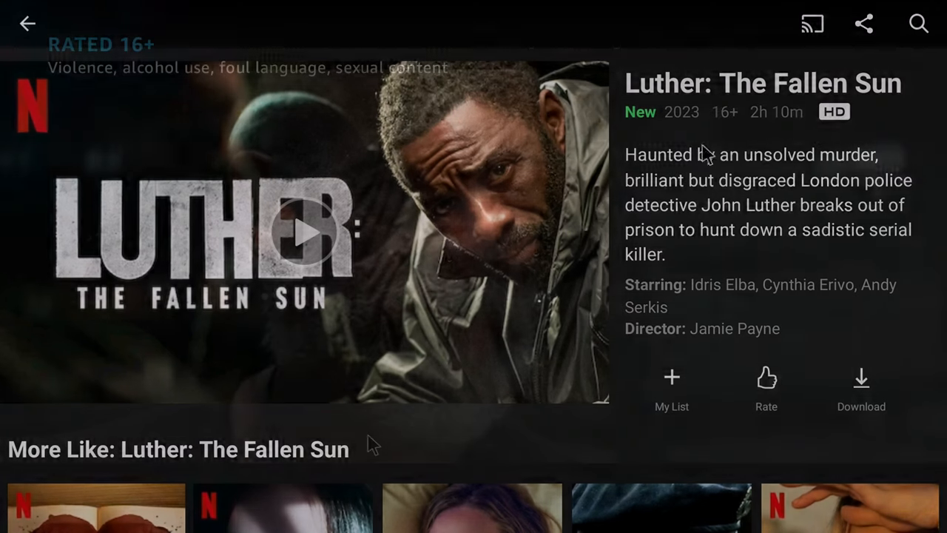
pyautogui.click(303, 233)
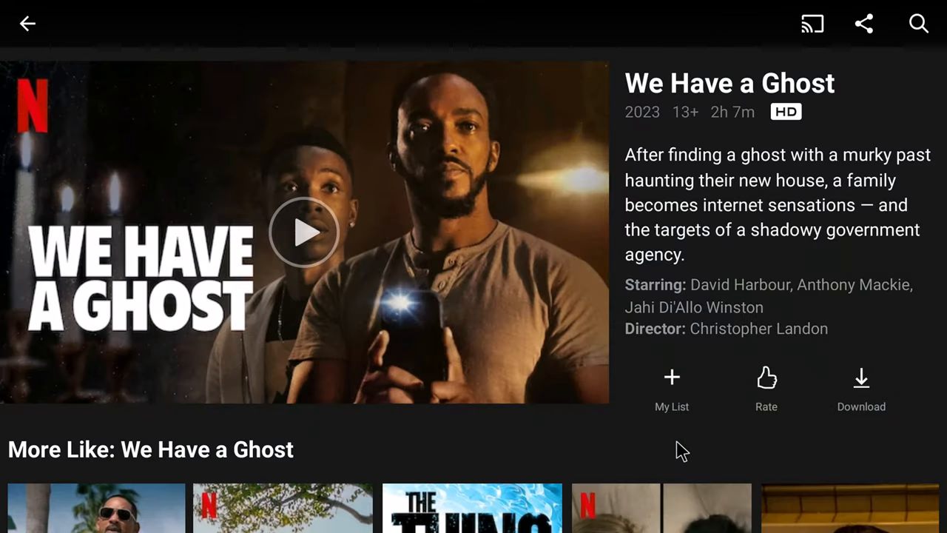
pyautogui.moveTo(689, 457)
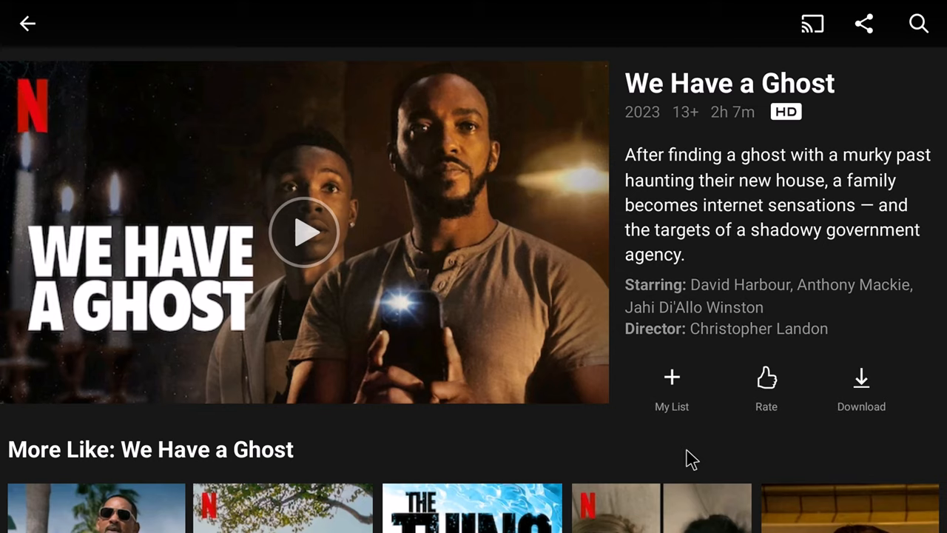
pyautogui.moveTo(782, 157)
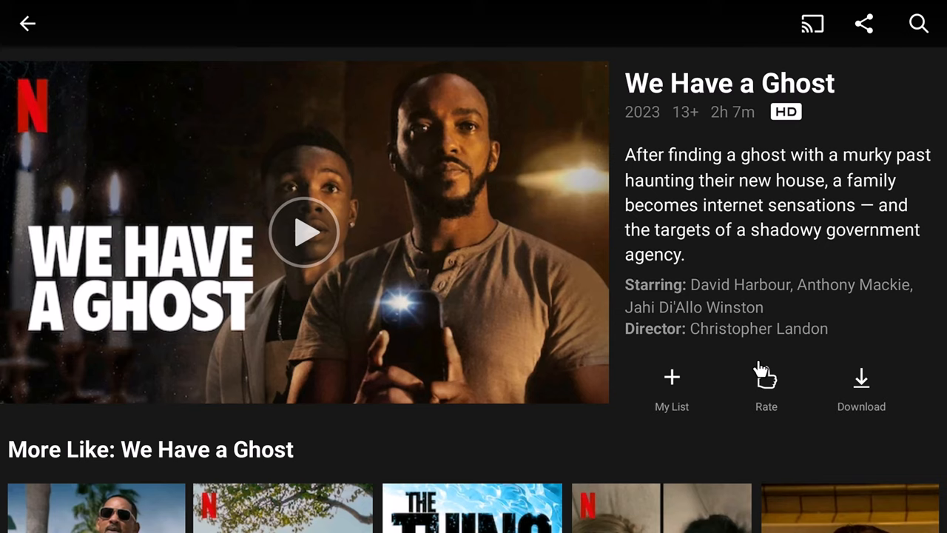
pyautogui.moveTo(760, 372)
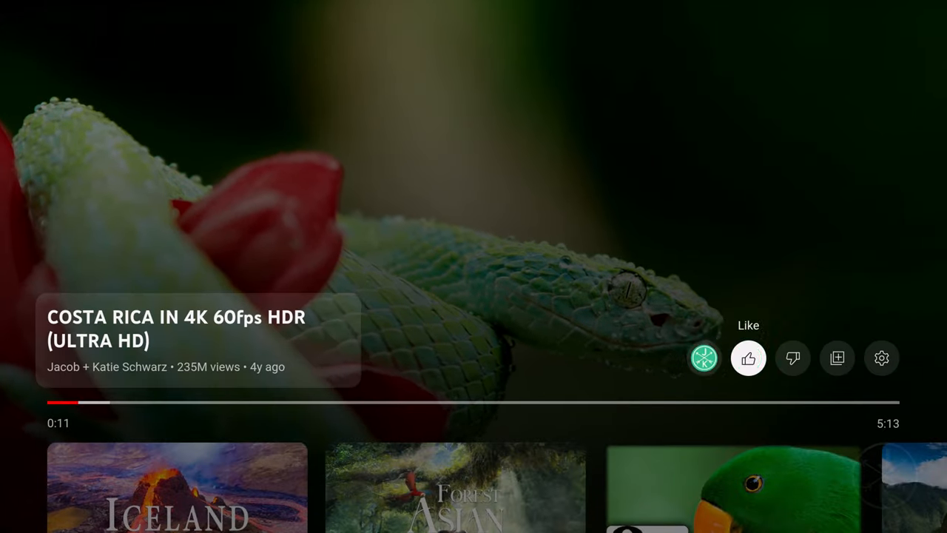
# - Show the video's quality options with Auto selected and a 2160p60 maximum
pyautogui.click(882, 358)
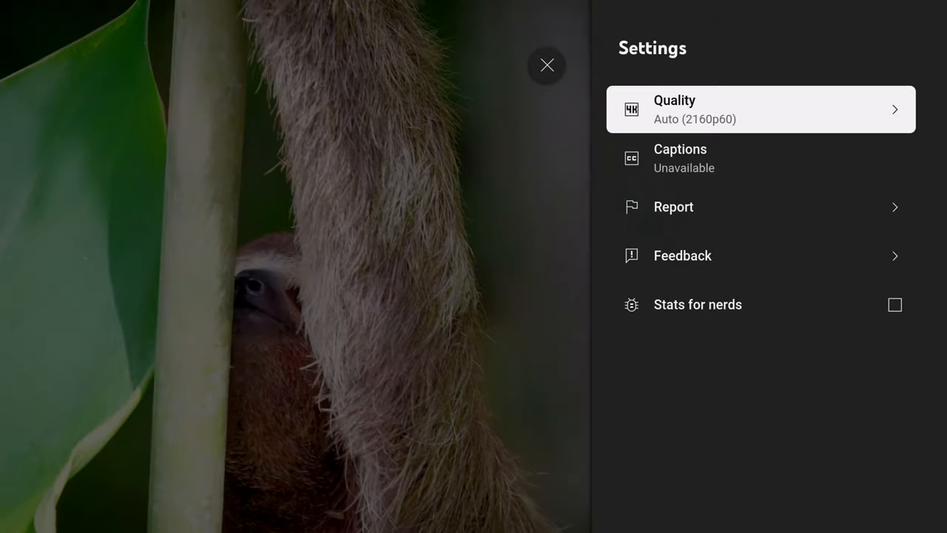
pyautogui.click(760, 109)
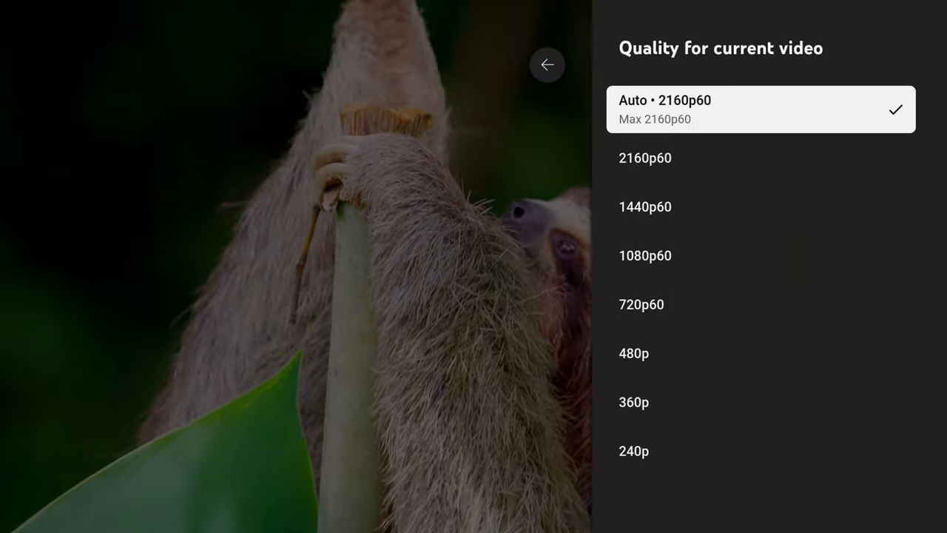
pyautogui.click(547, 66)
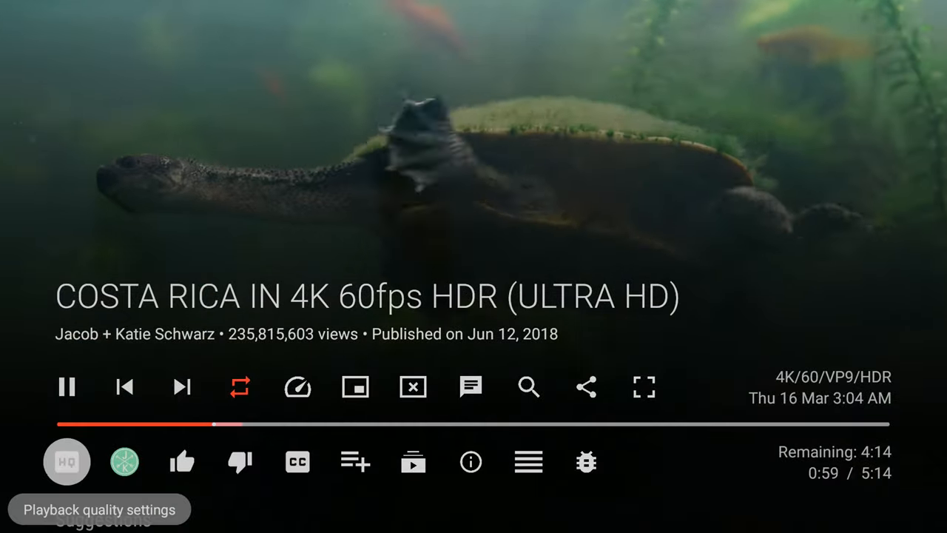
# - Check SmartTube's playback quality and controls while the Costa Rica 4K HDR video plays
pyautogui.click(67, 462)
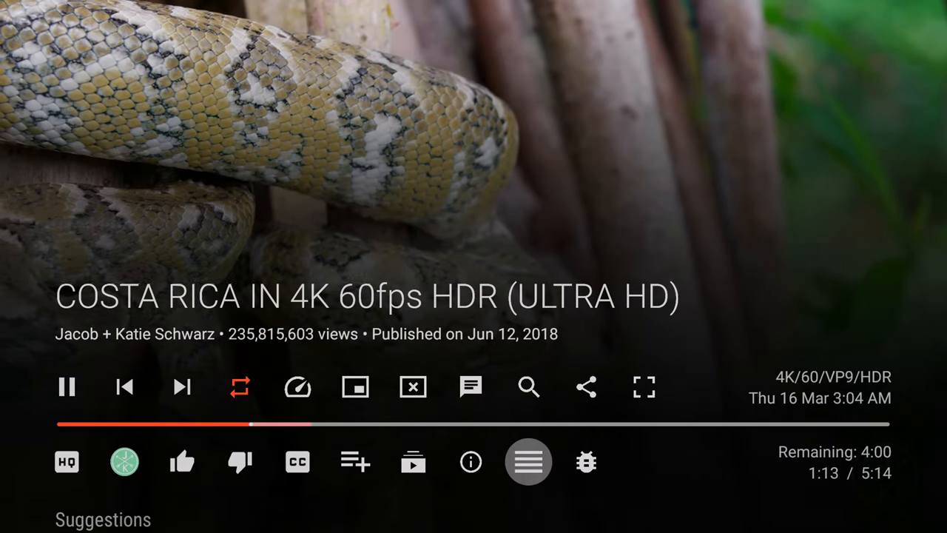
pyautogui.click(586, 462)
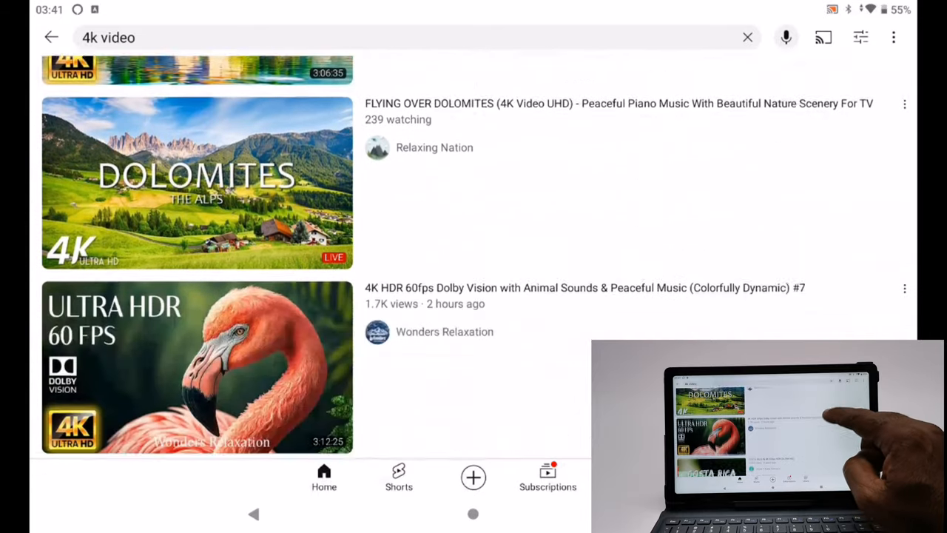
# - Choose the COSTA RICA IN 4K 60fps HDR video from the tablet's '4k video' results
pyautogui.scroll(-3)
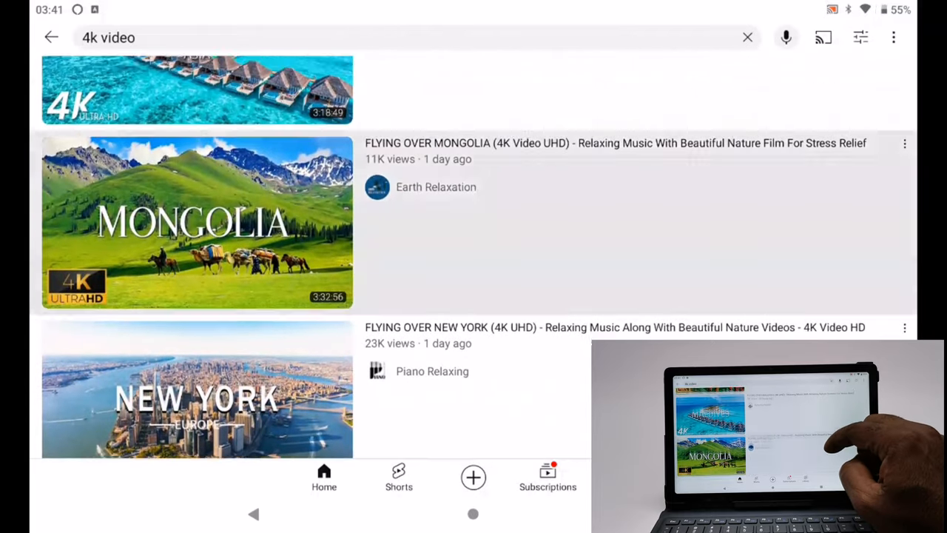
pyautogui.scroll(3)
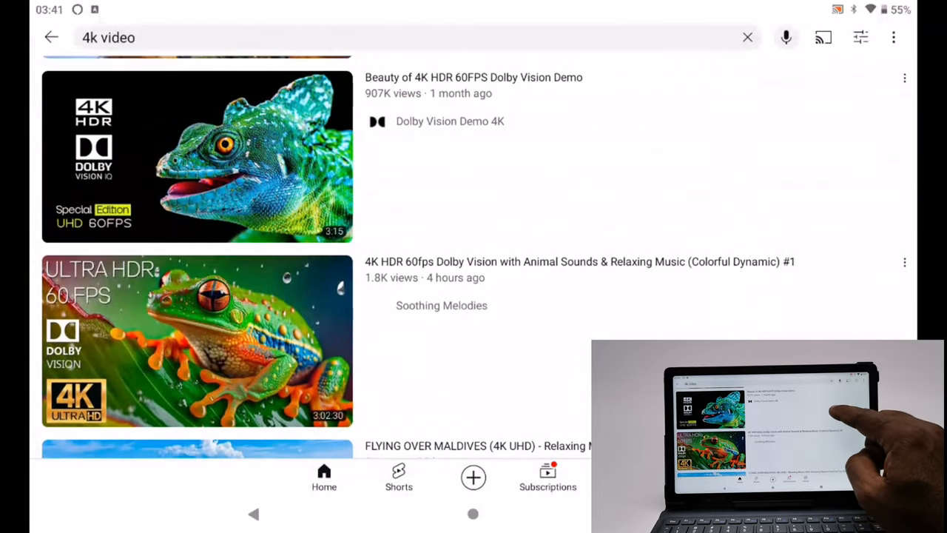
pyautogui.scroll(-3)
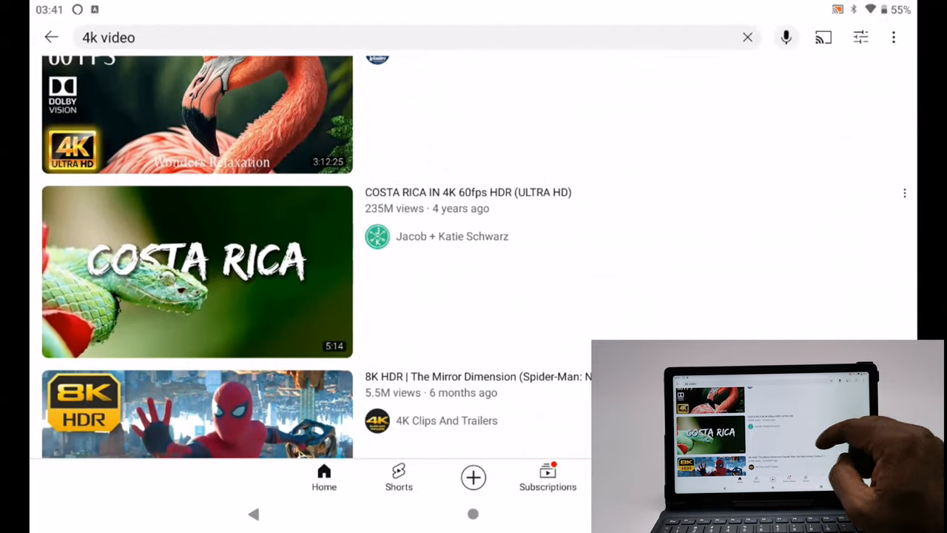
pyautogui.click(196, 272)
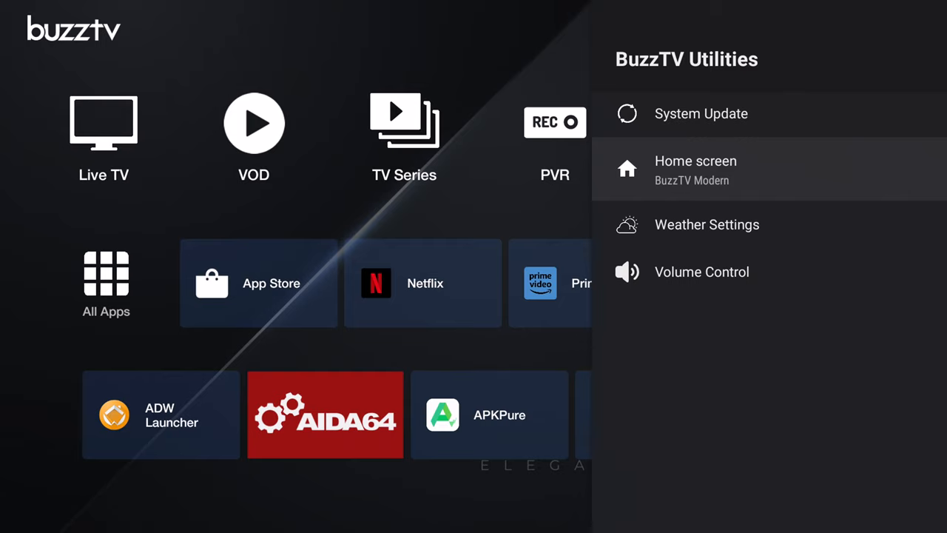
# - Switch the home screen from BuzzTV Modern to the alternate layout in BuzzTV Utilities
pyautogui.click(695, 160)
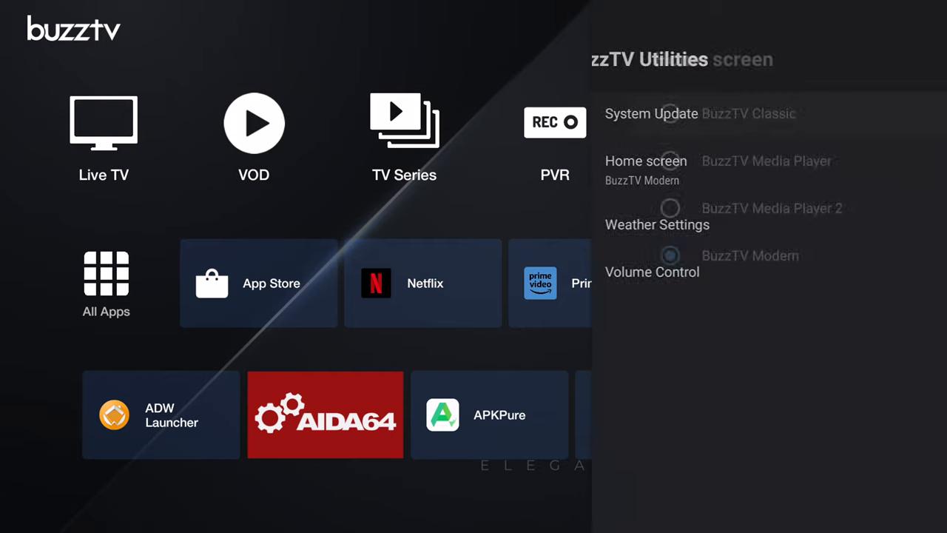
pyautogui.click(645, 160)
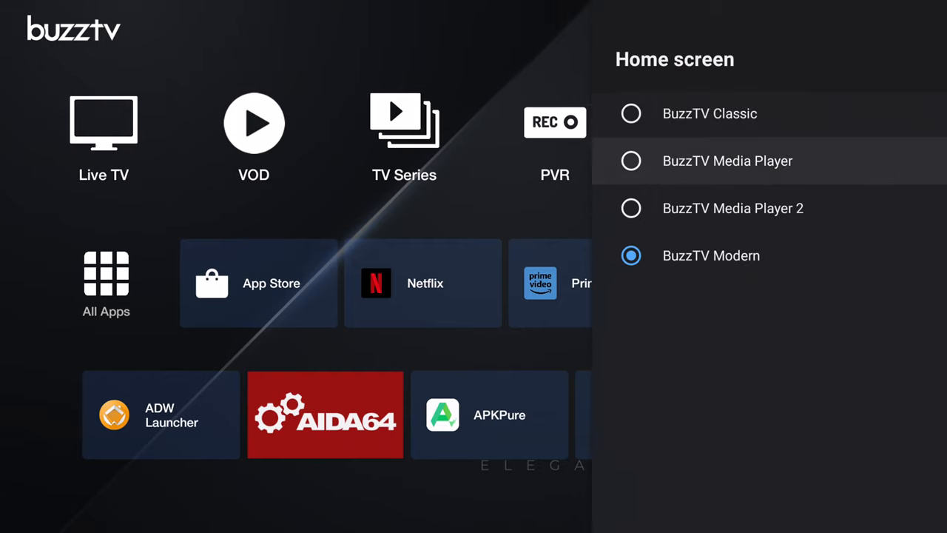
pyautogui.click(631, 207)
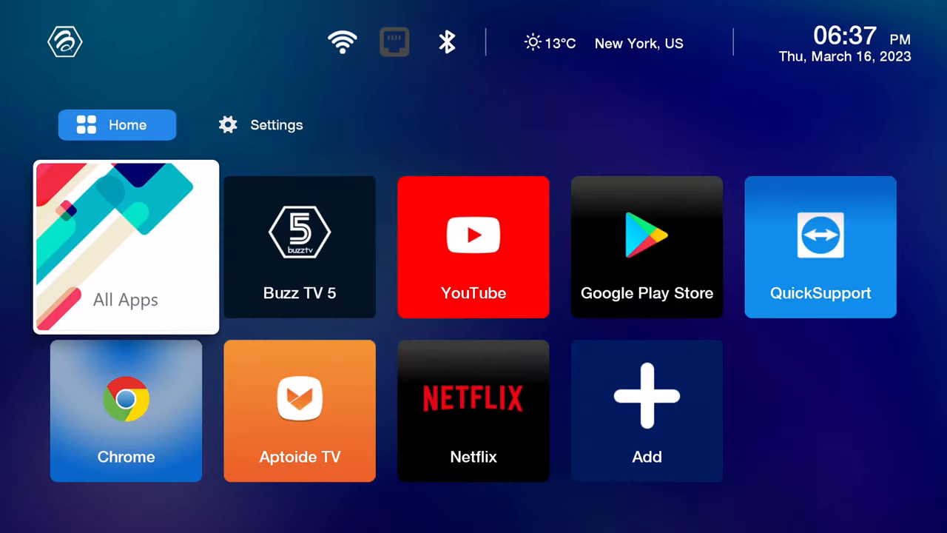
pyautogui.click(258, 124)
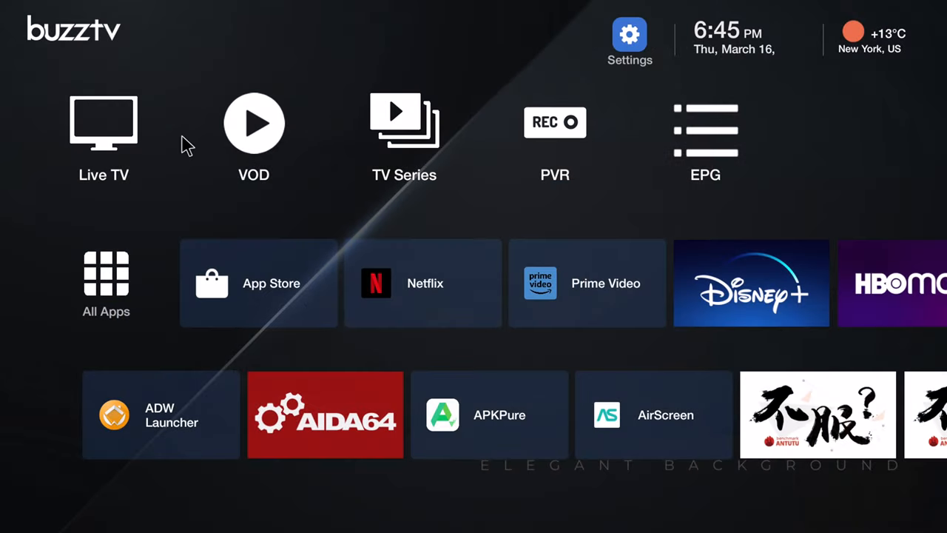
pyautogui.moveTo(516, 506)
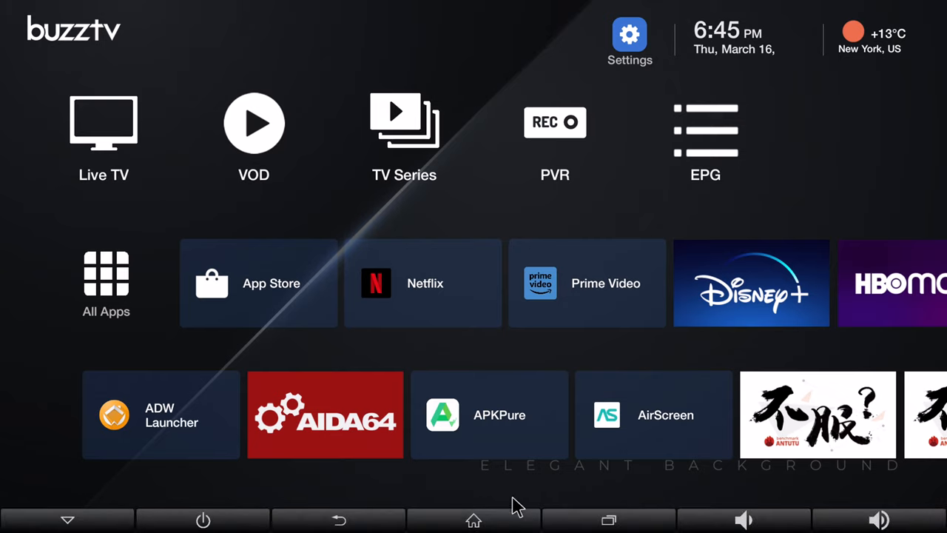
pyautogui.moveTo(473, 520)
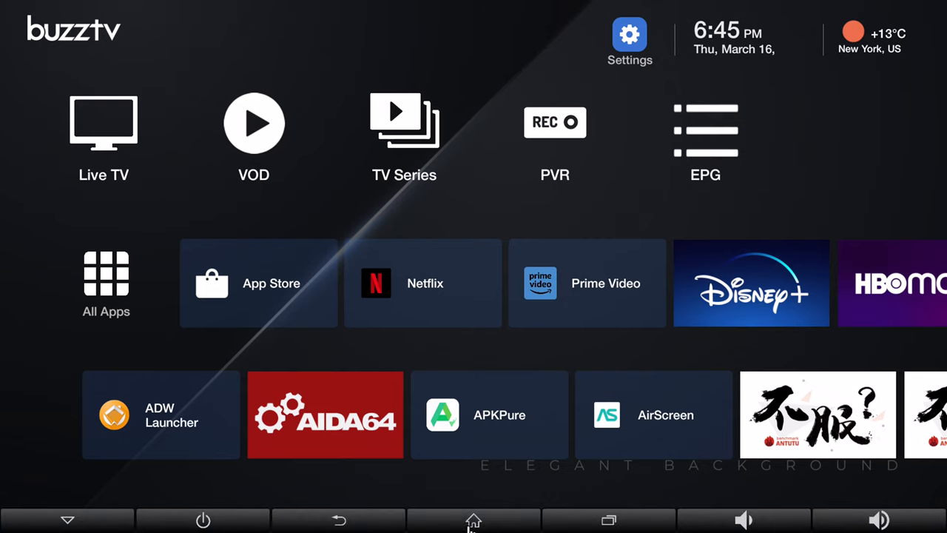
pyautogui.moveTo(812, 521)
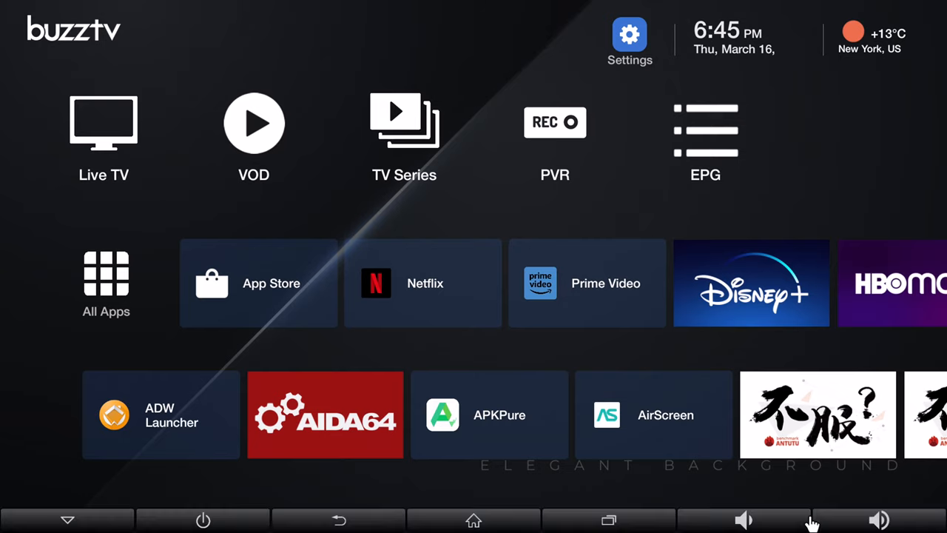
pyautogui.moveTo(654, 511)
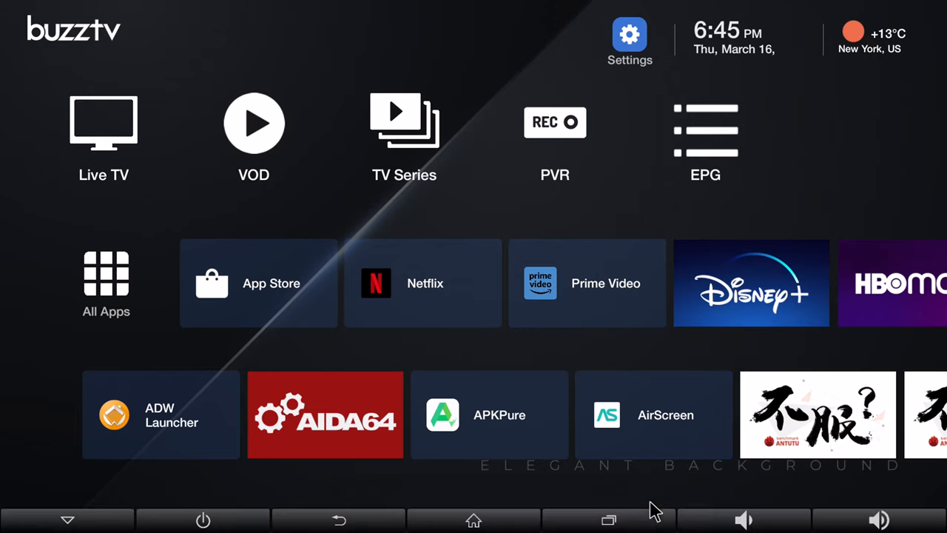
pyautogui.moveTo(613, 521)
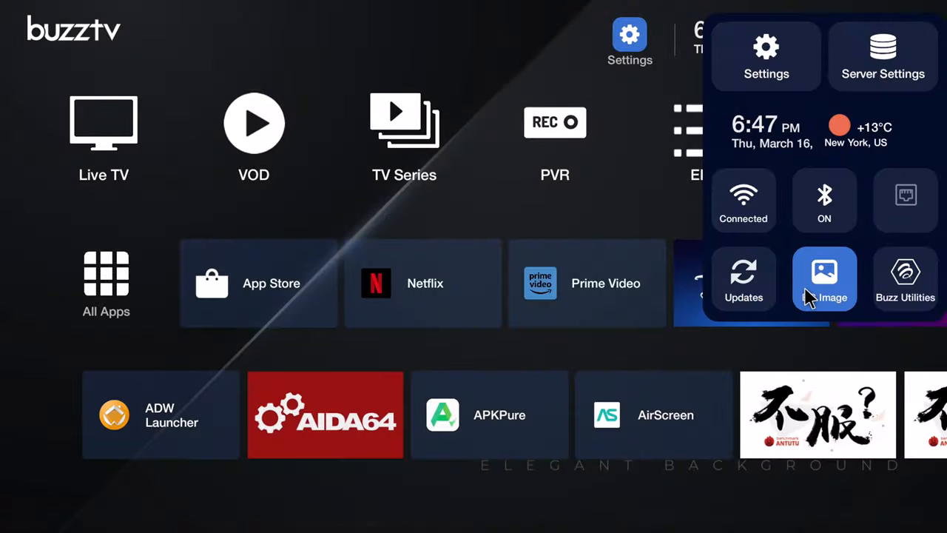
# - Change the home screen background via BG Image and try another quick-panel shortcut
pyautogui.click(824, 278)
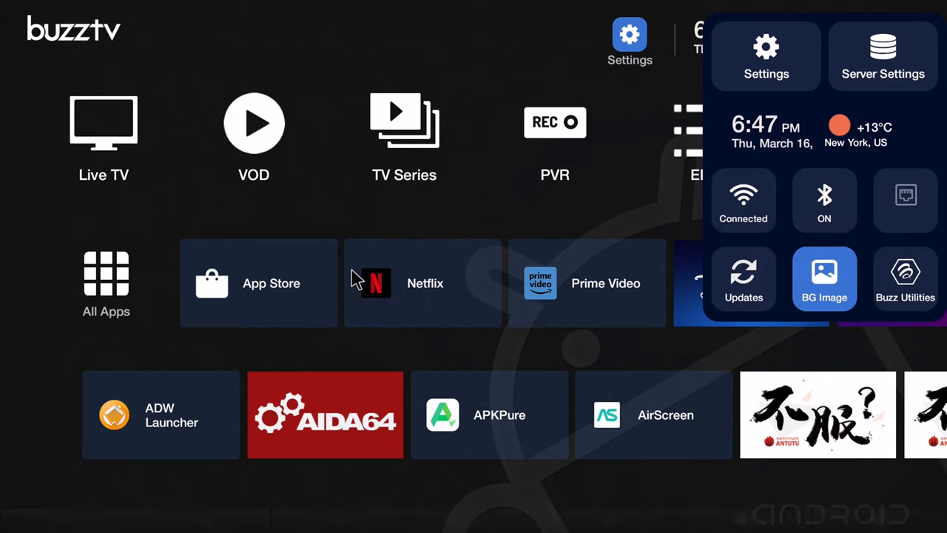
pyautogui.click(106, 284)
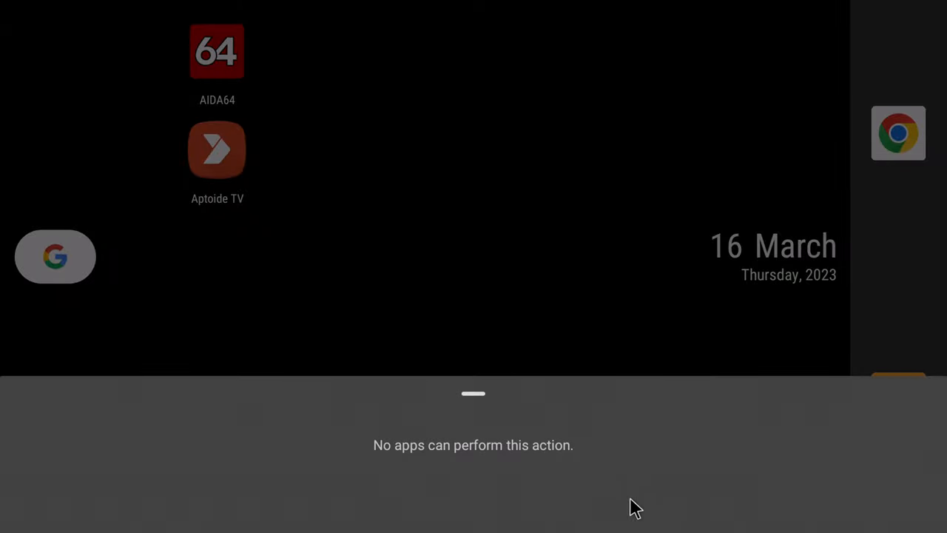
pyautogui.moveTo(639, 522)
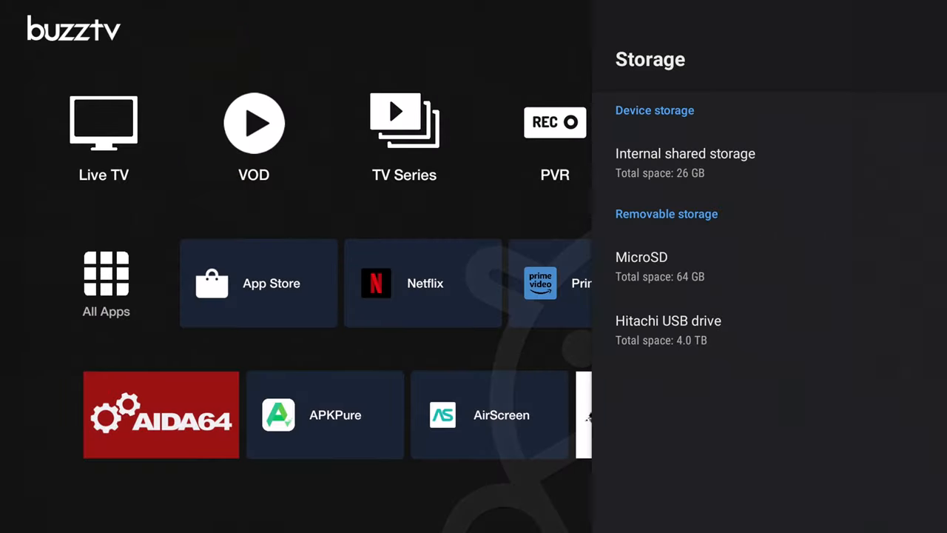
pyautogui.moveTo(678, 329)
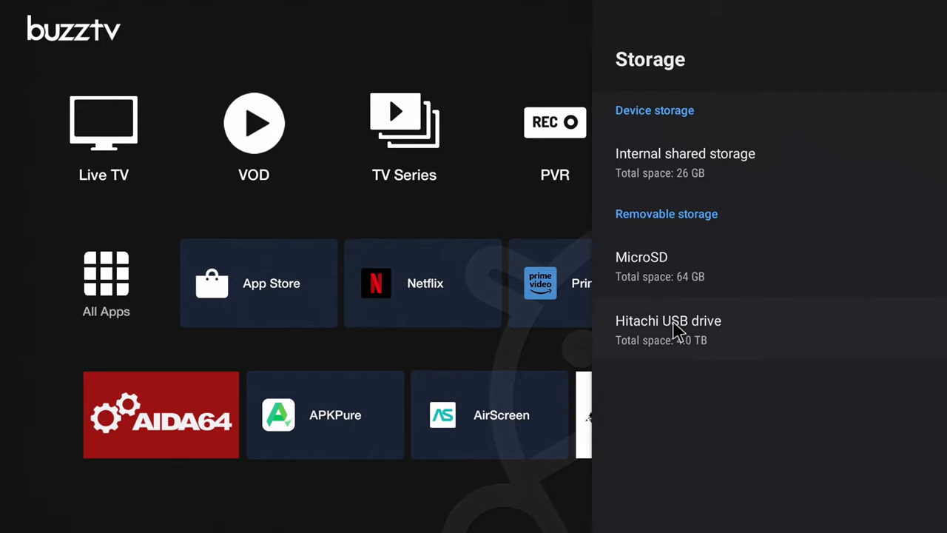
pyautogui.moveTo(793, 423)
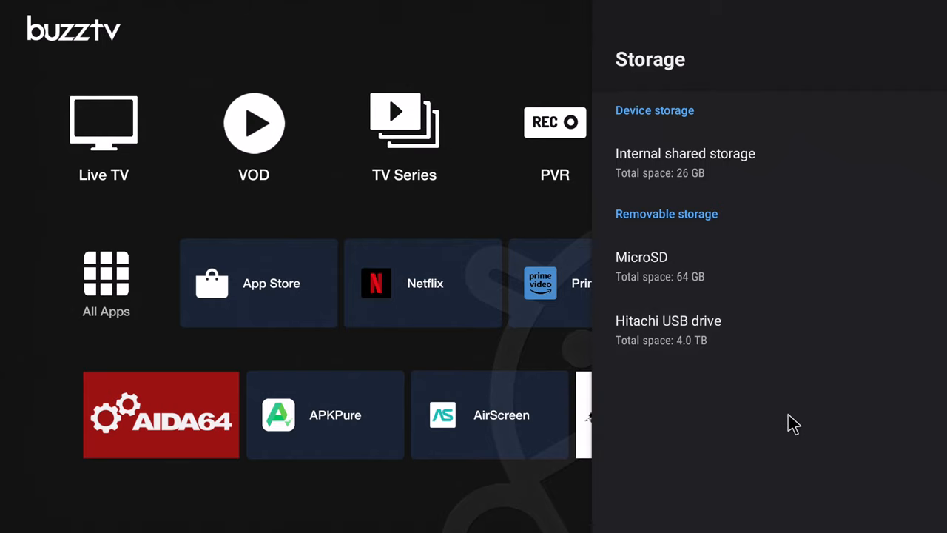
pyautogui.moveTo(679, 290)
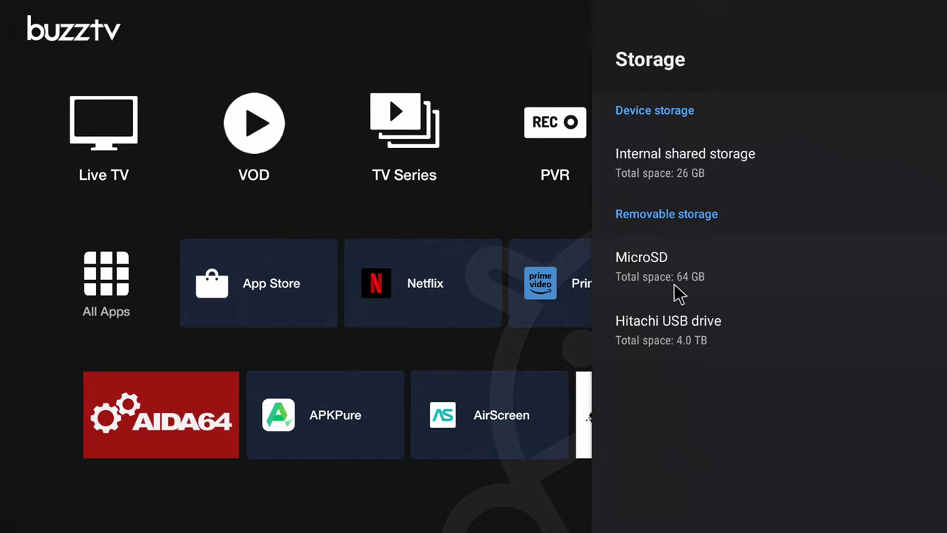
pyautogui.moveTo(663, 292)
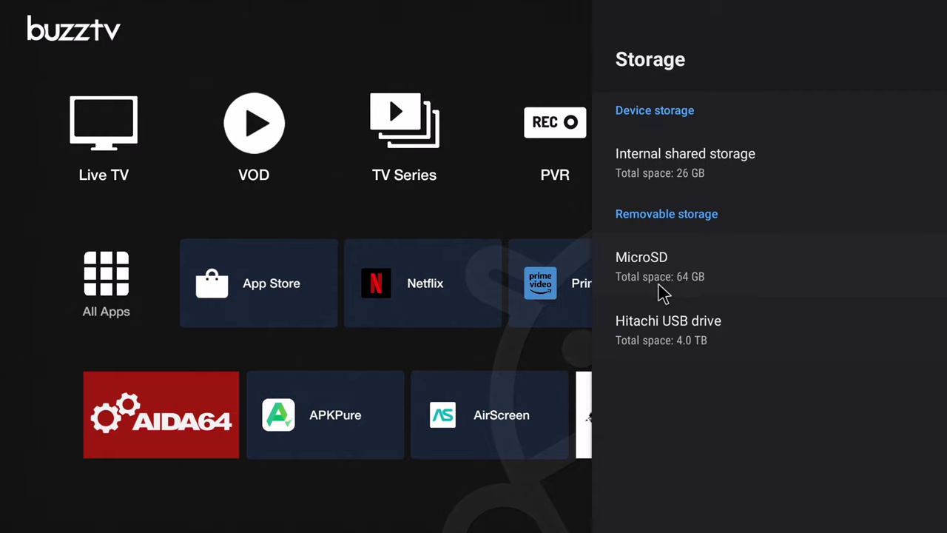
pyautogui.moveTo(680, 337)
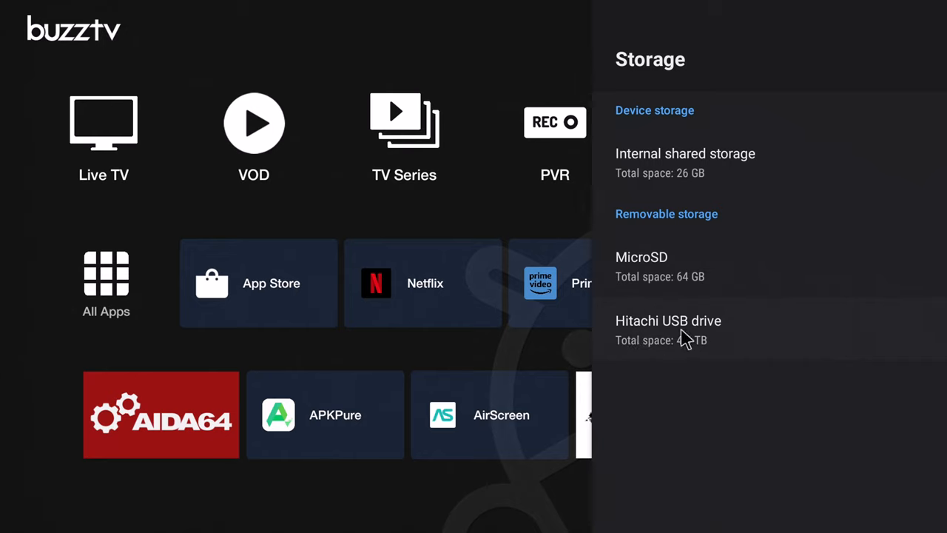
pyautogui.moveTo(692, 352)
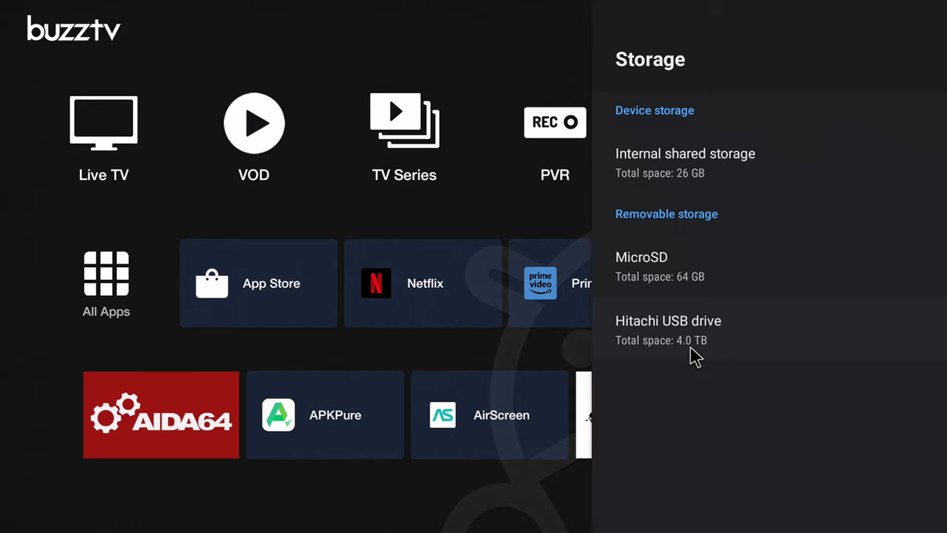
pyautogui.moveTo(675, 352)
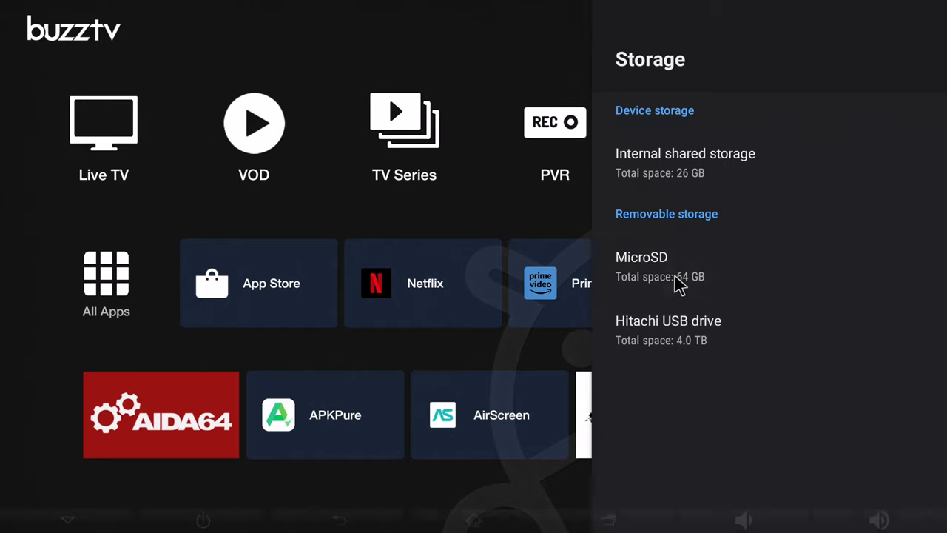
# - Begin formatting the MicroSD as device storage up to the erase warning
pyautogui.click(642, 266)
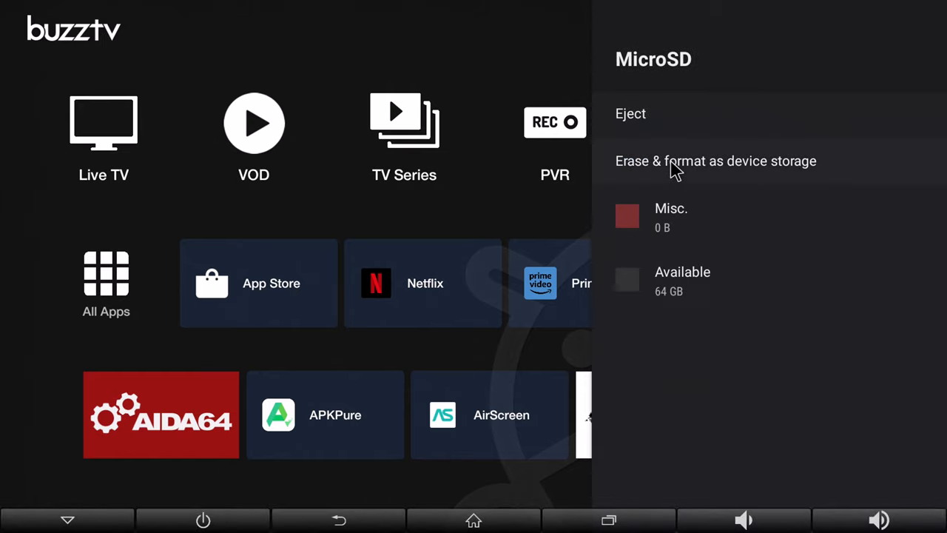
pyautogui.click(716, 160)
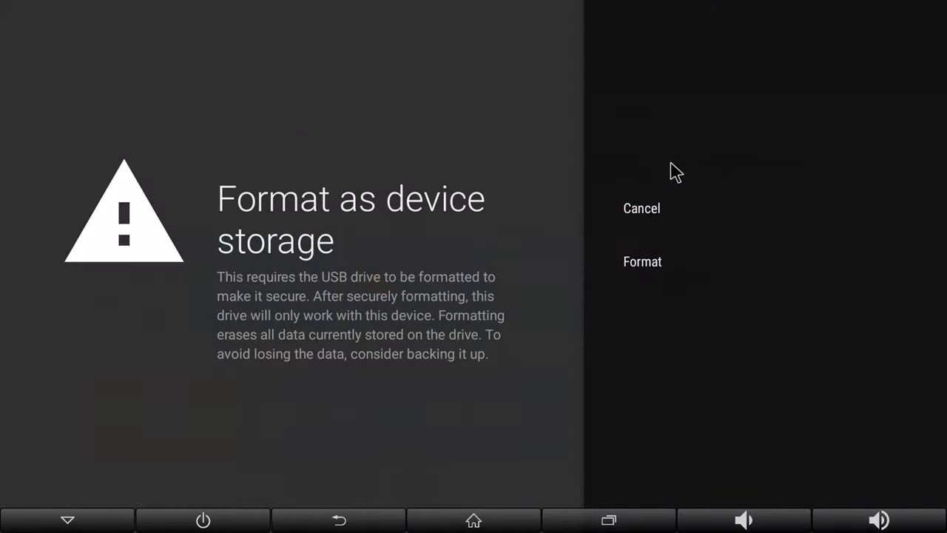
pyautogui.click(642, 260)
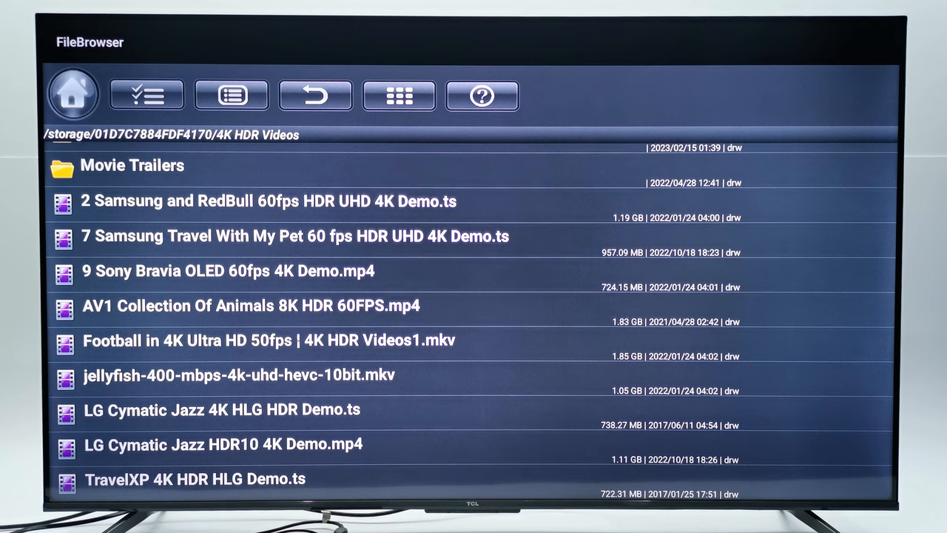
pyautogui.moveTo(491, 459)
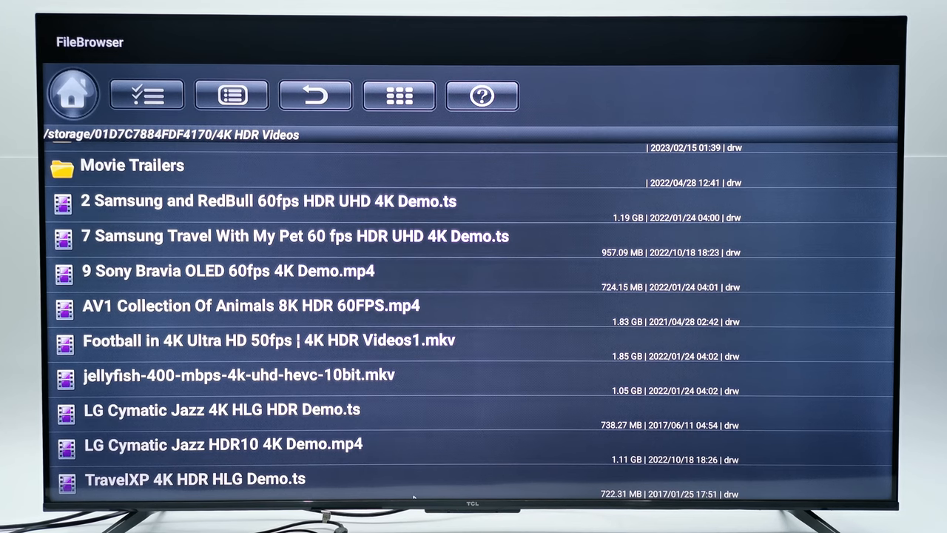
pyautogui.moveTo(353, 492)
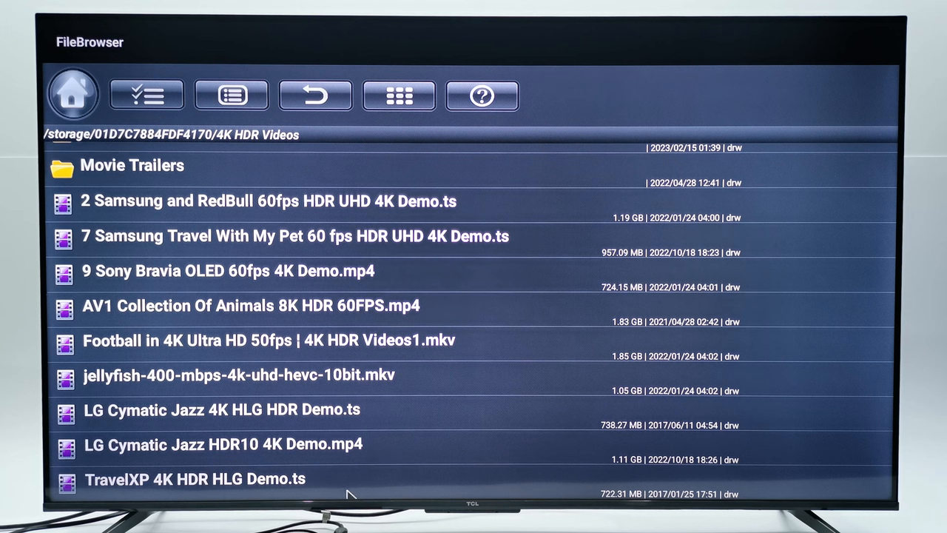
pyautogui.moveTo(373, 496)
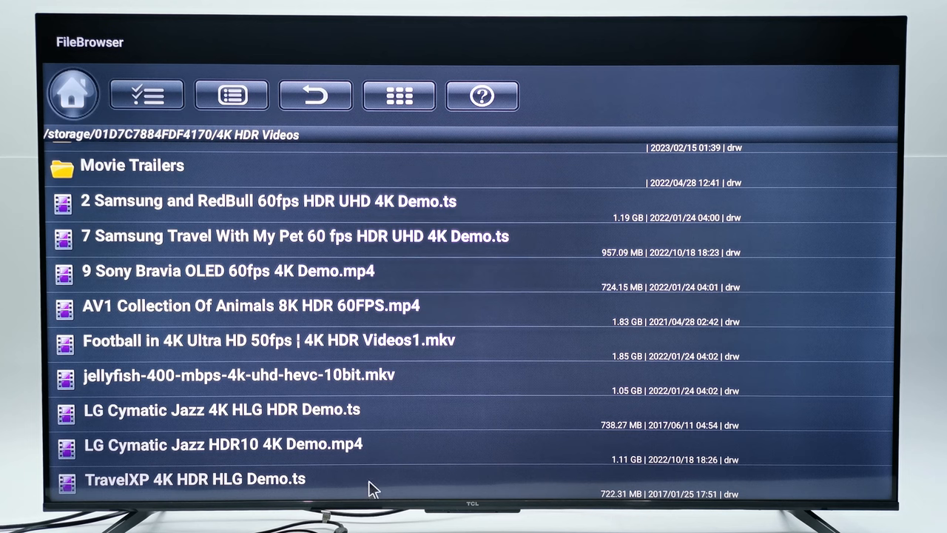
pyautogui.moveTo(392, 486)
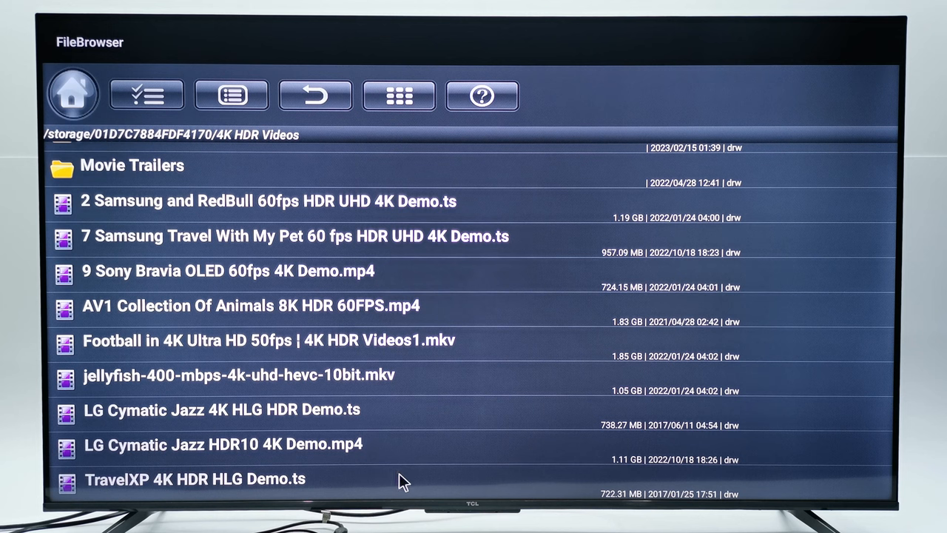
pyautogui.moveTo(387, 490)
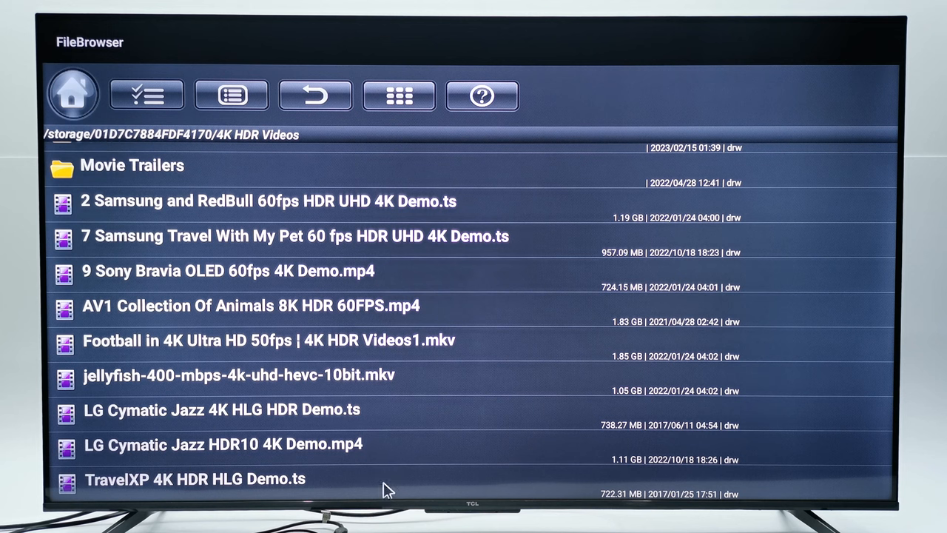
pyautogui.moveTo(399, 465)
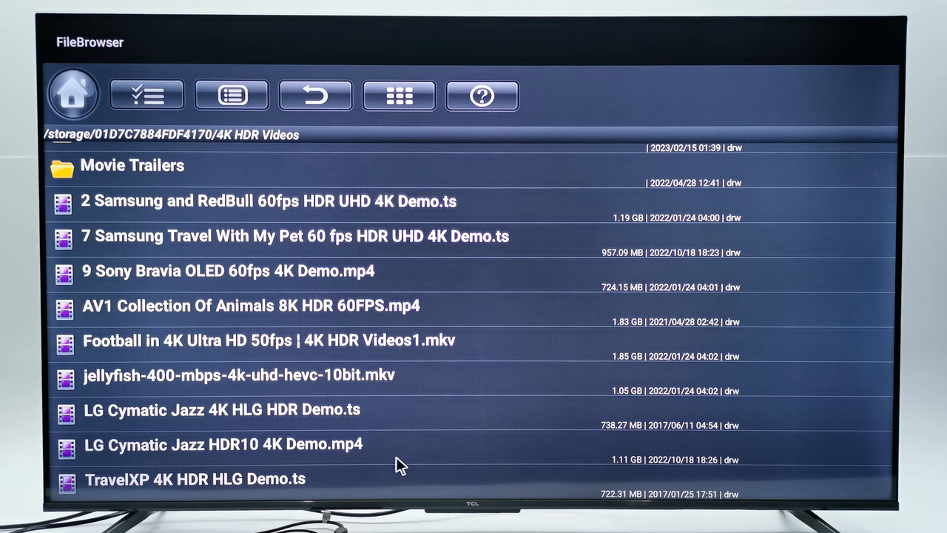
pyautogui.moveTo(410, 466)
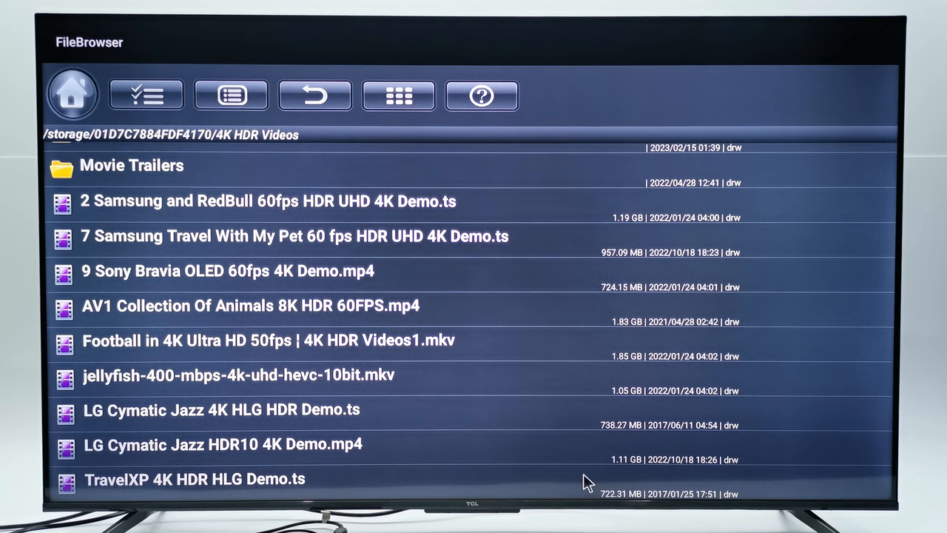
pyautogui.moveTo(526, 427)
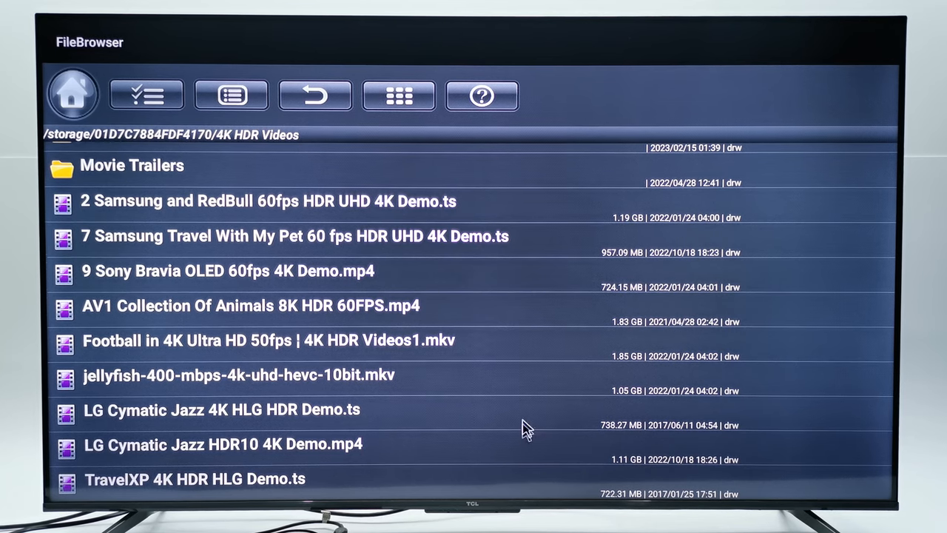
pyautogui.moveTo(296, 451)
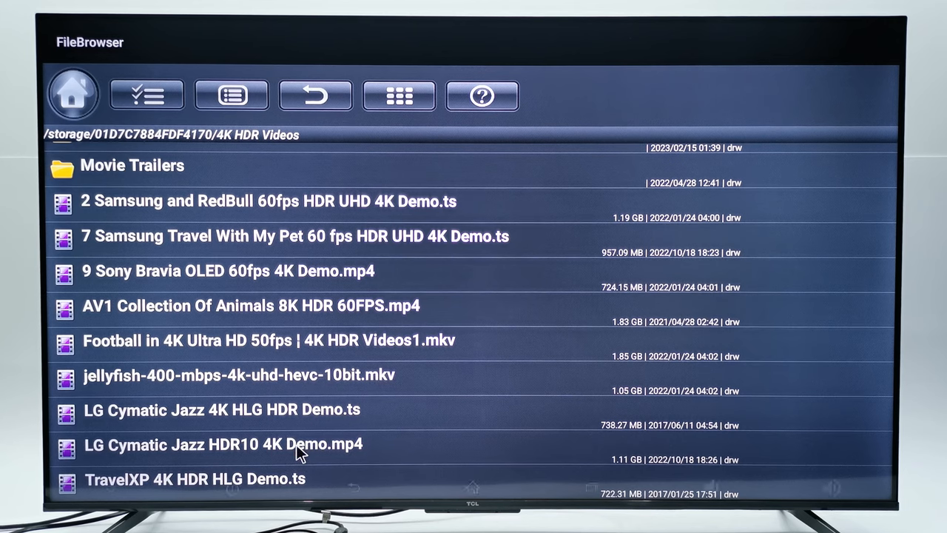
# - Play the LG Cymatic Jazz HDR10 4K demo clip from the 4K HDR Videos folder
pyautogui.doubleClick(222, 443)
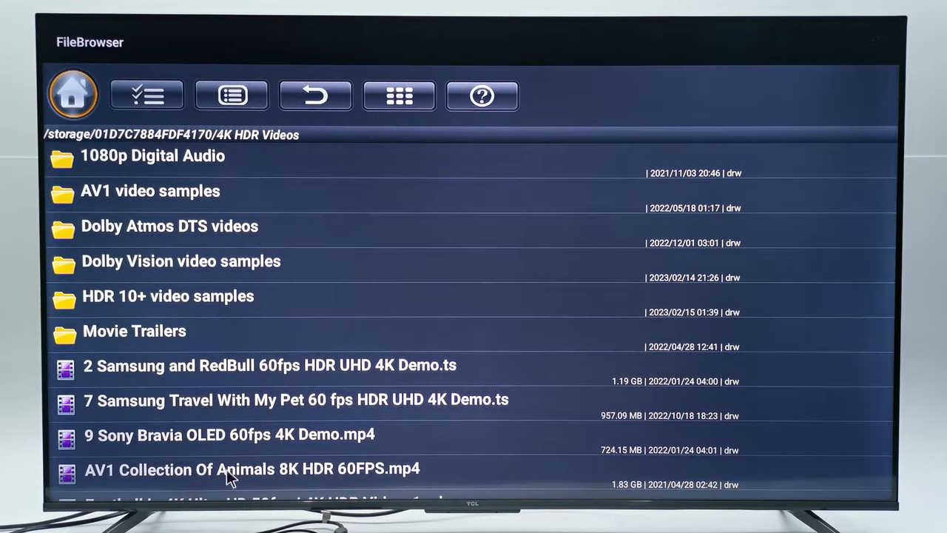
pyautogui.scroll(-3)
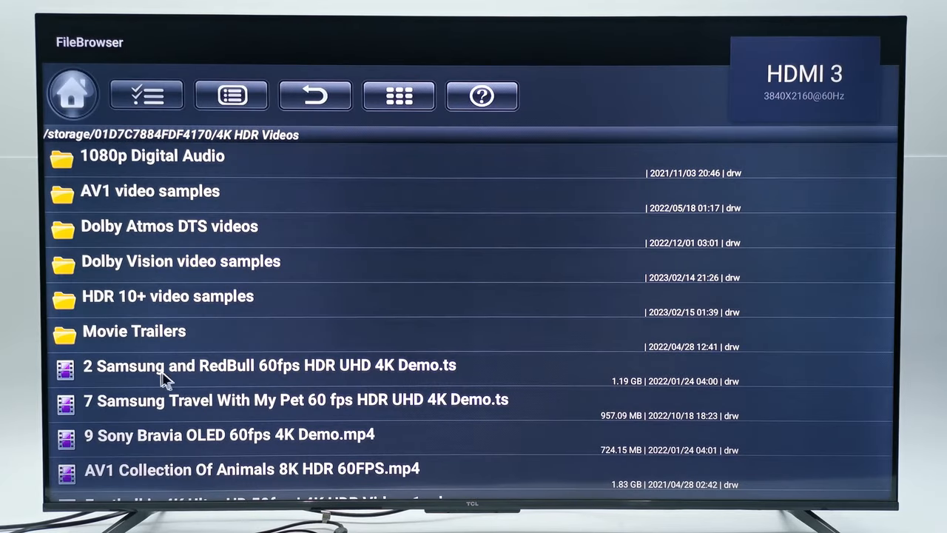
pyautogui.scroll(-3)
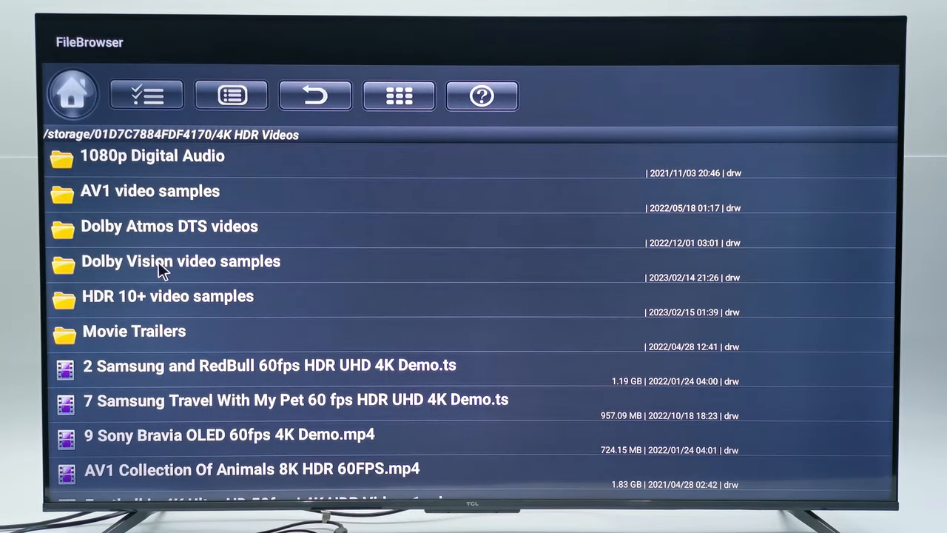
# - Play 'Dolby Vision 4K60p Test Video.mov' from the Dolby Vision video samples folder
pyautogui.click(181, 260)
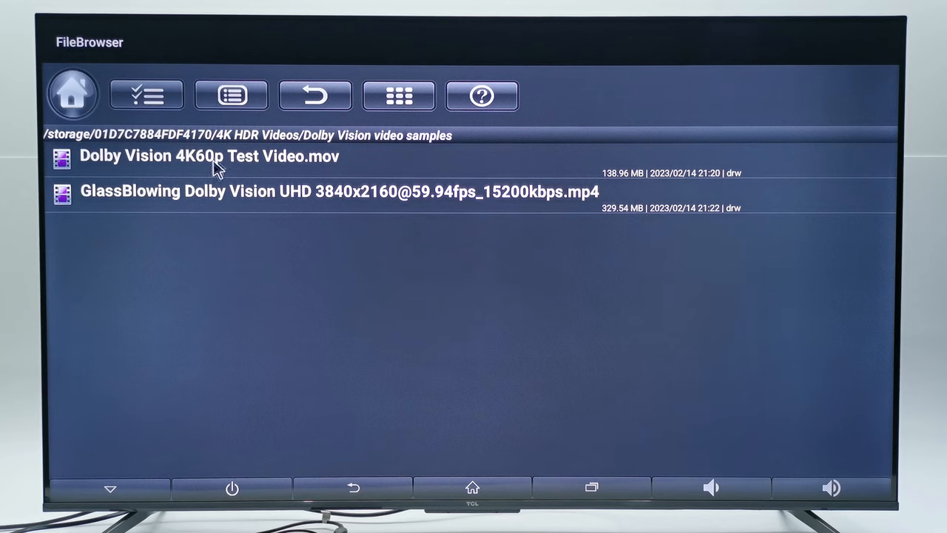
pyautogui.click(210, 155)
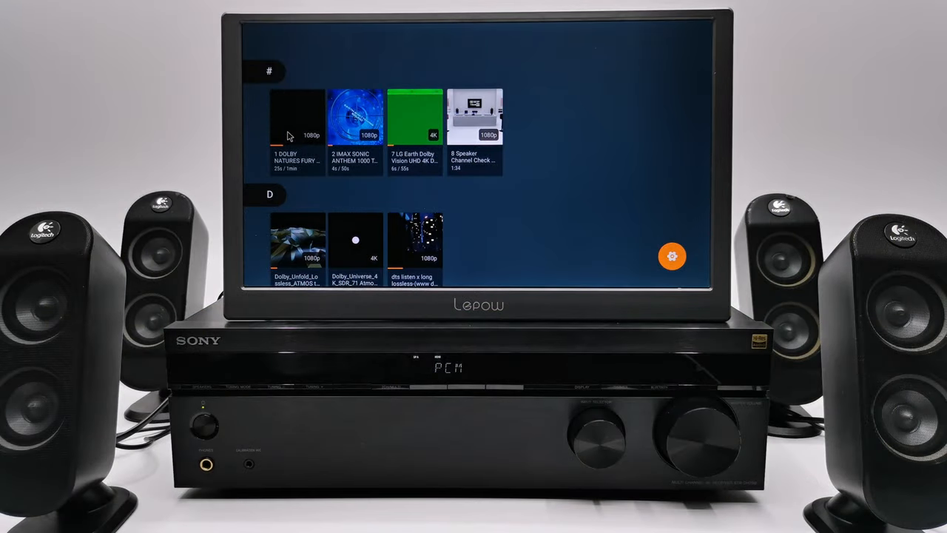
pyautogui.moveTo(284, 136)
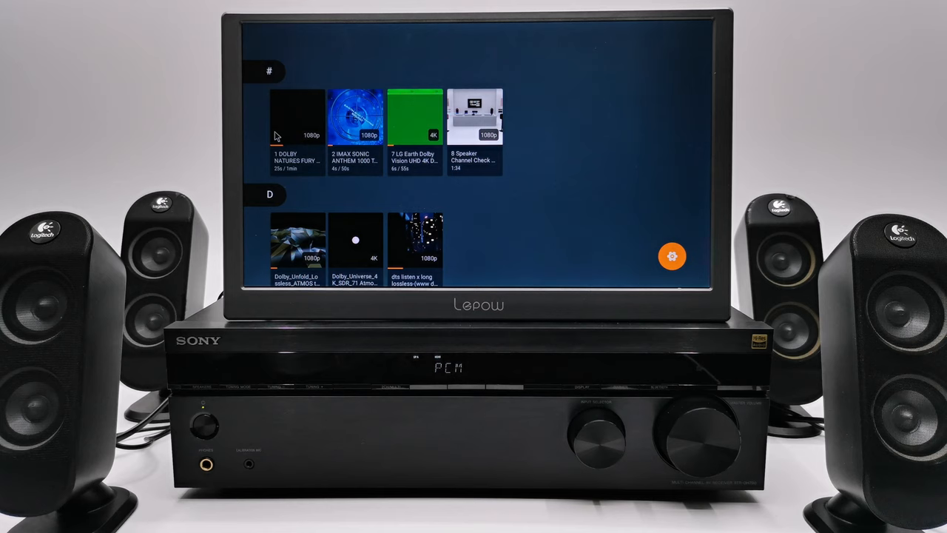
pyautogui.moveTo(287, 137)
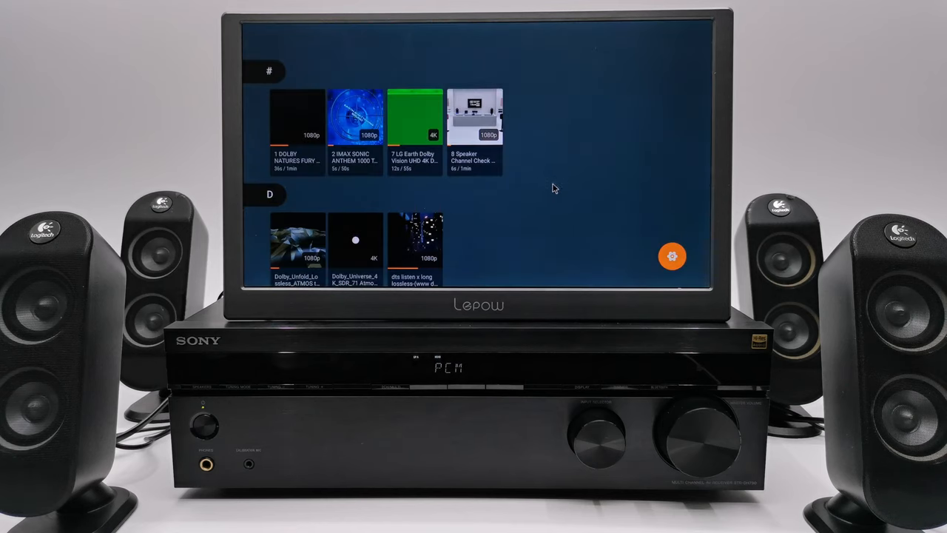
pyautogui.moveTo(650, 41)
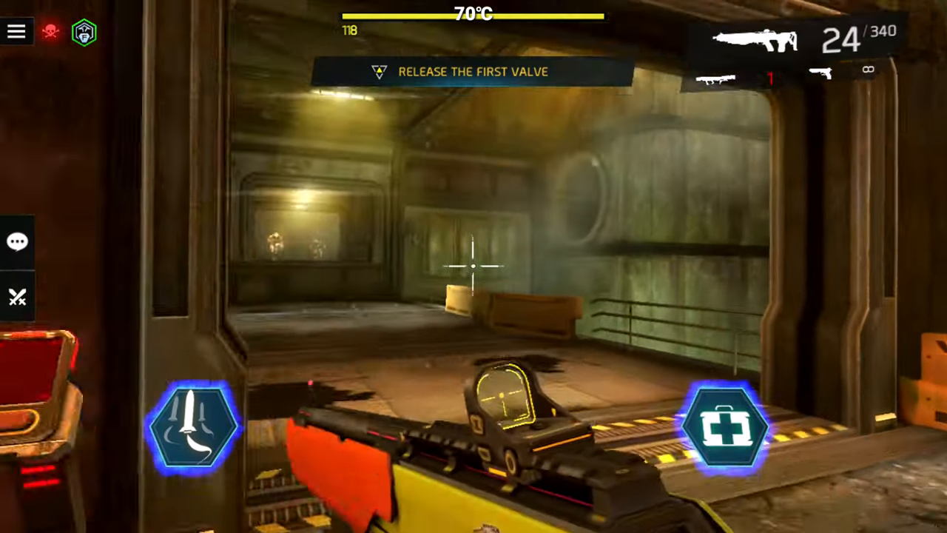
# - Shoot down the Charger enemy in the corridor with repeated fire
pyautogui.click(474, 266)
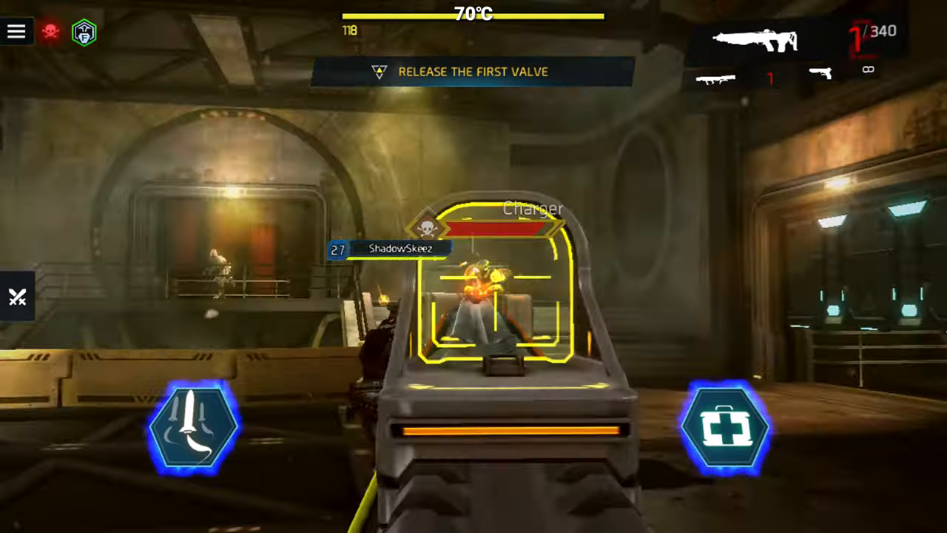
pyautogui.click(473, 295)
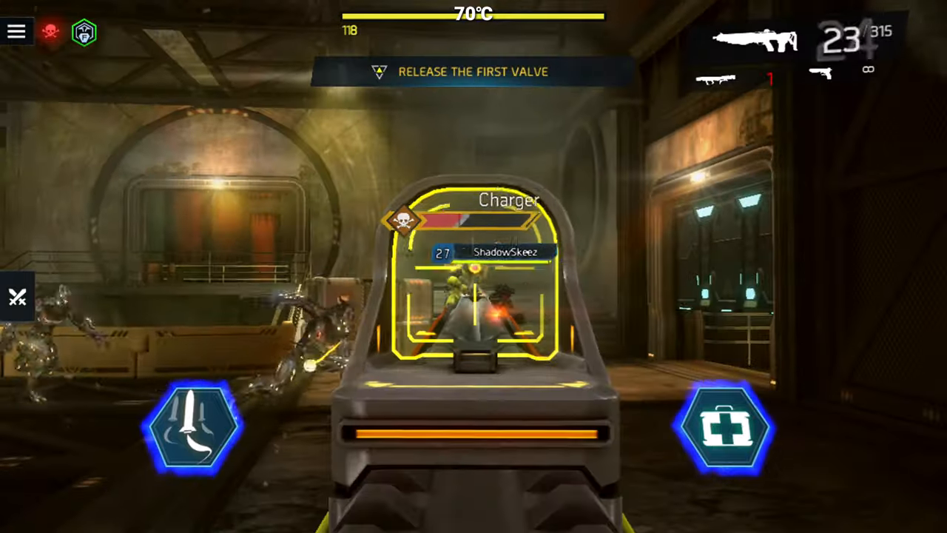
pyautogui.click(474, 296)
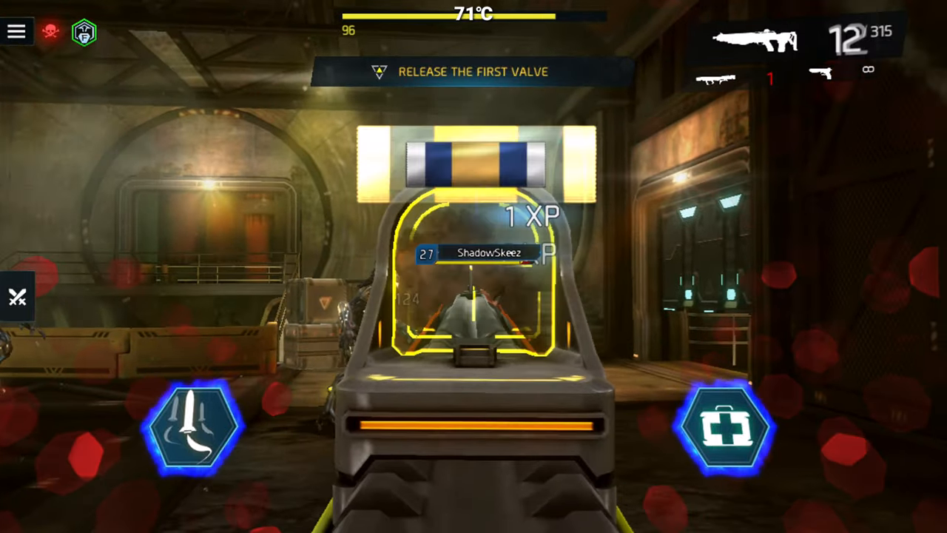
pyautogui.click(474, 296)
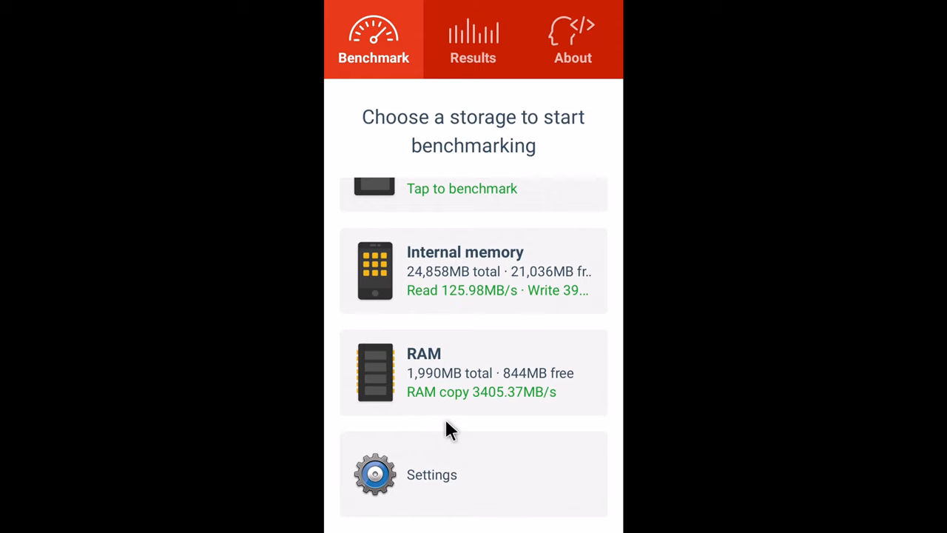
pyautogui.moveTo(472, 414)
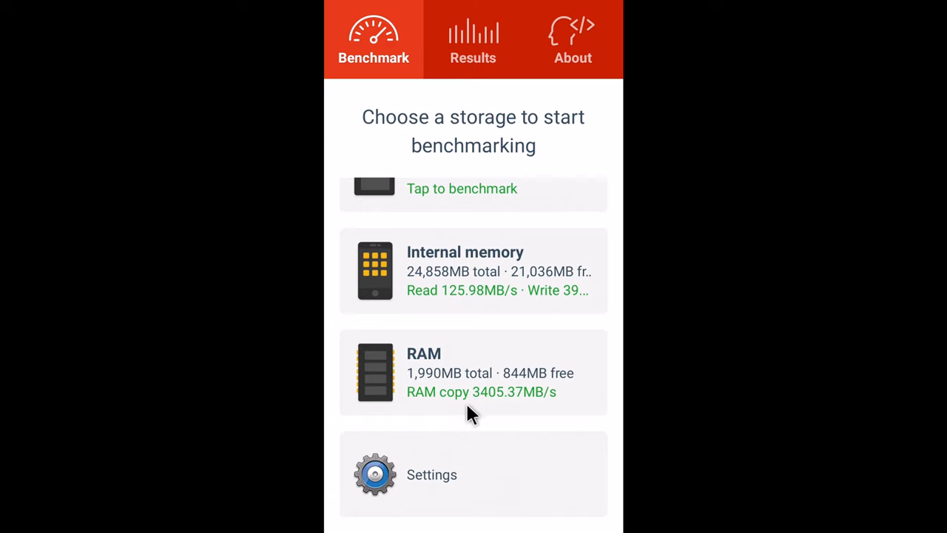
pyautogui.moveTo(530, 405)
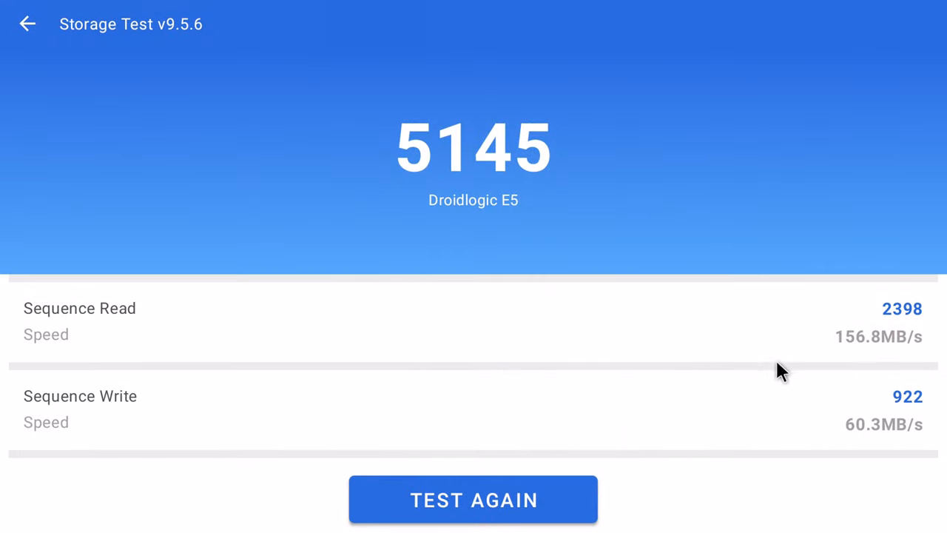
pyautogui.moveTo(917, 352)
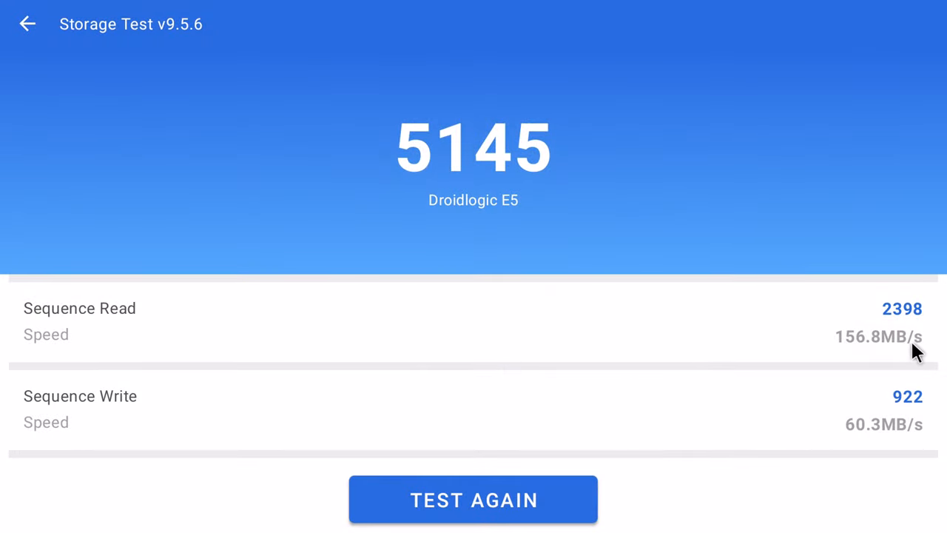
pyautogui.moveTo(855, 436)
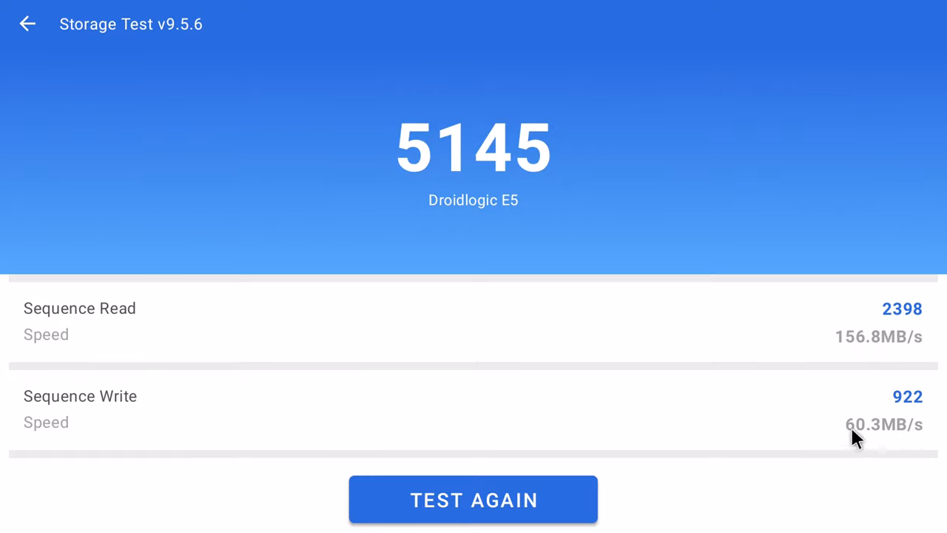
pyautogui.moveTo(888, 441)
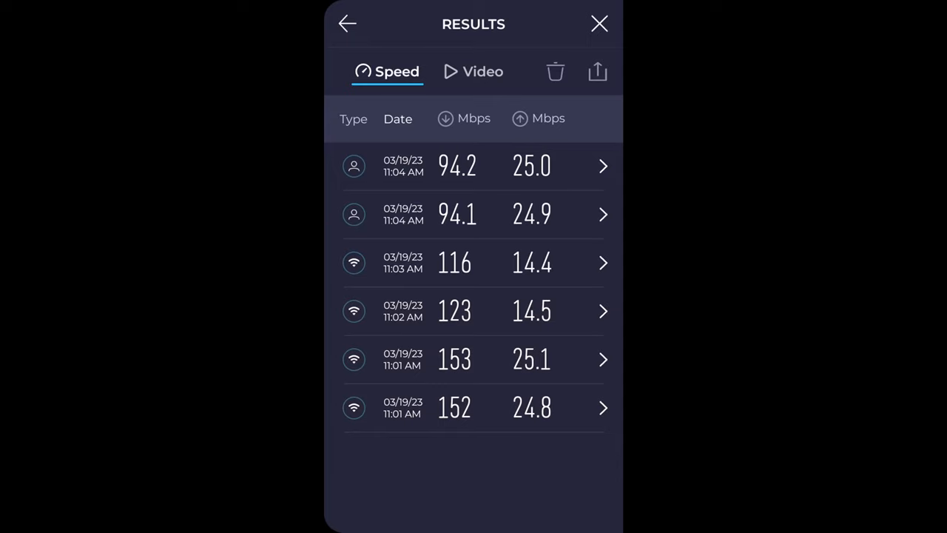
pyautogui.moveTo(684, 485)
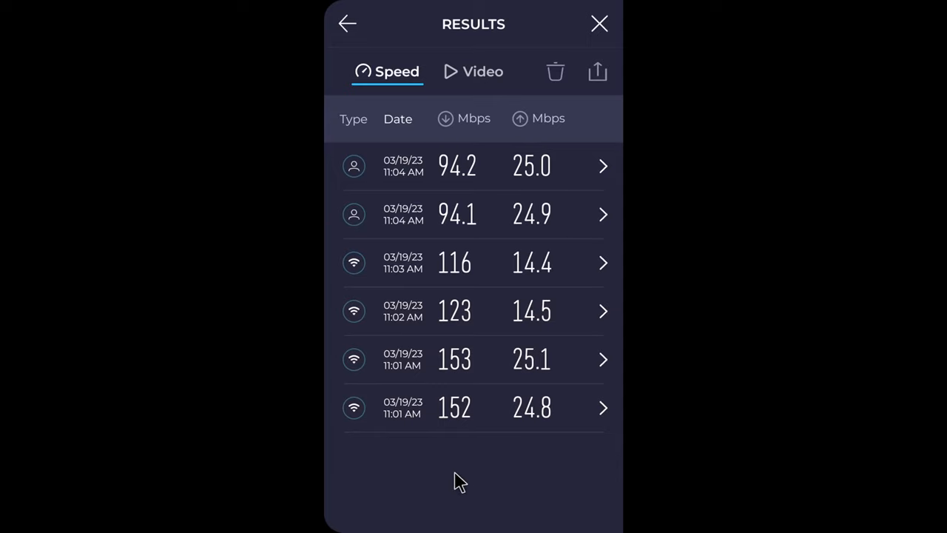
pyautogui.moveTo(427, 432)
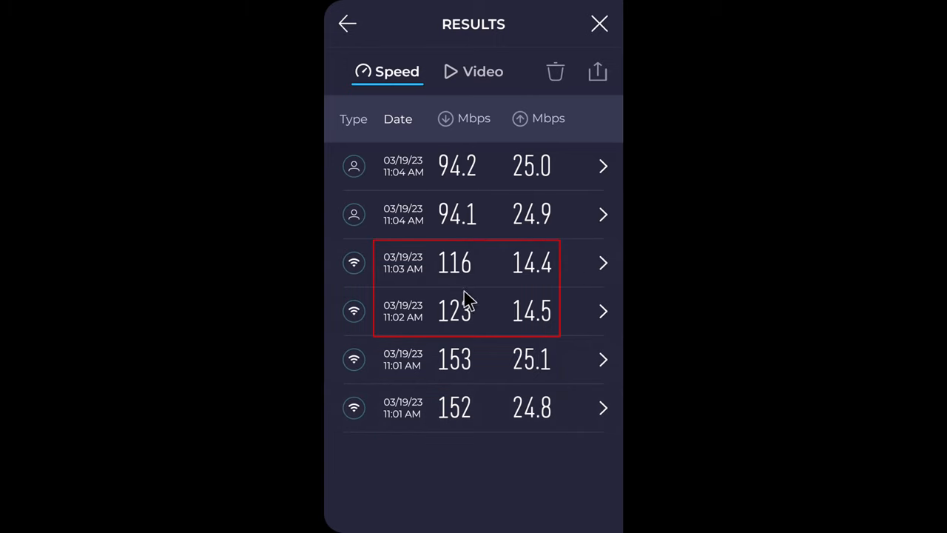
pyautogui.moveTo(462, 334)
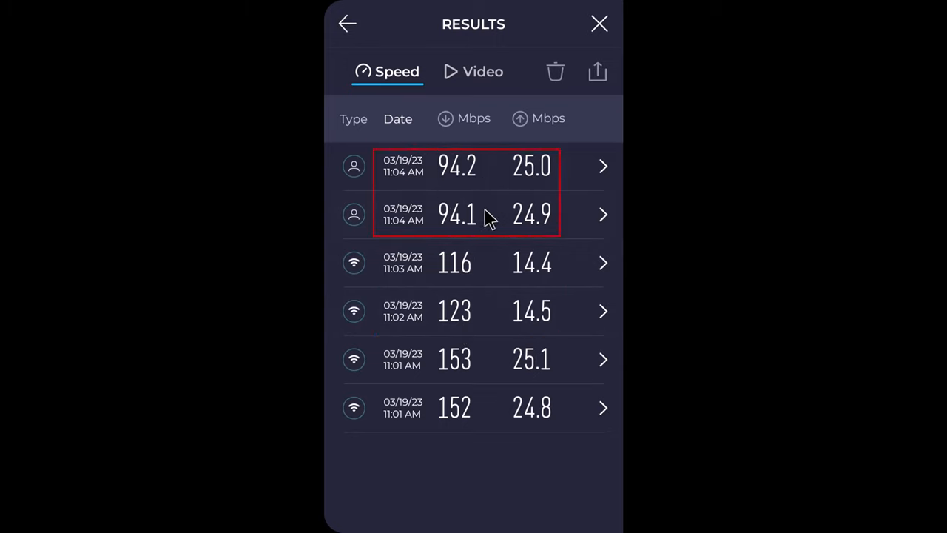
pyautogui.moveTo(494, 214)
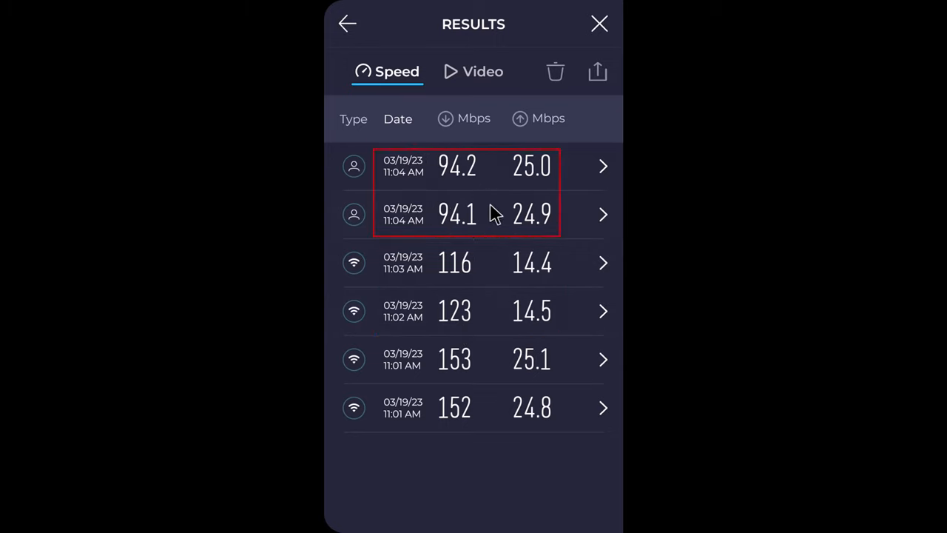
pyautogui.moveTo(451, 236)
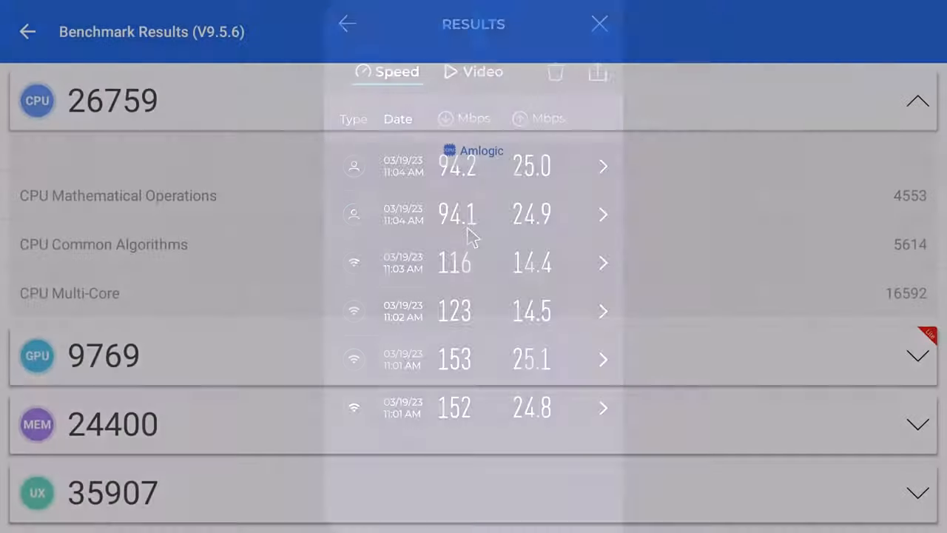
# - Review the CPU score breakdown, then return to the home screen showing the 96835 total
pyautogui.click(599, 23)
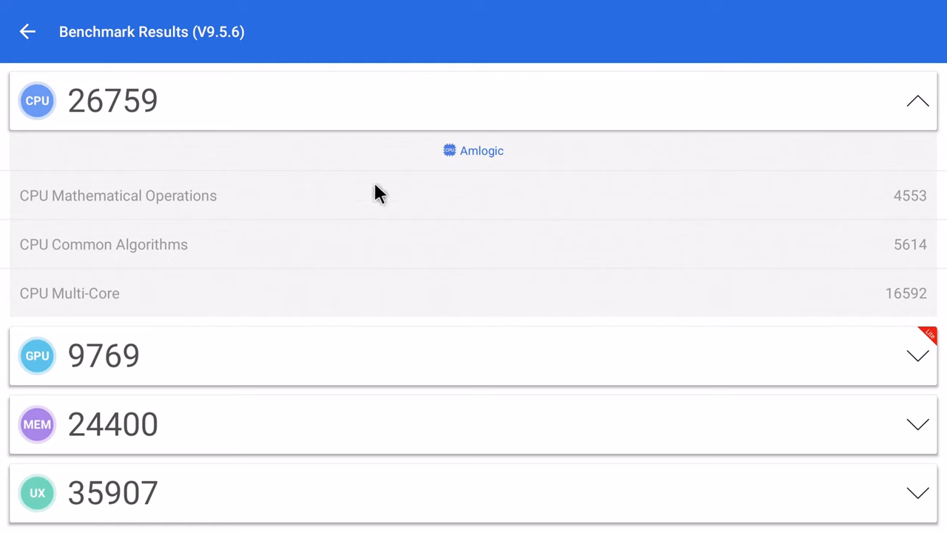
pyautogui.moveTo(828, 270)
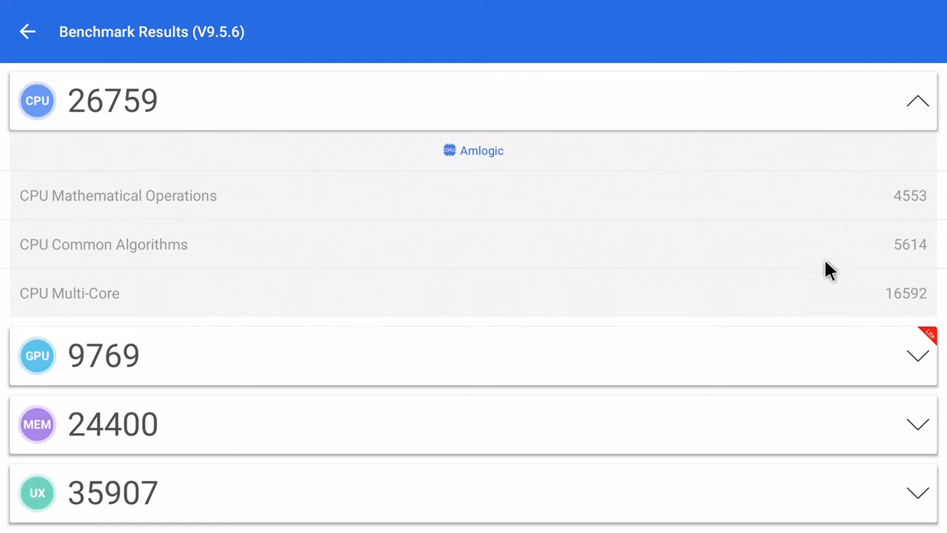
pyautogui.moveTo(935, 263)
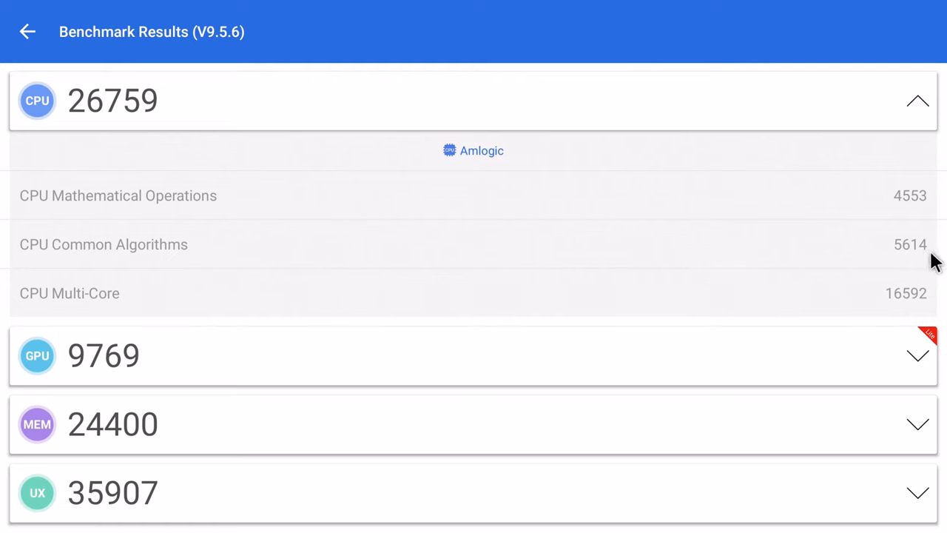
pyautogui.moveTo(915, 310)
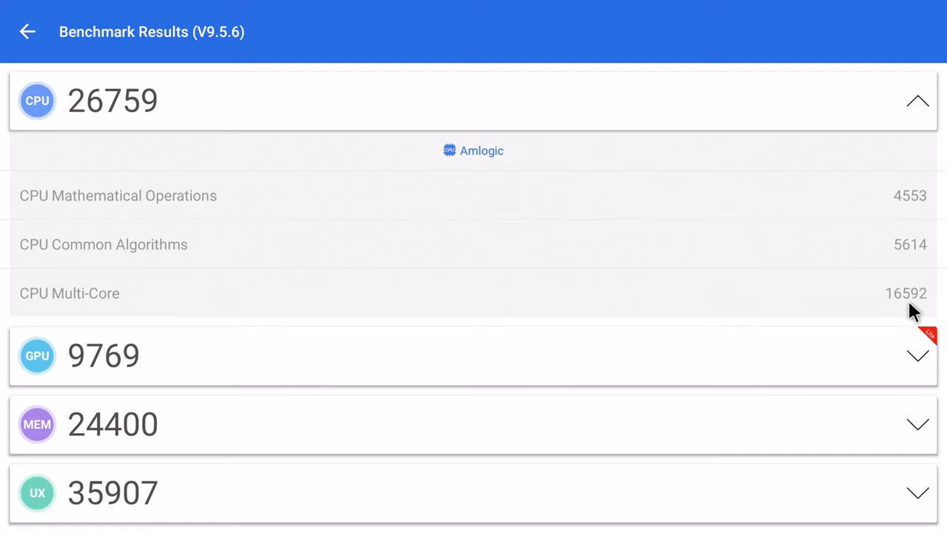
pyautogui.moveTo(930, 304)
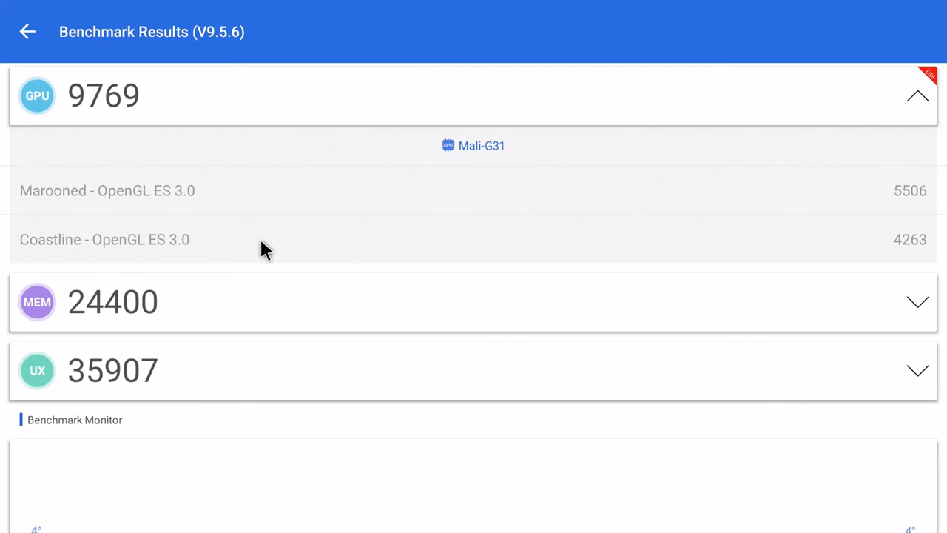
pyautogui.moveTo(370, 264)
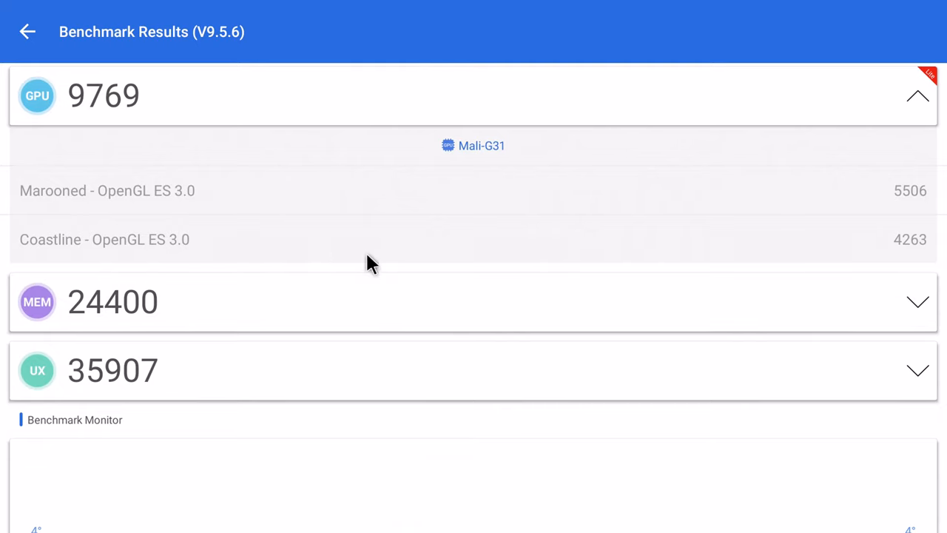
pyautogui.moveTo(344, 230)
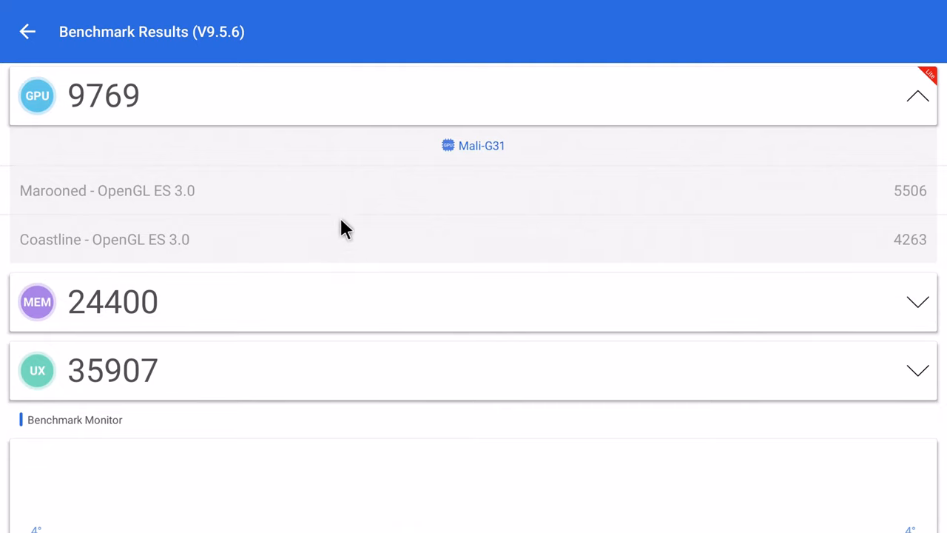
pyautogui.moveTo(66, 118)
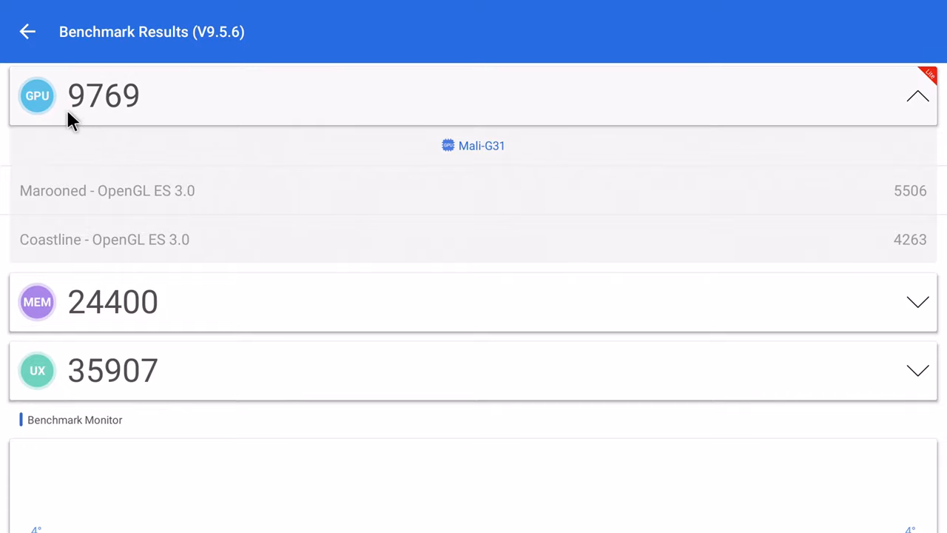
pyautogui.moveTo(141, 118)
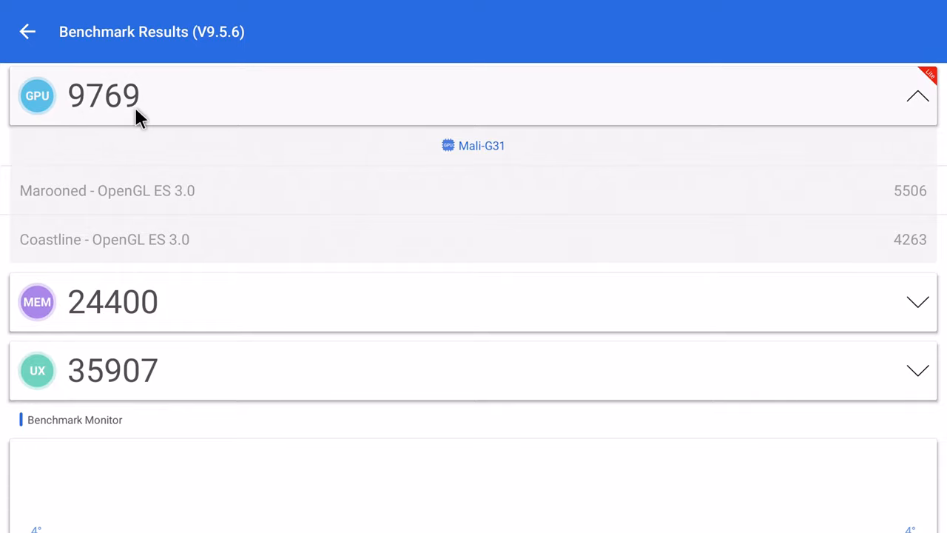
pyautogui.click(26, 31)
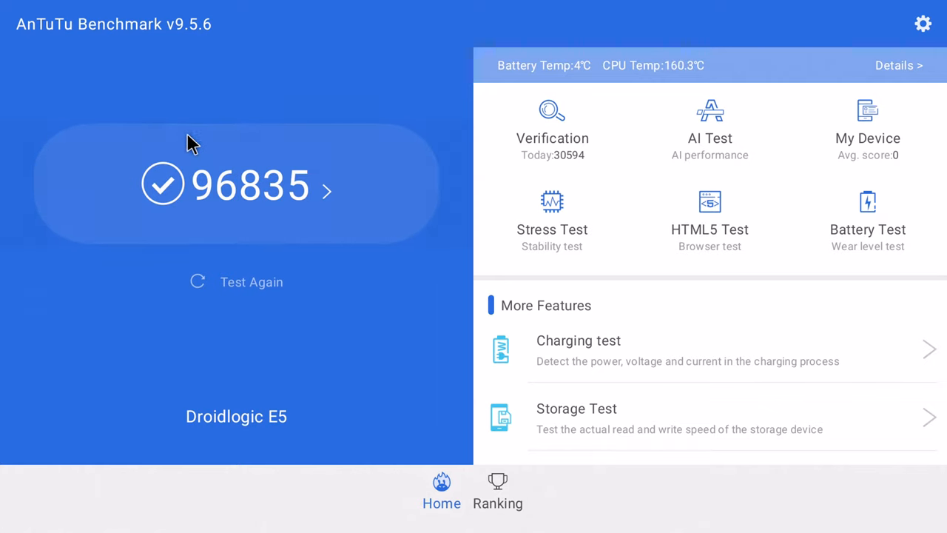
pyautogui.moveTo(257, 209)
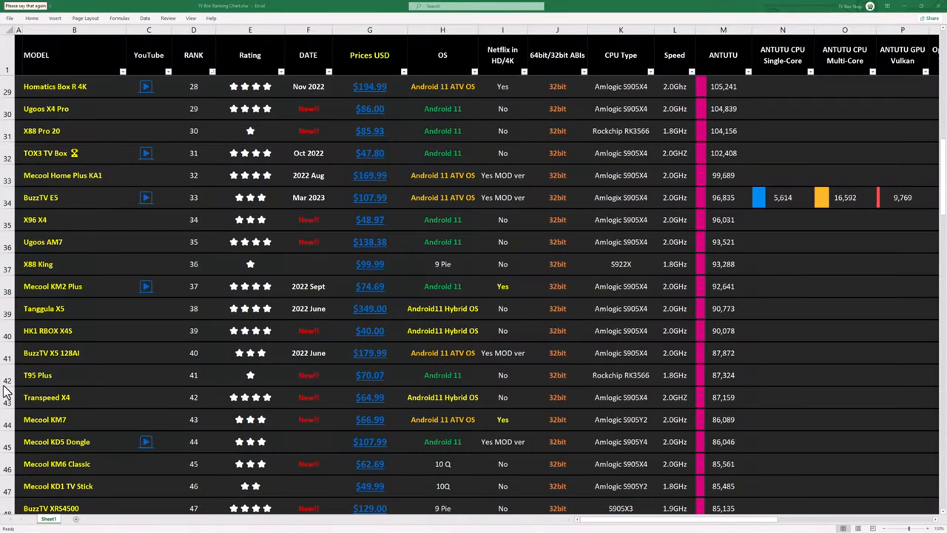
pyautogui.click(74, 197)
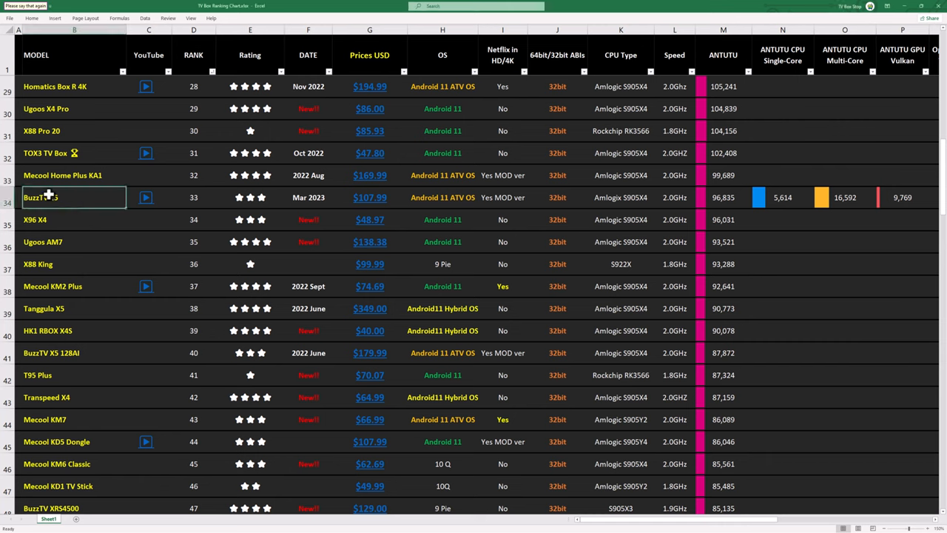
pyautogui.write('E5')
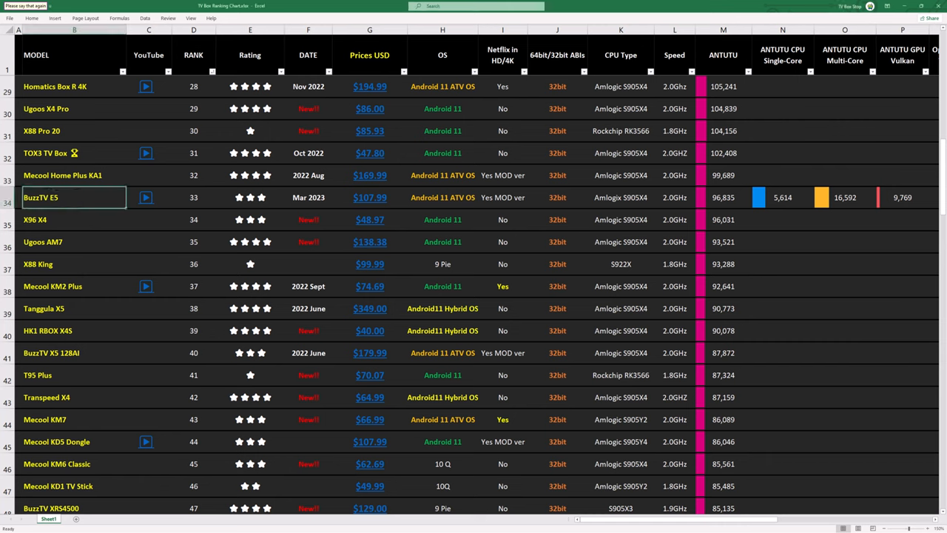
pyautogui.moveTo(179, 201)
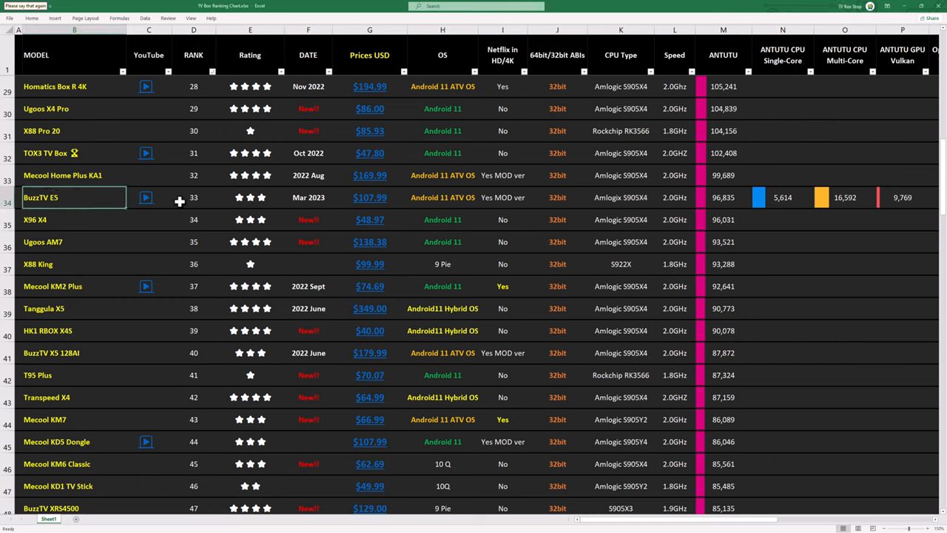
pyautogui.click(192, 197)
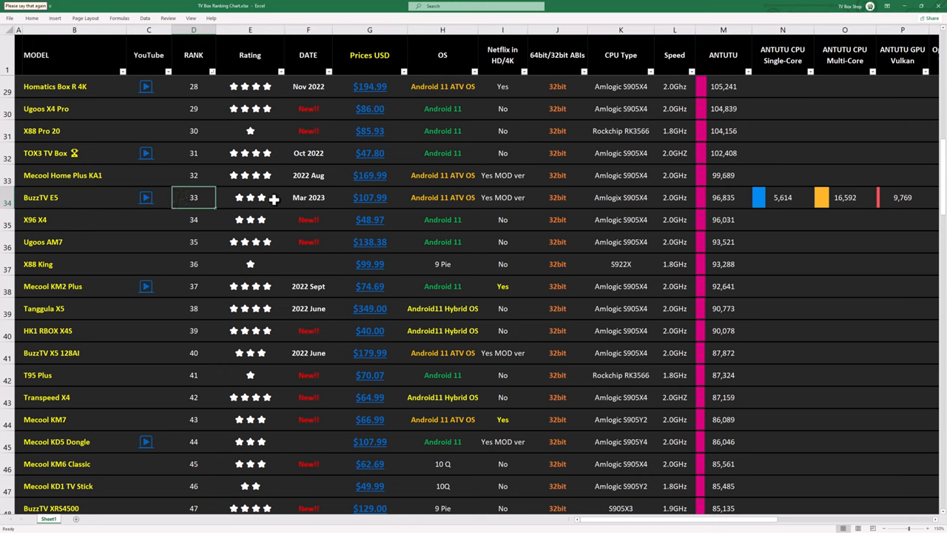
pyautogui.click(721, 197)
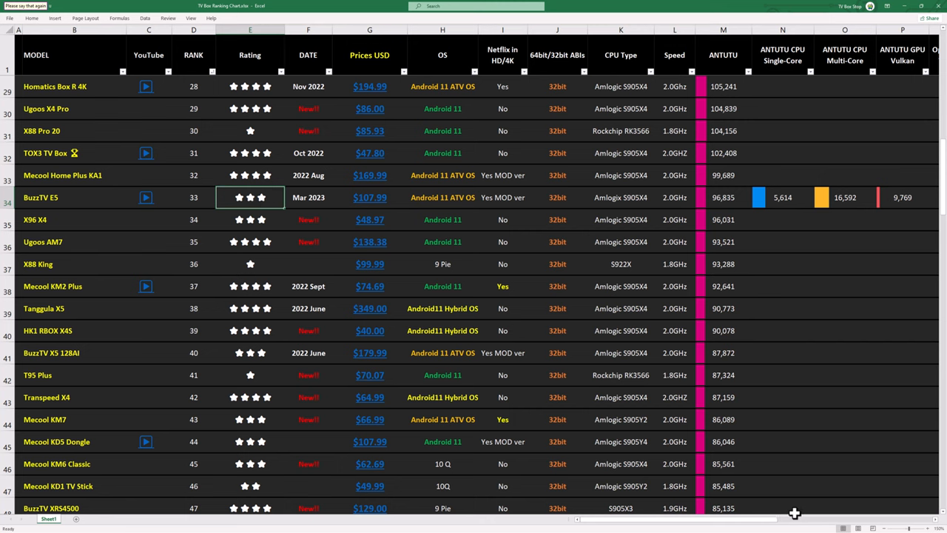
pyautogui.hscroll(3)
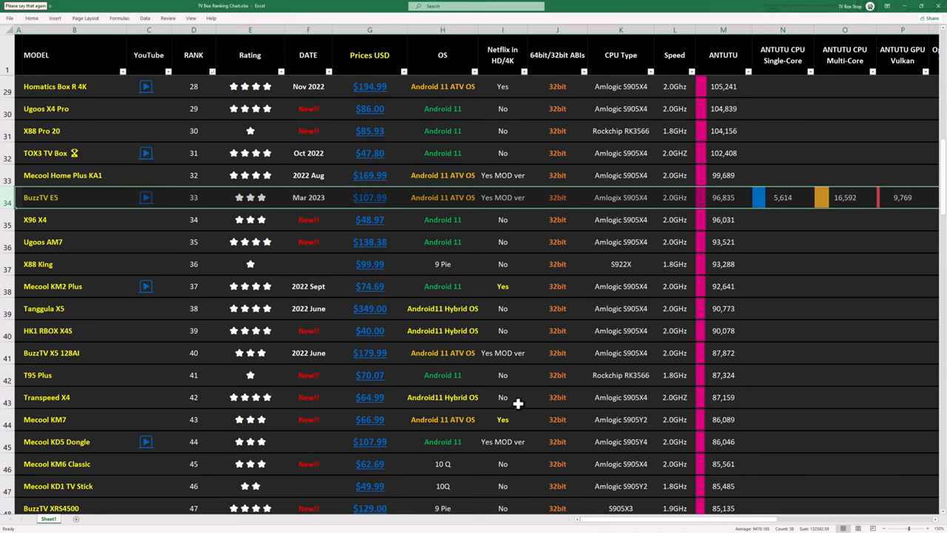
pyautogui.click(308, 197)
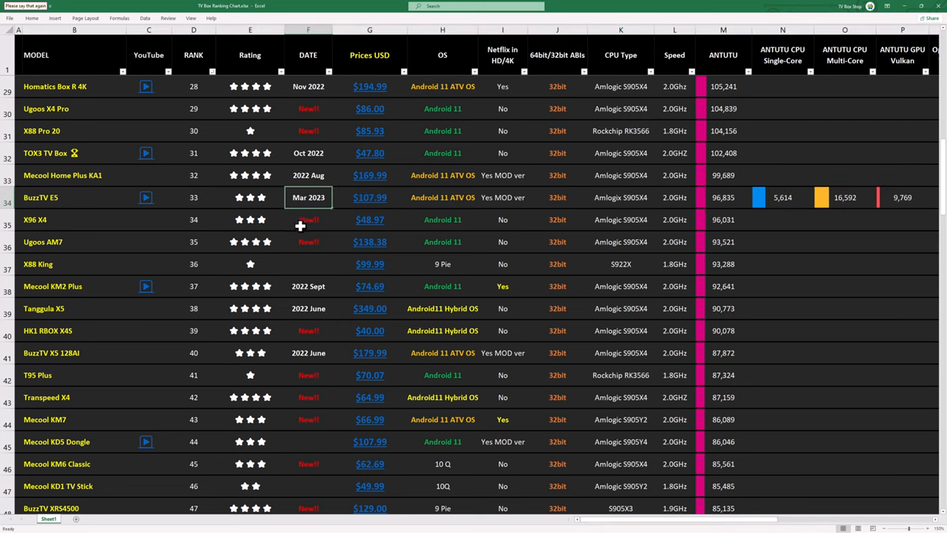
pyautogui.moveTo(370, 197)
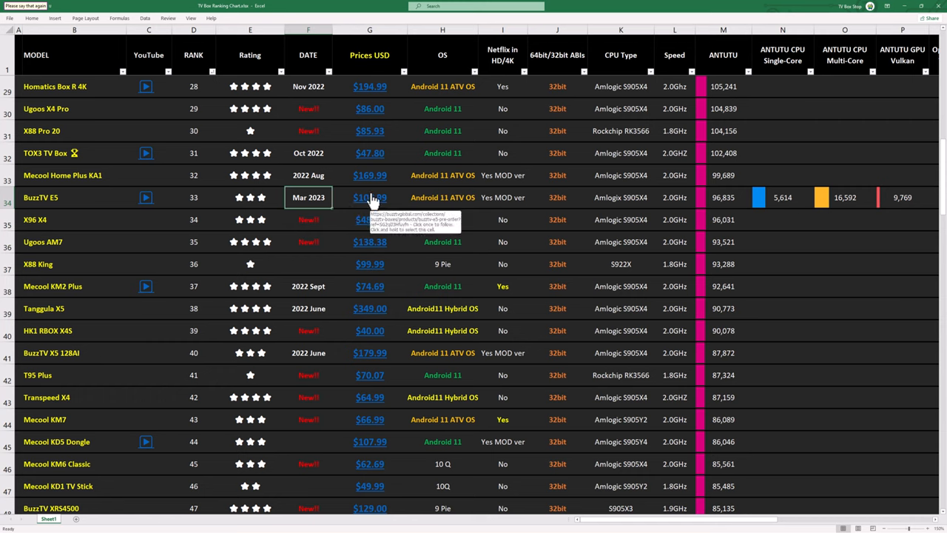
pyautogui.moveTo(145, 197)
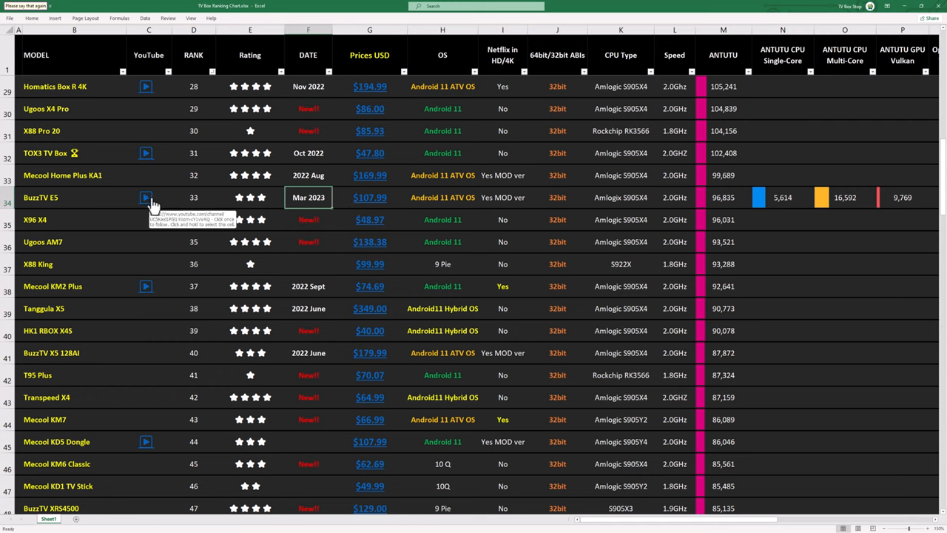
pyautogui.moveTo(220, 231)
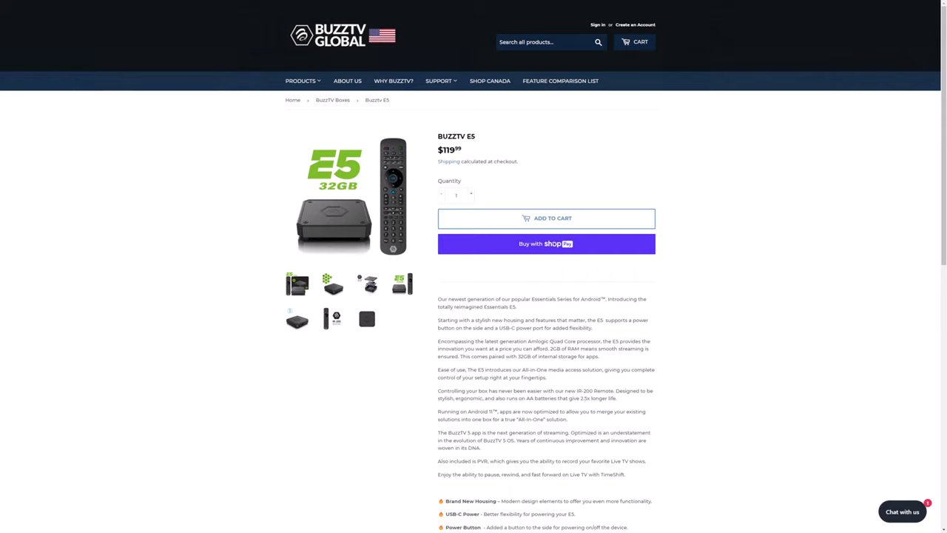
pyautogui.moveTo(281, 387)
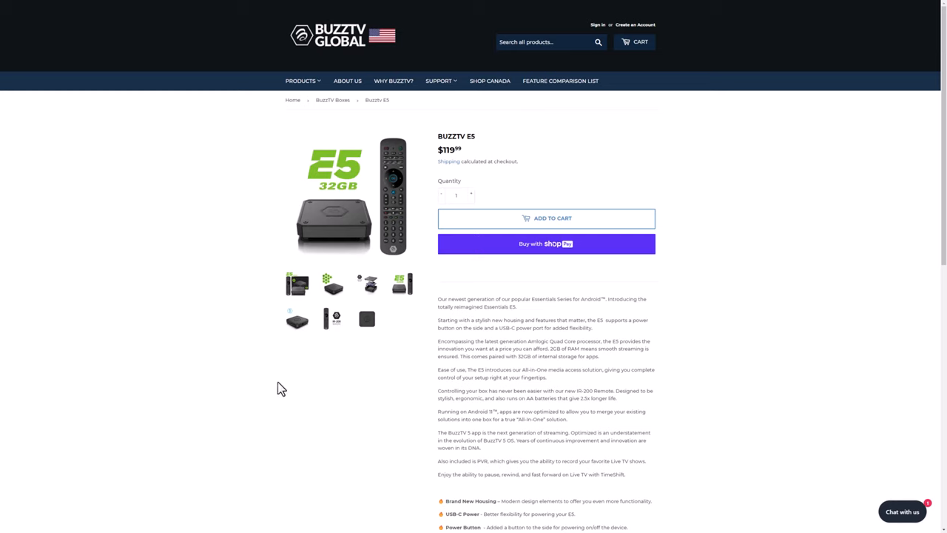
pyautogui.moveTo(450, 164)
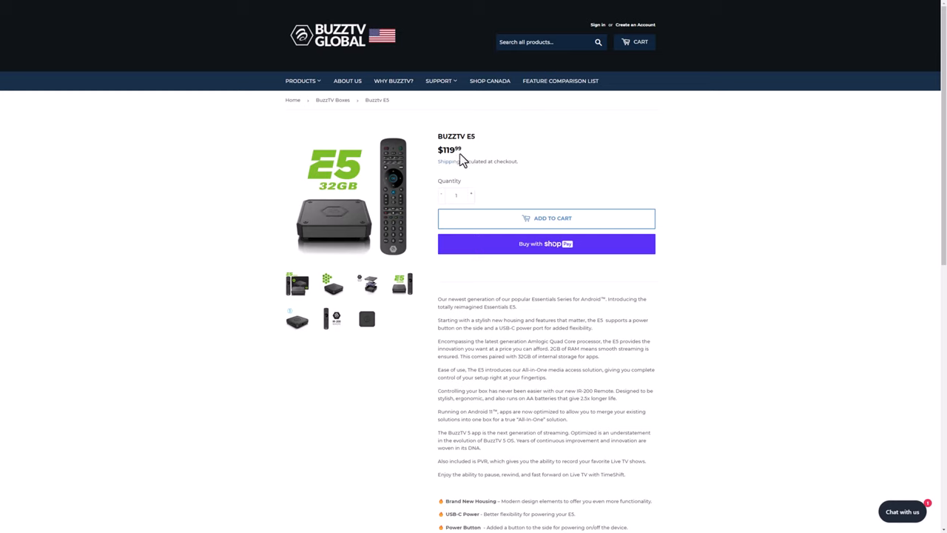
pyautogui.moveTo(466, 174)
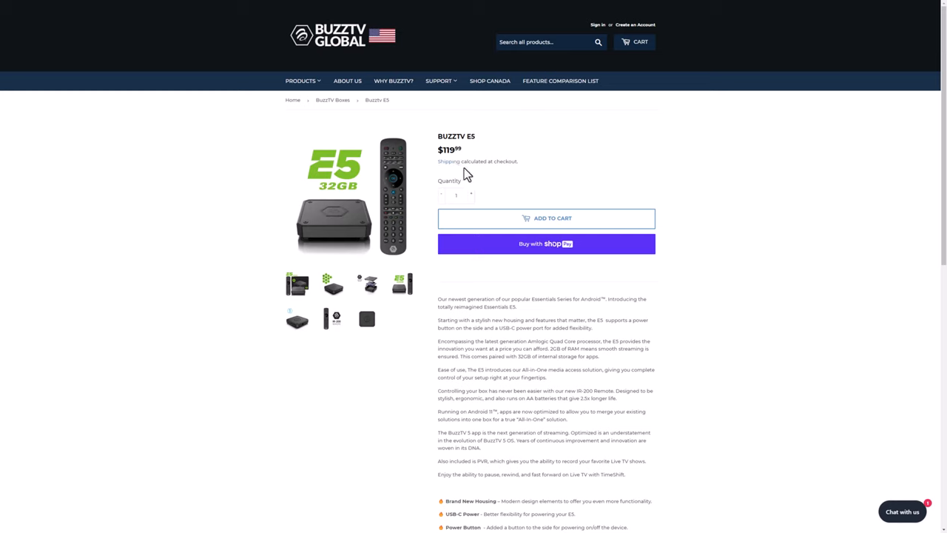
pyautogui.moveTo(488, 181)
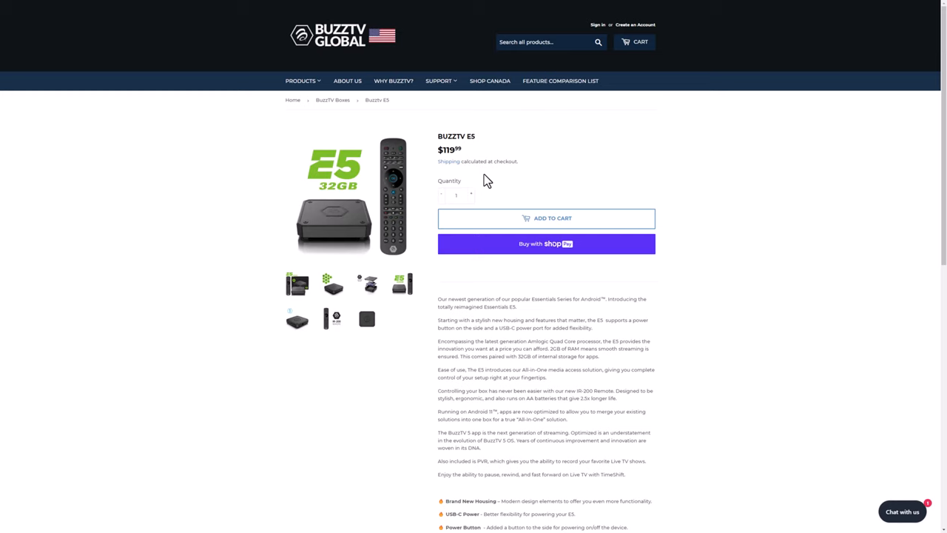
pyautogui.moveTo(506, 189)
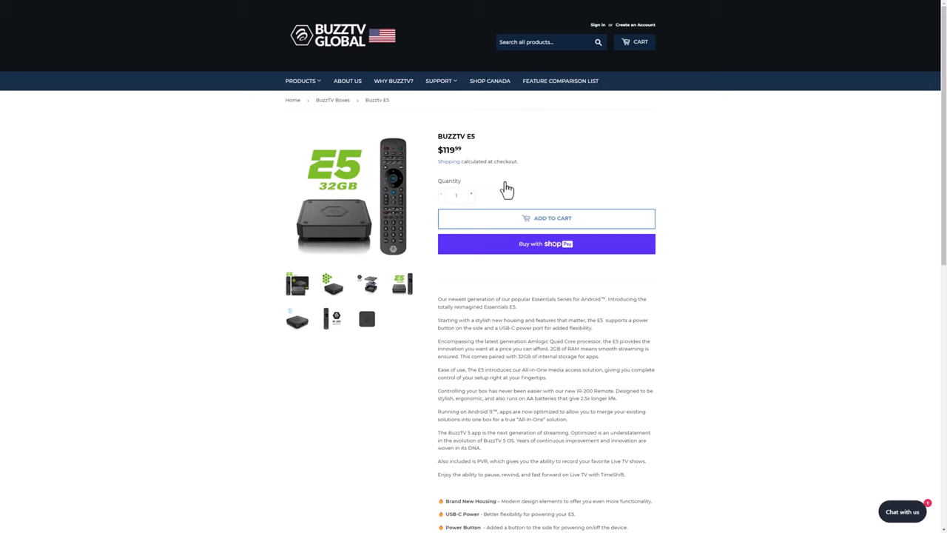